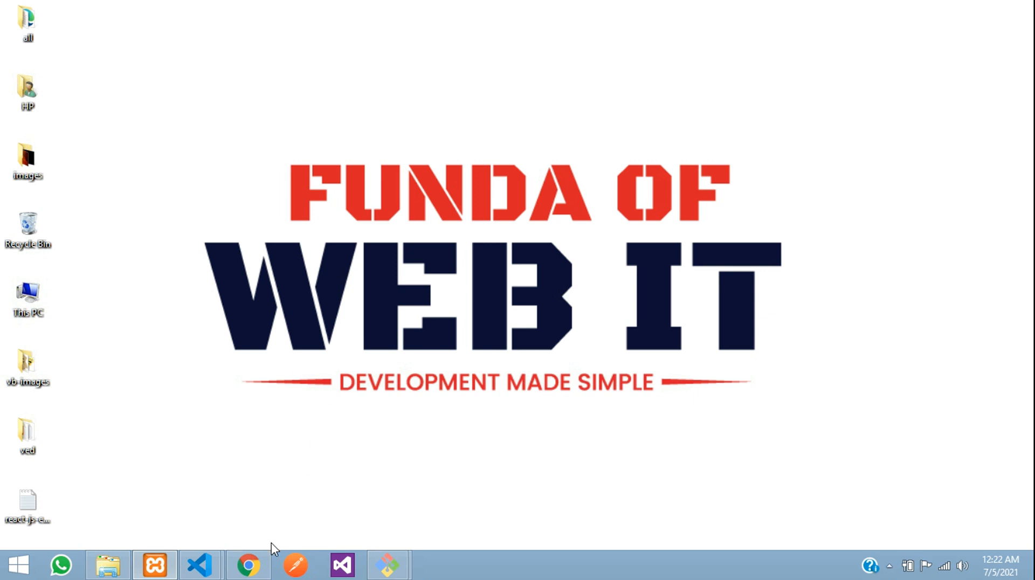
Switch to Chrome to view the Category List with Mobile, Laptop Devices and Men's Fashion
click(248, 566)
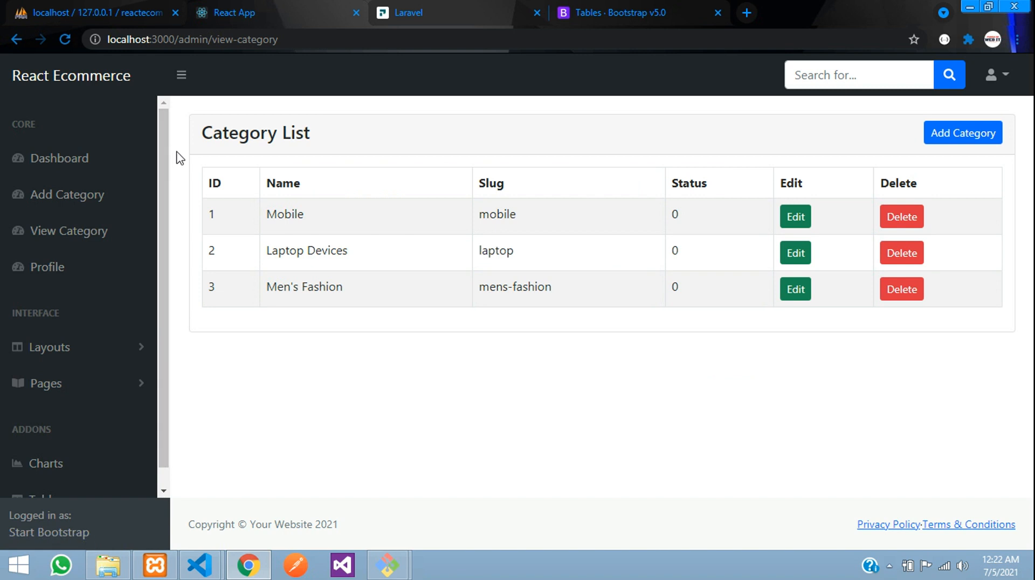
mouse_move(359, 215)
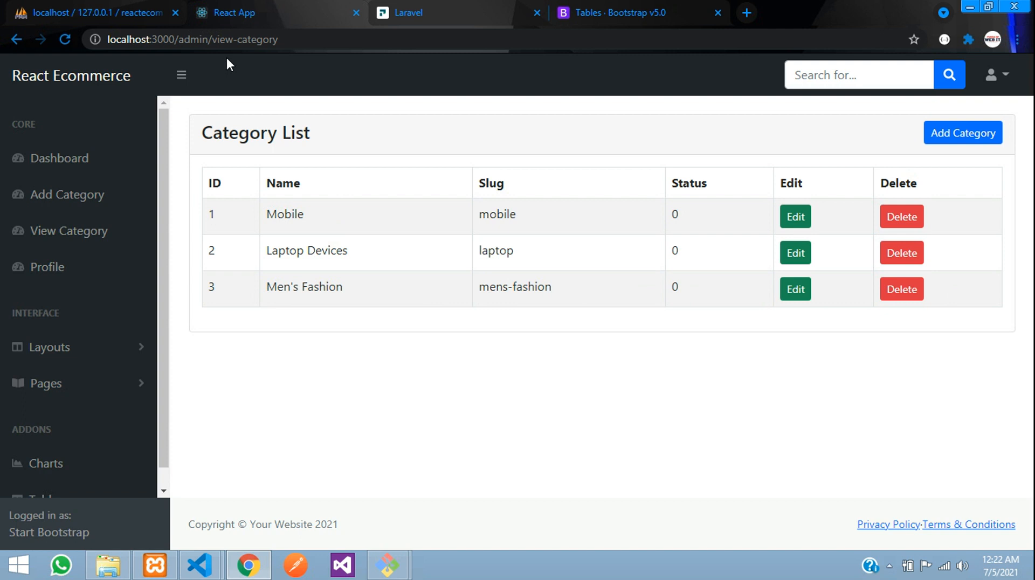
mouse_move(400, 332)
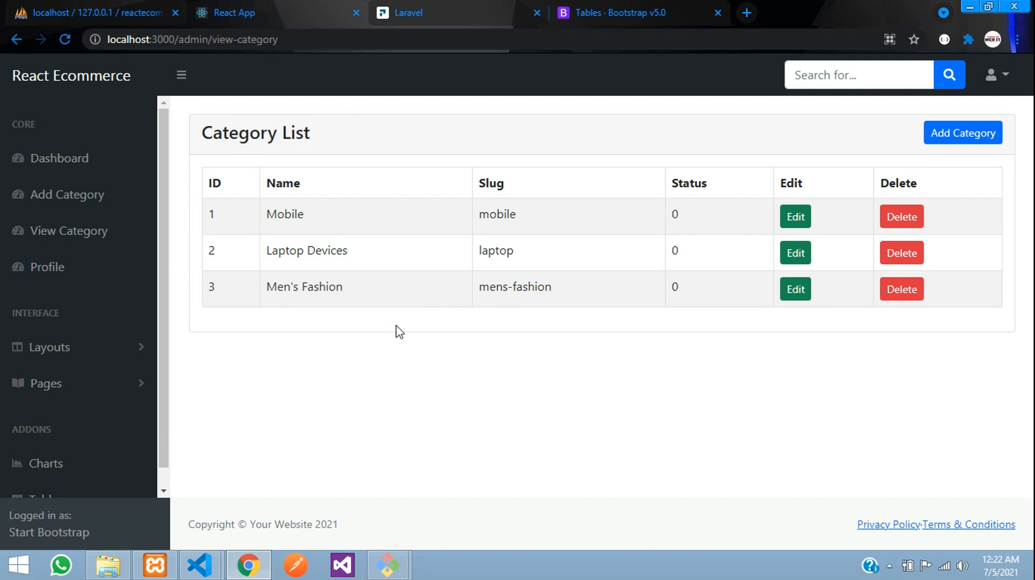
mouse_move(347, 407)
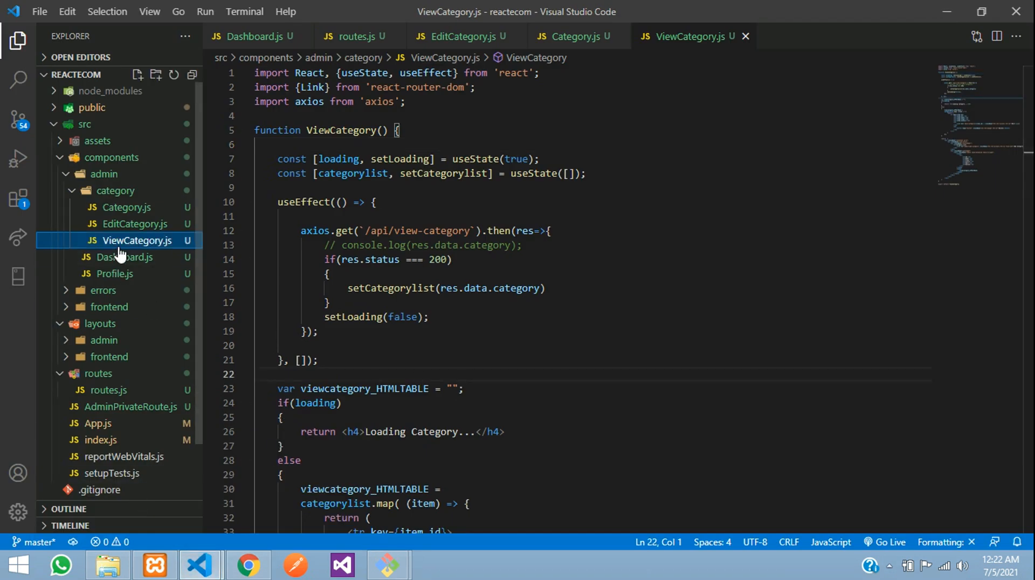
Locate the table-row markup in ViewCategory.js and select the word Delete on the button
scroll(down, 3)
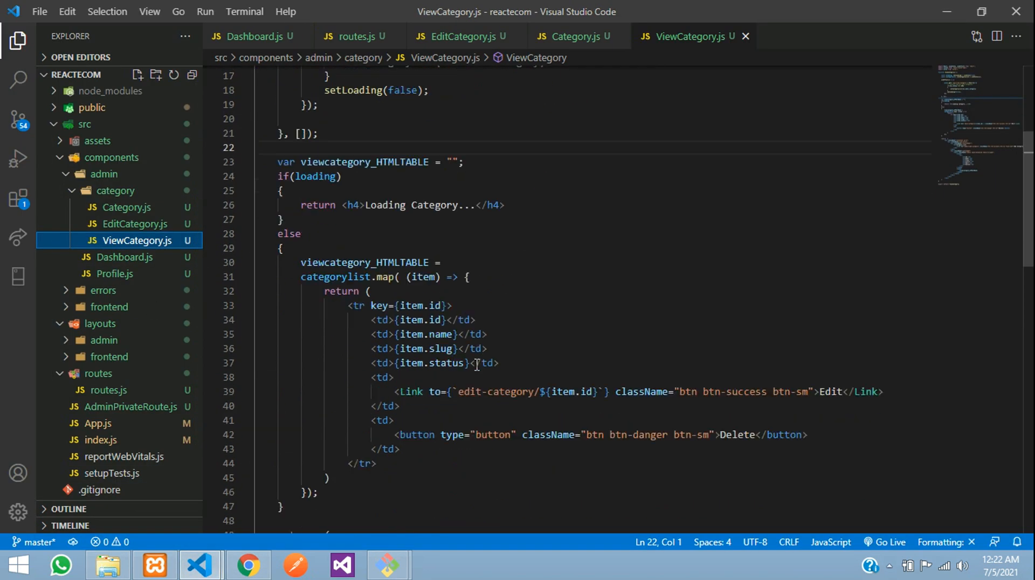
drag(370, 319, 400, 412)
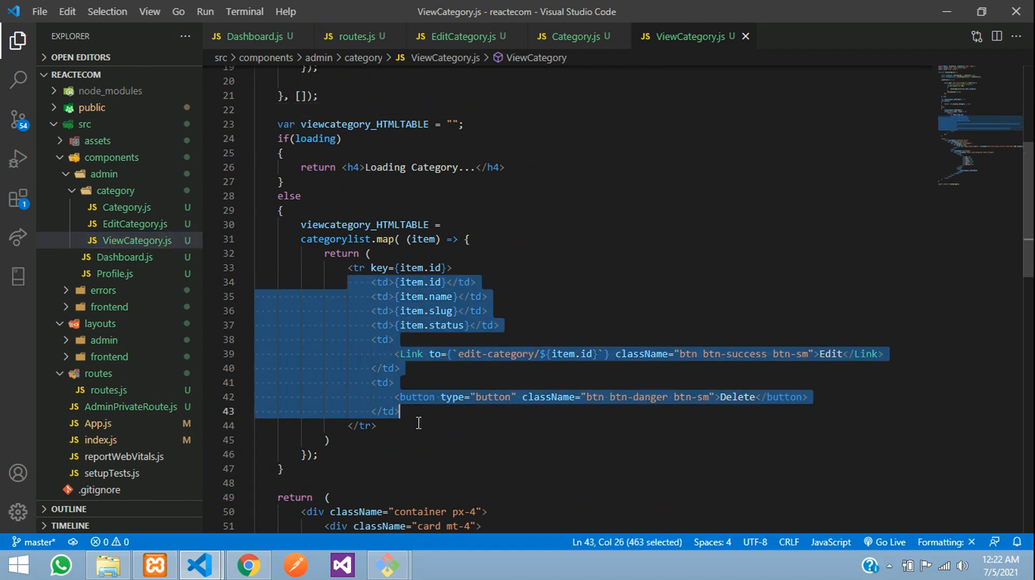
double_click(738, 396)
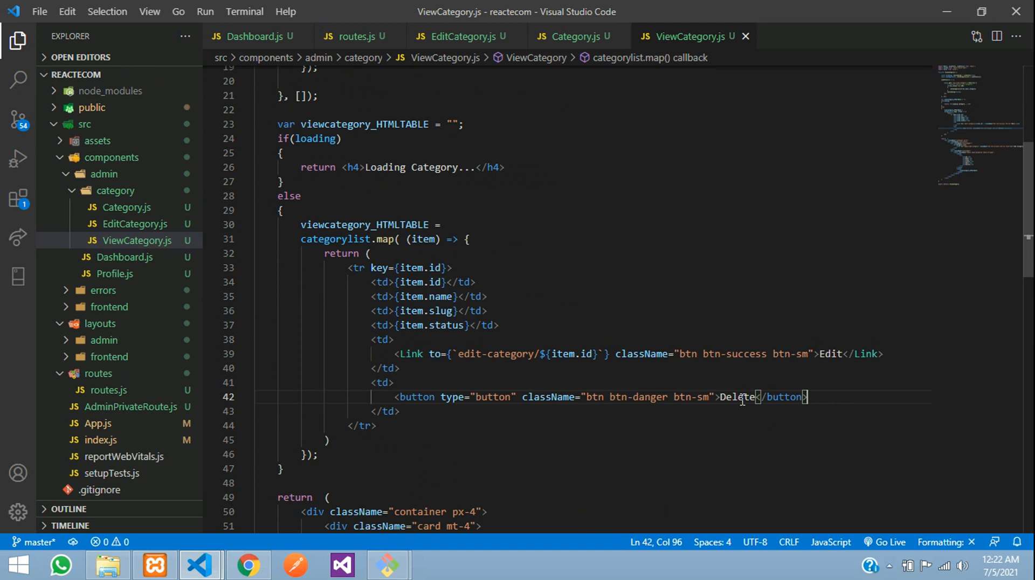
double_click(737, 397)
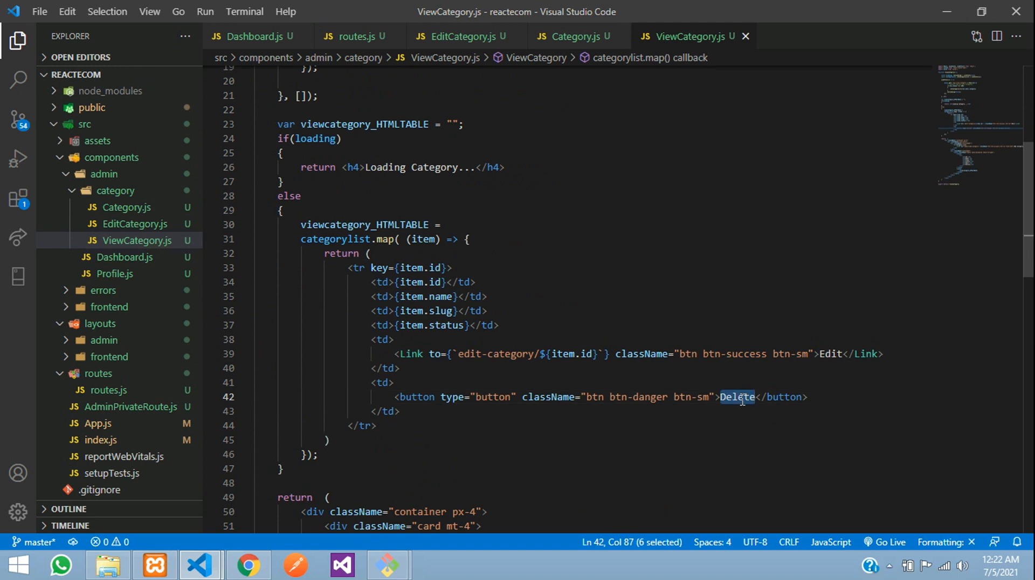
click(248, 566)
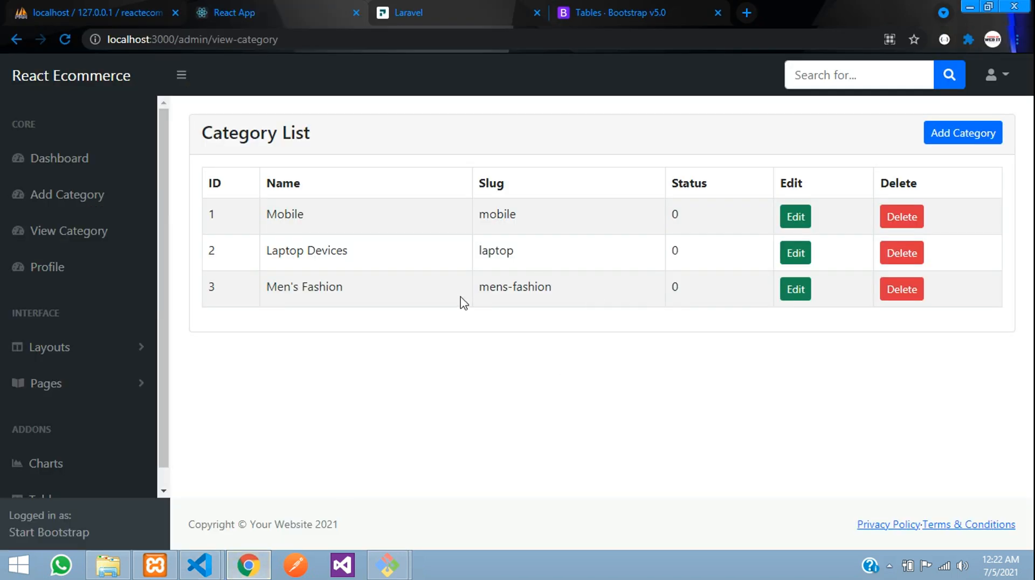
click(794, 289)
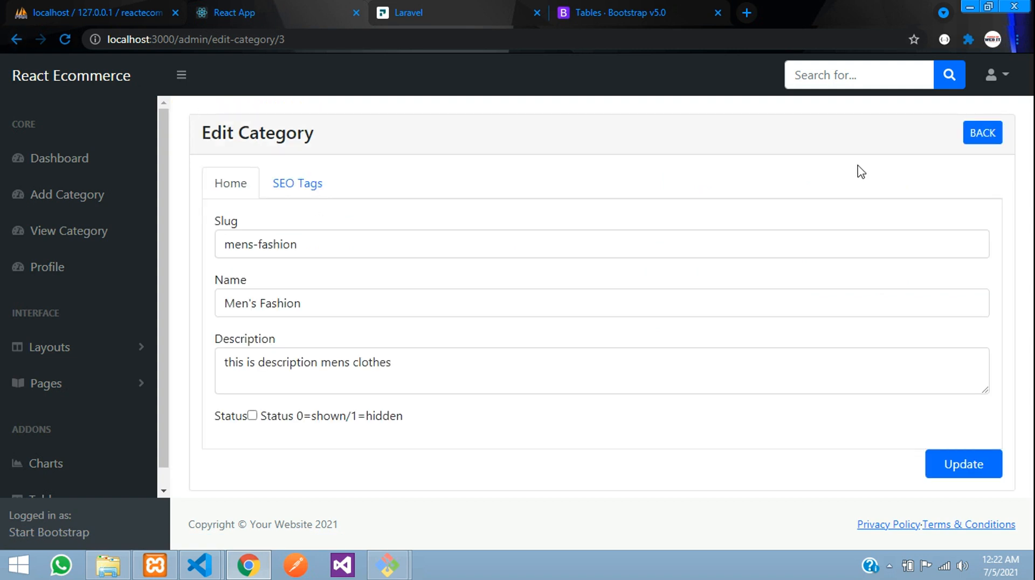
click(99, 12)
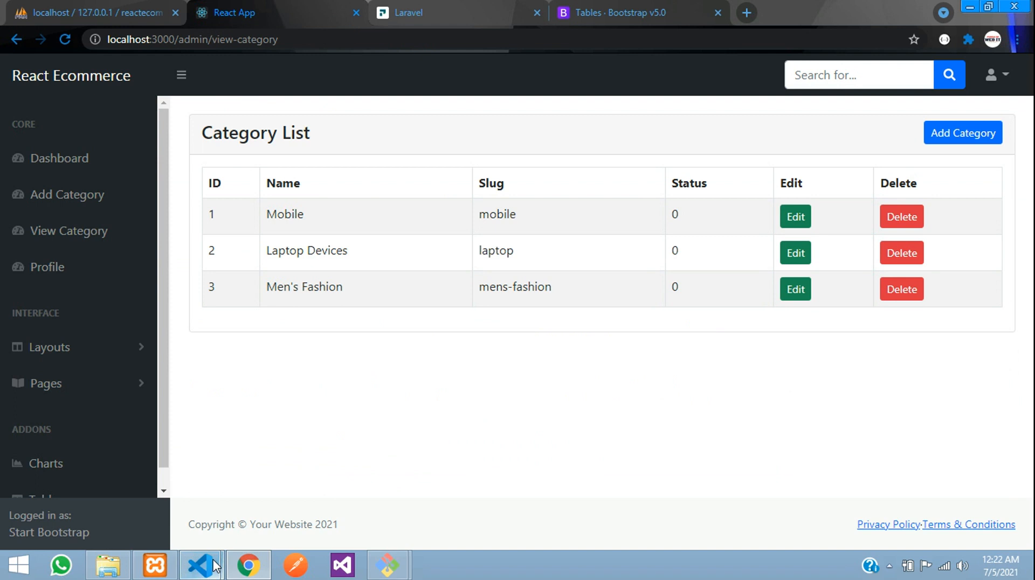
click(199, 565)
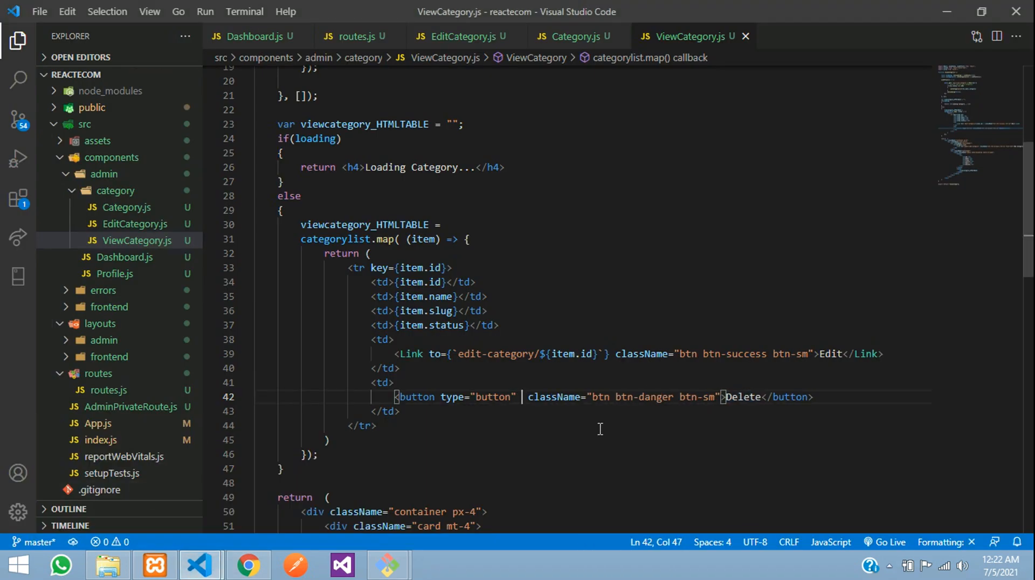
Add onClick={(e) => deleteCategory(e, item.id)} to the Delete button
text(onClic)
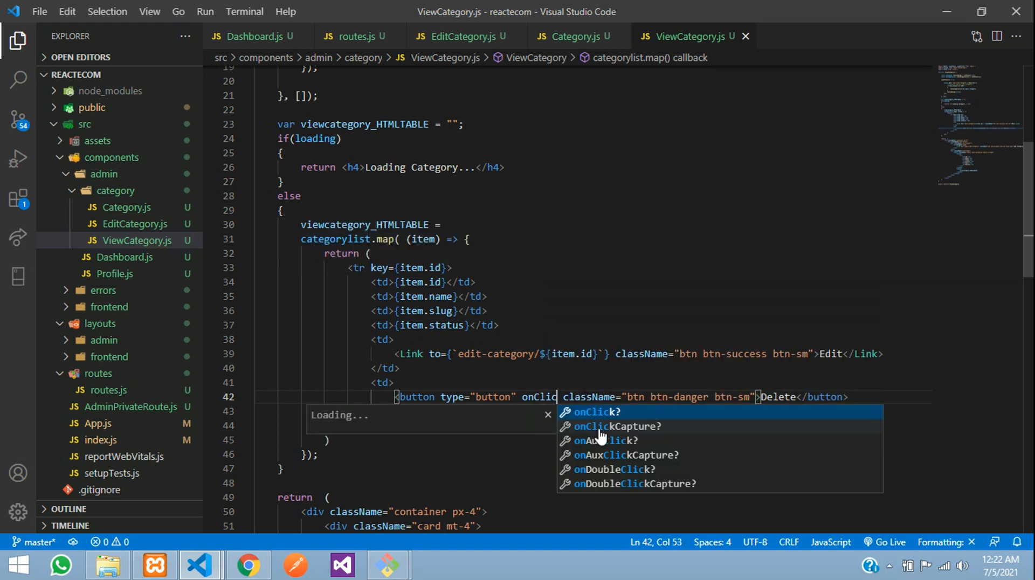
key(Enter)
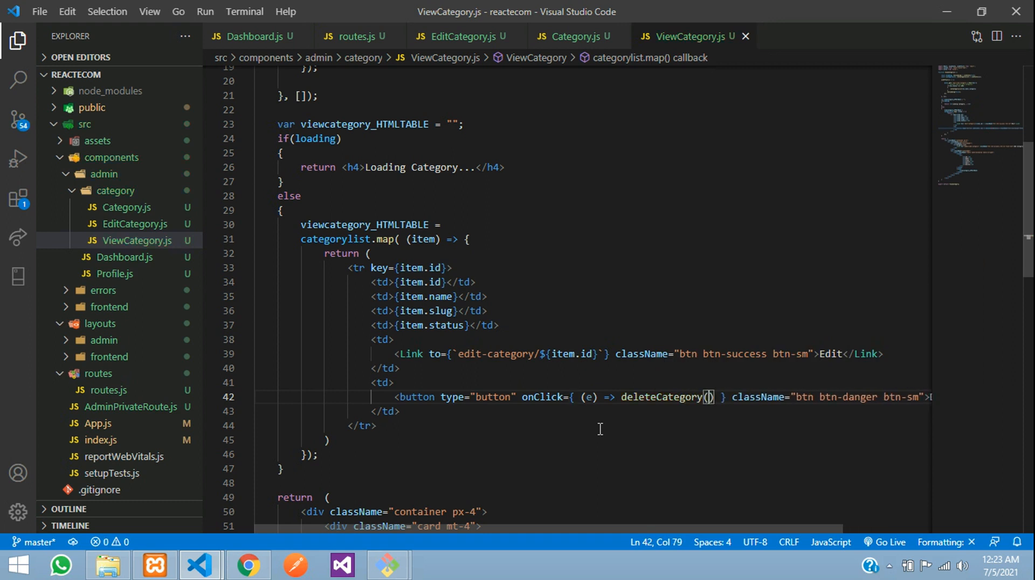
text(e,)
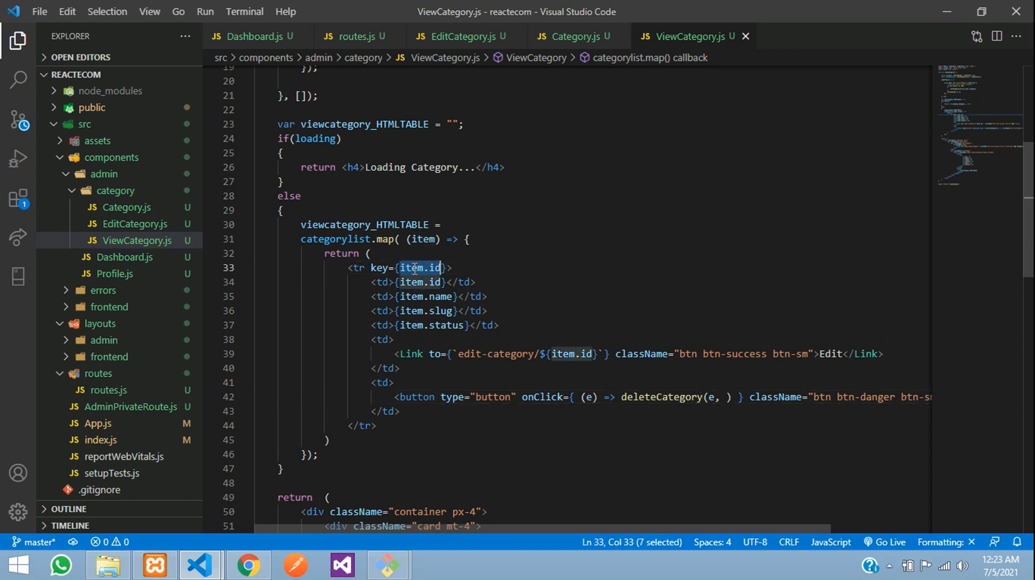
text(item.id)
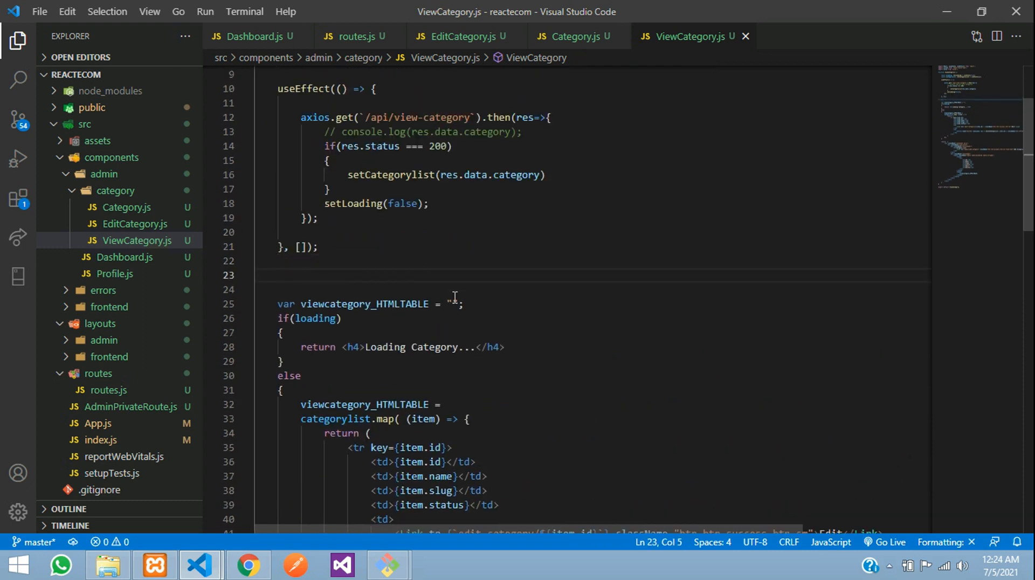
Define const deleteCategory = (e, id) => { } starting with e.preventDefault();
text(const deleteCategory =)
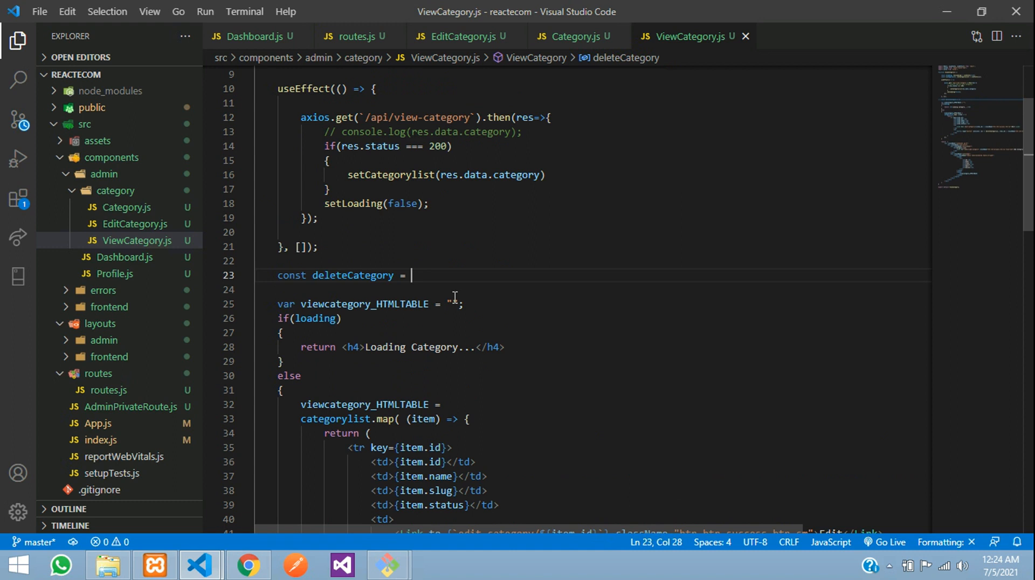
text(() =>)
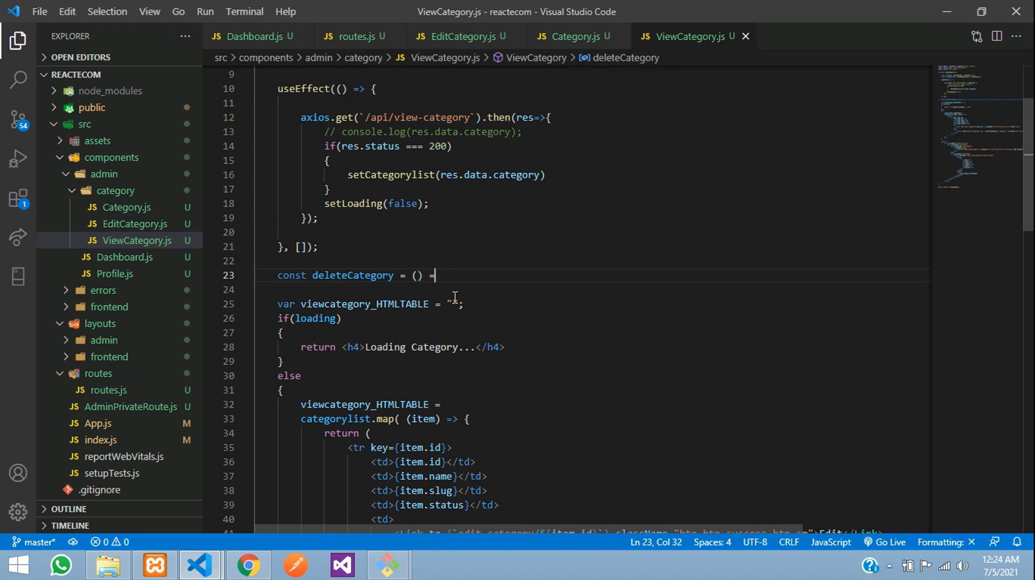
text({)
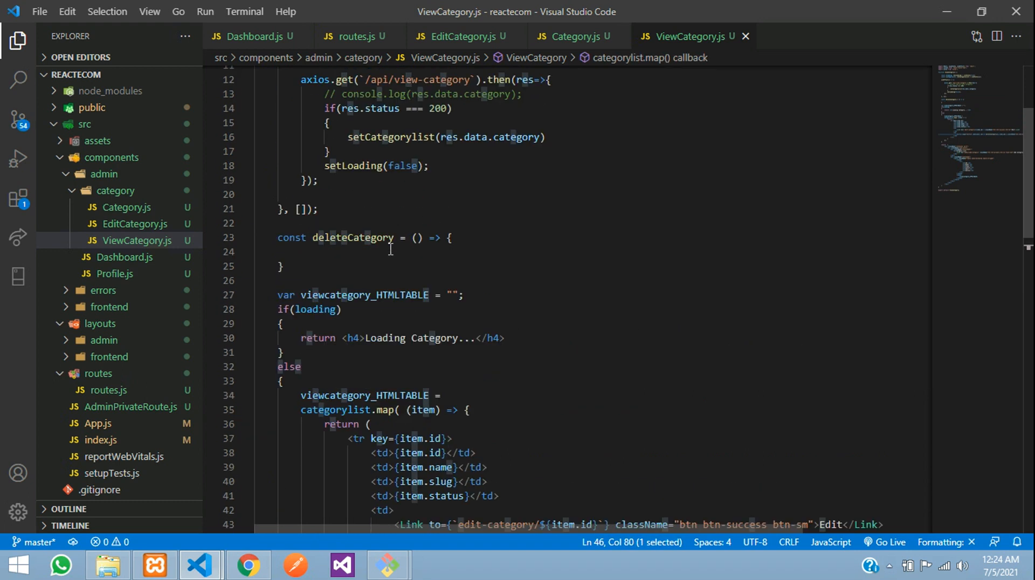
text(e,)
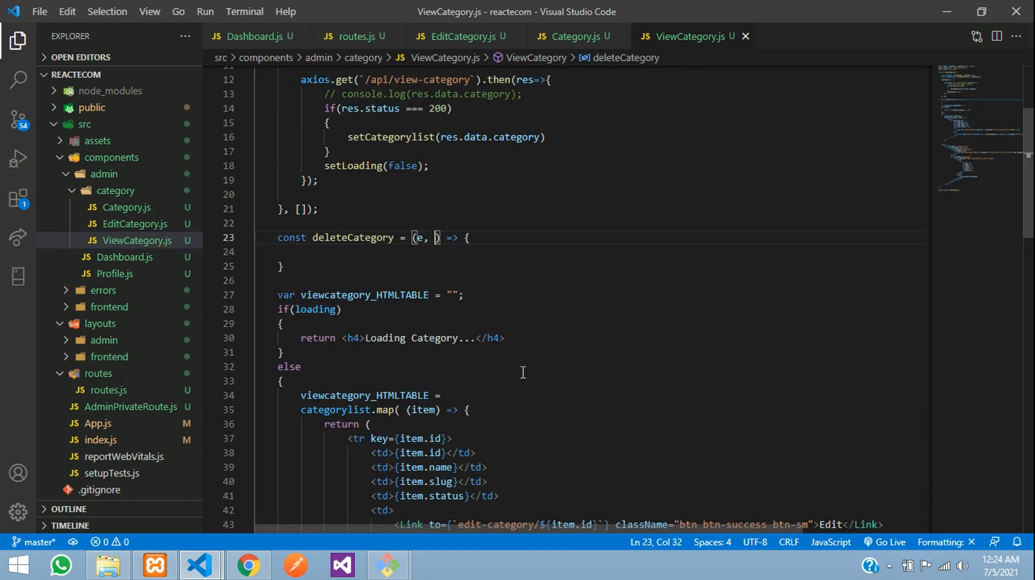
text(id)
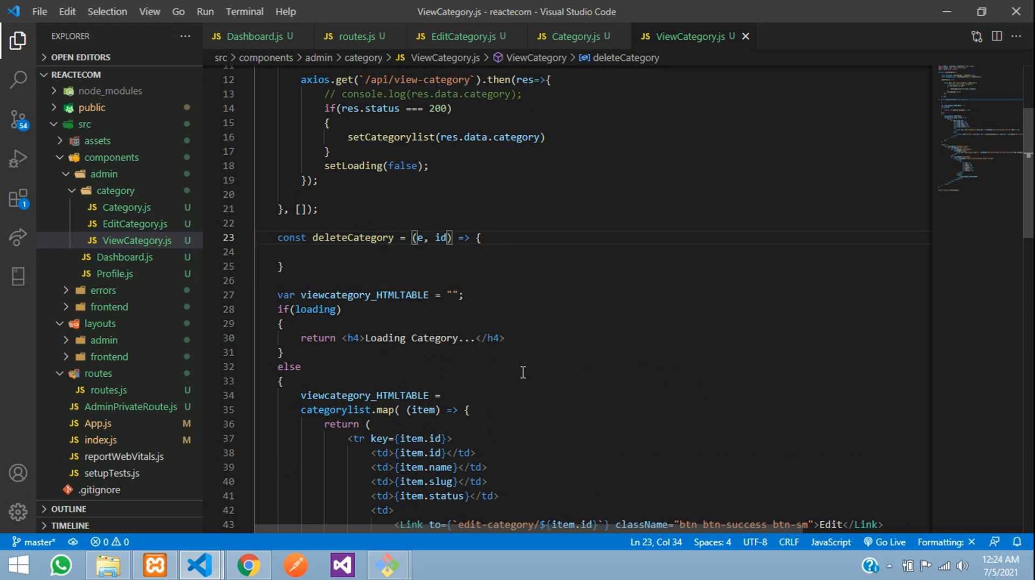
double_click(418, 238)
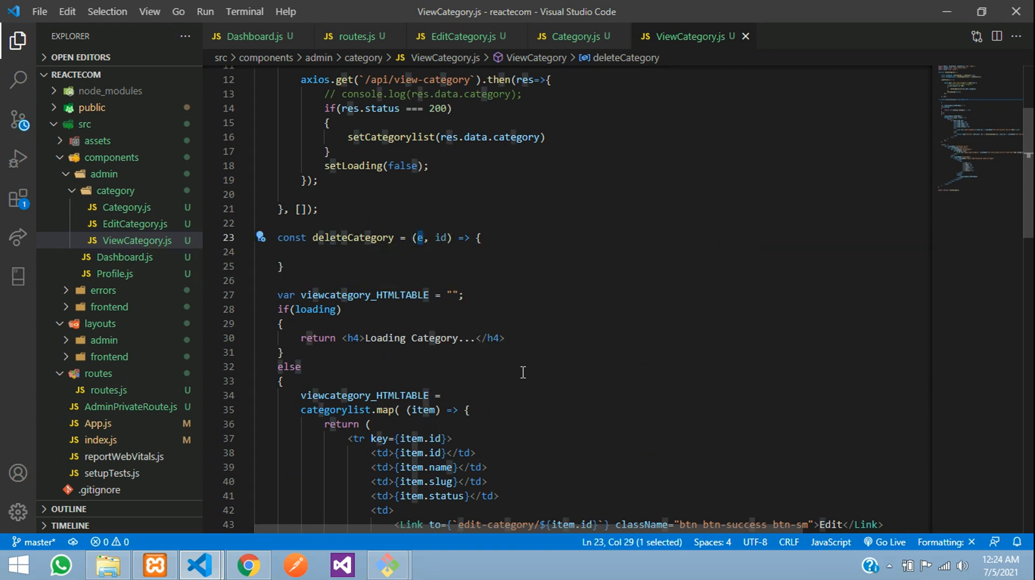
text(e.)
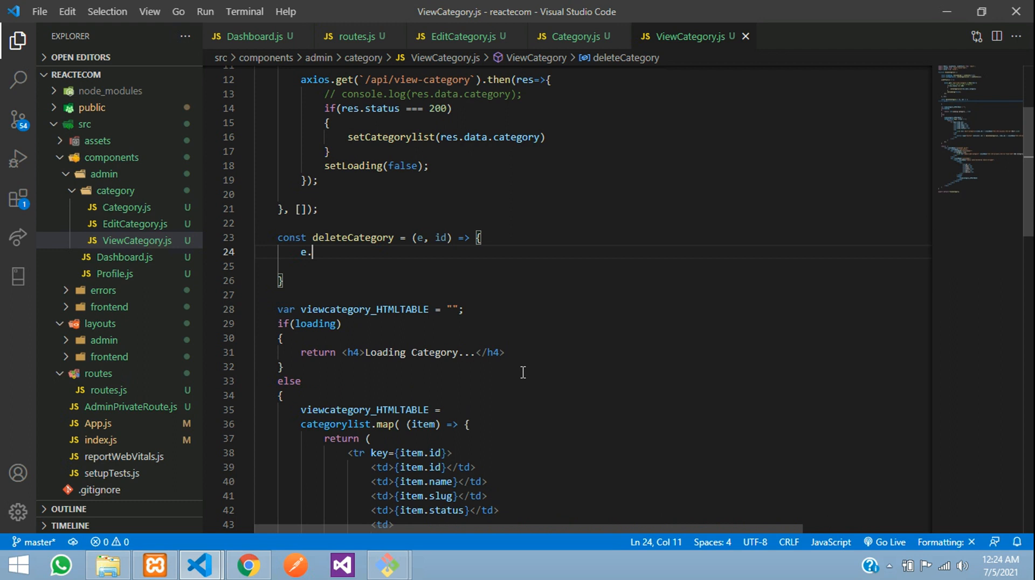
text(preventDefault();)
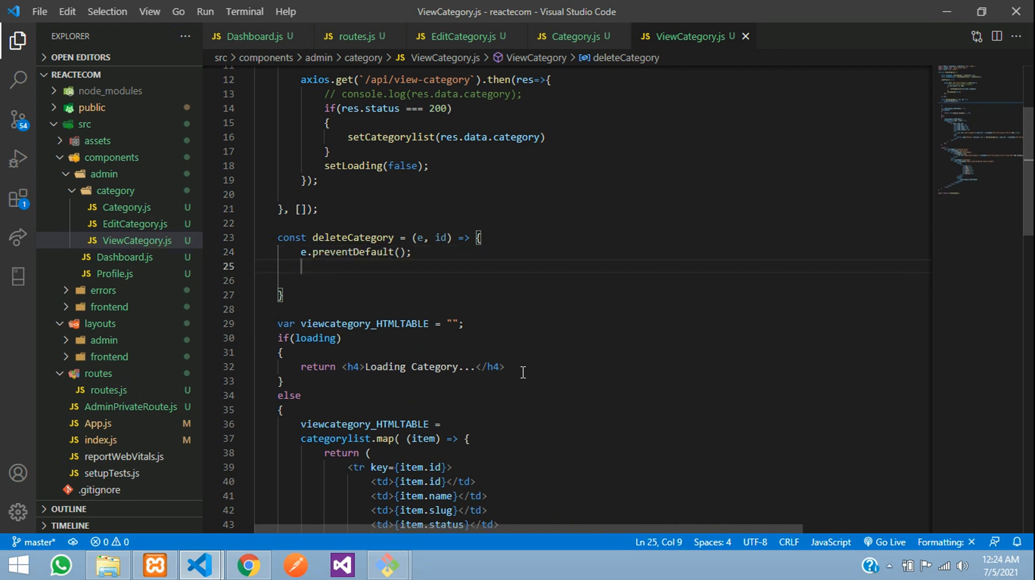
key(Enter)
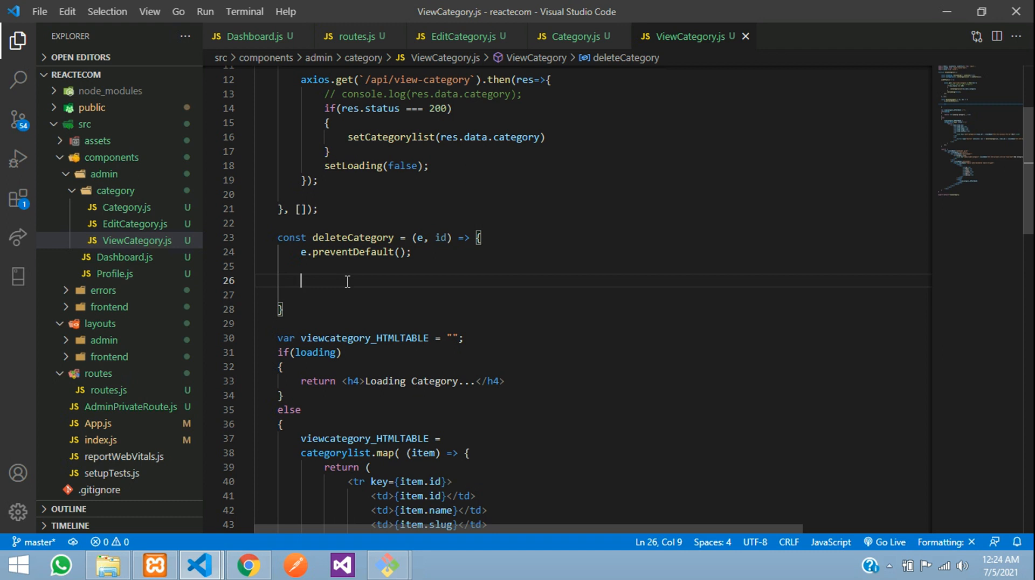
Store the clicked button as const thisClicked = e.currentTarget;
text(const thisC)
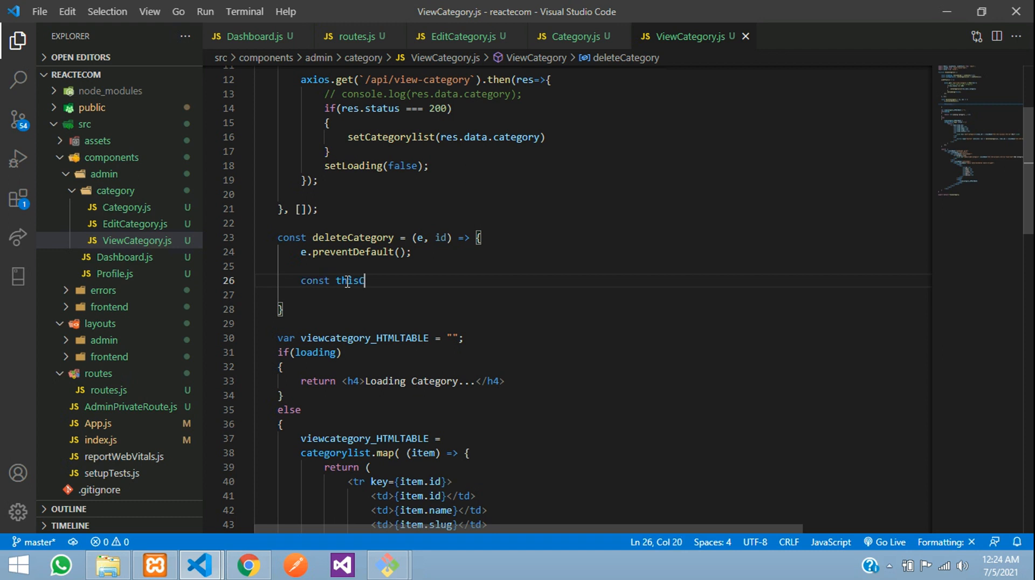
text(licked)
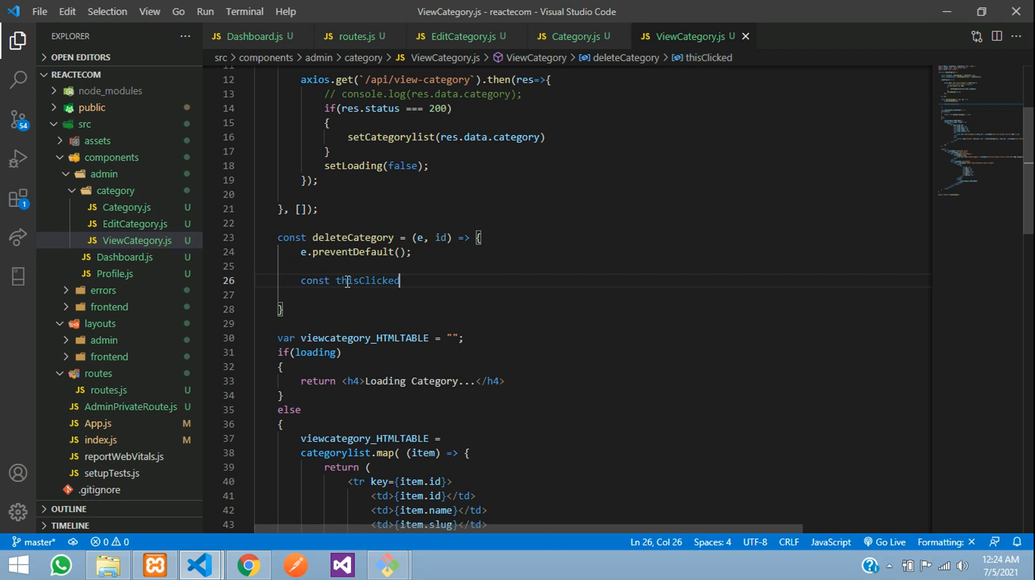
text(= e.)
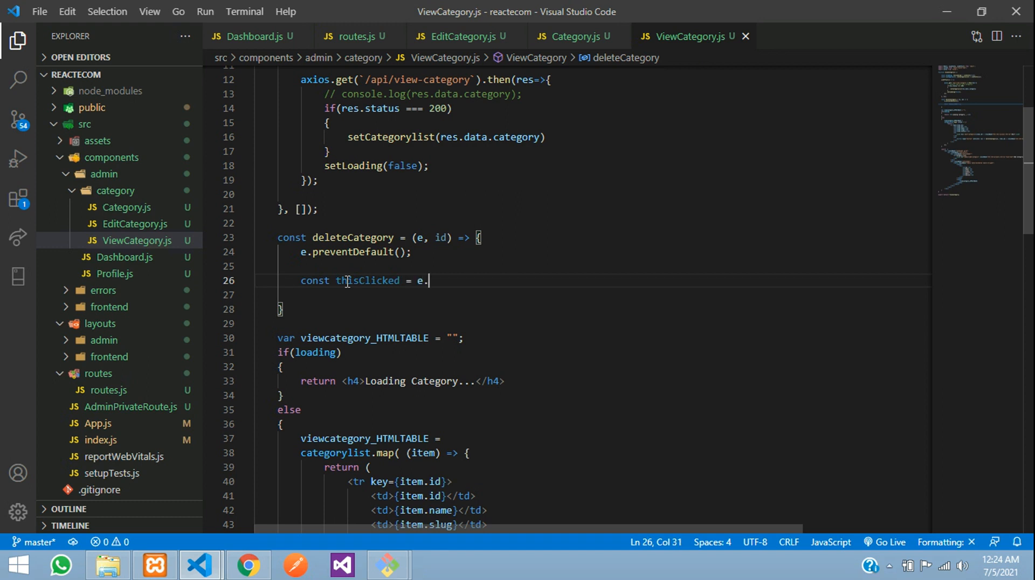
text(curren)
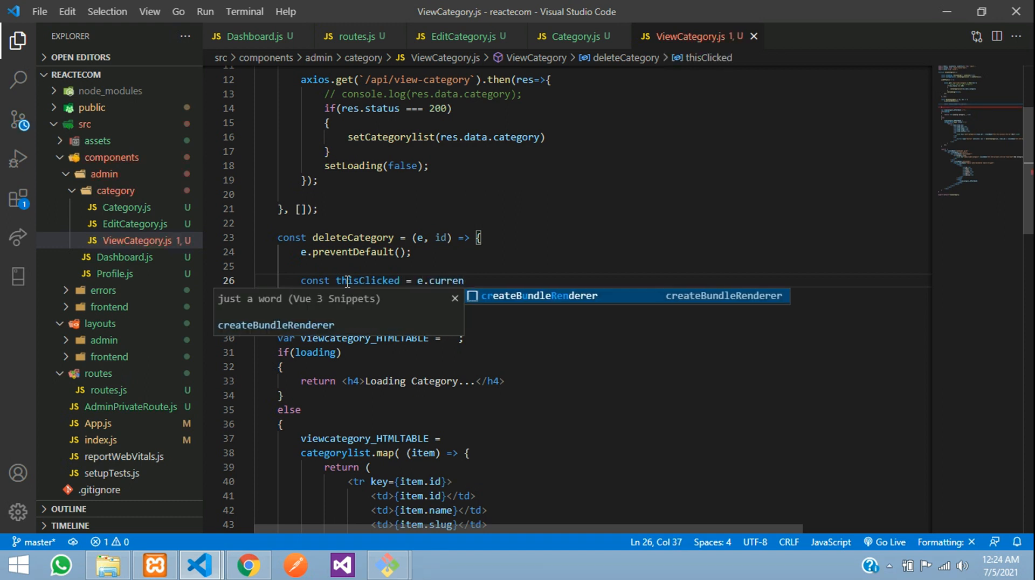
text(tTarg)
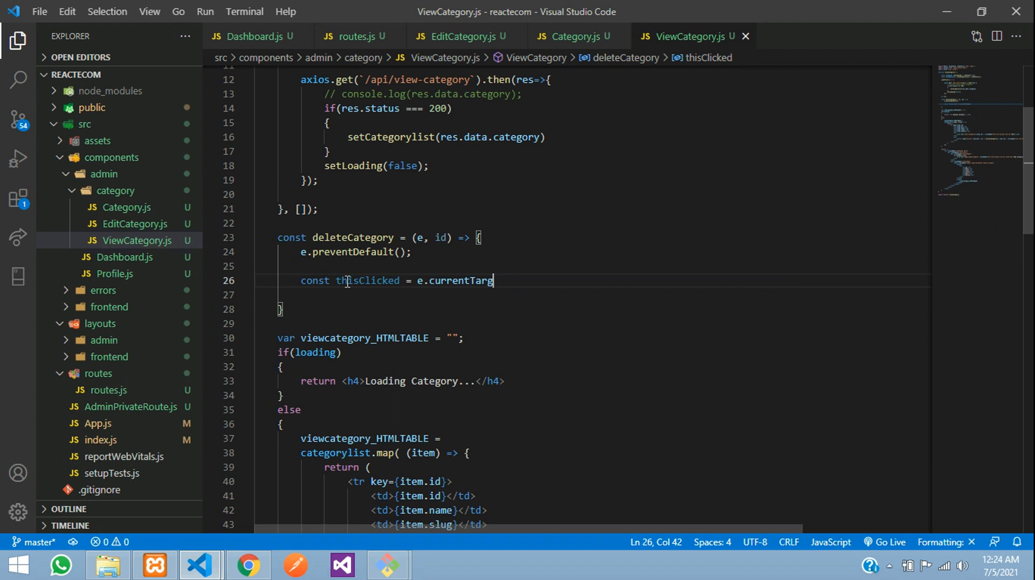
text(et;)
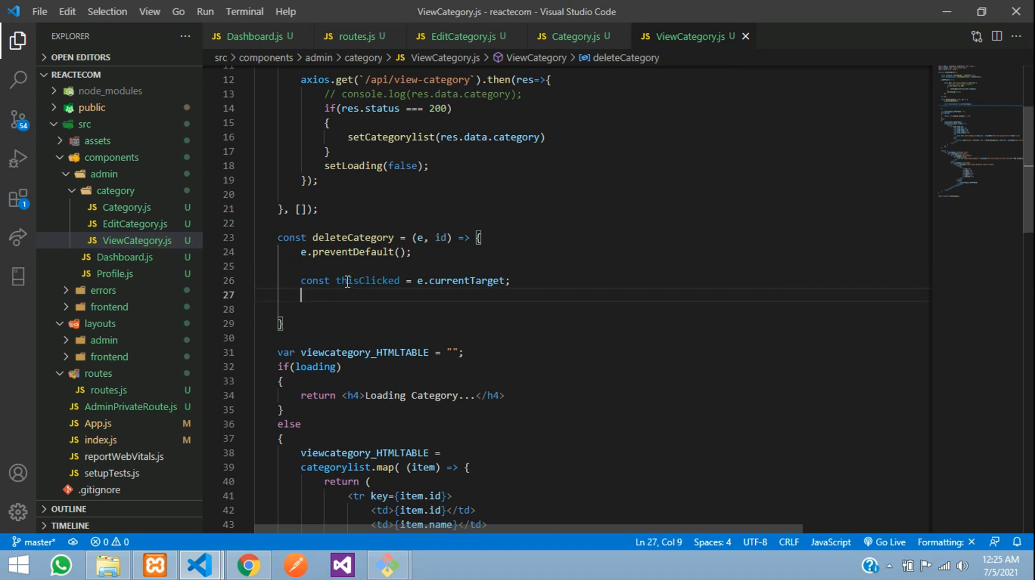
Set thisClicked.innerText = "Deleting" inside deleteCategory
double_click(366, 281)
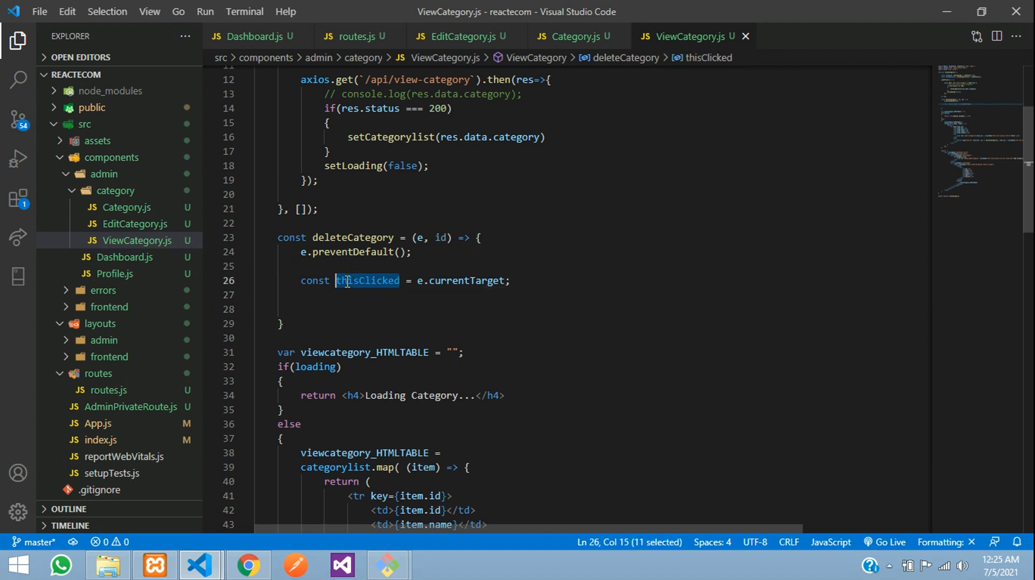
text(thisClicked.)
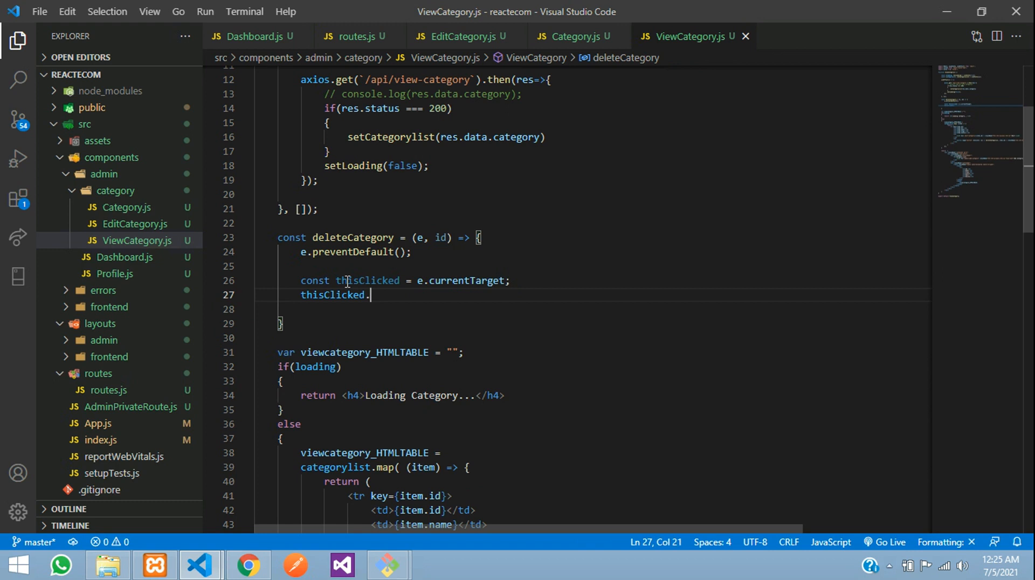
text(innt)
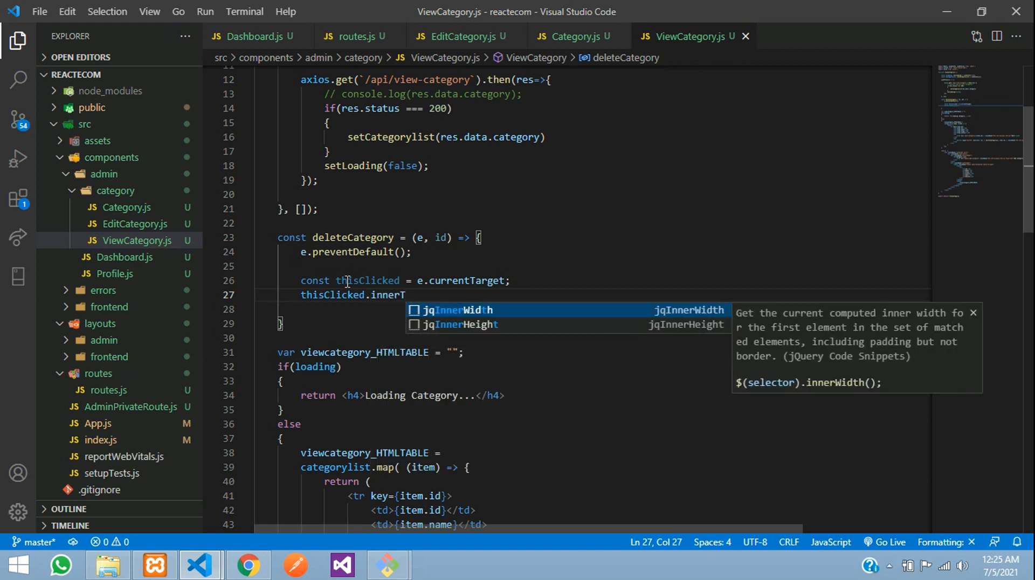
text(ext =)
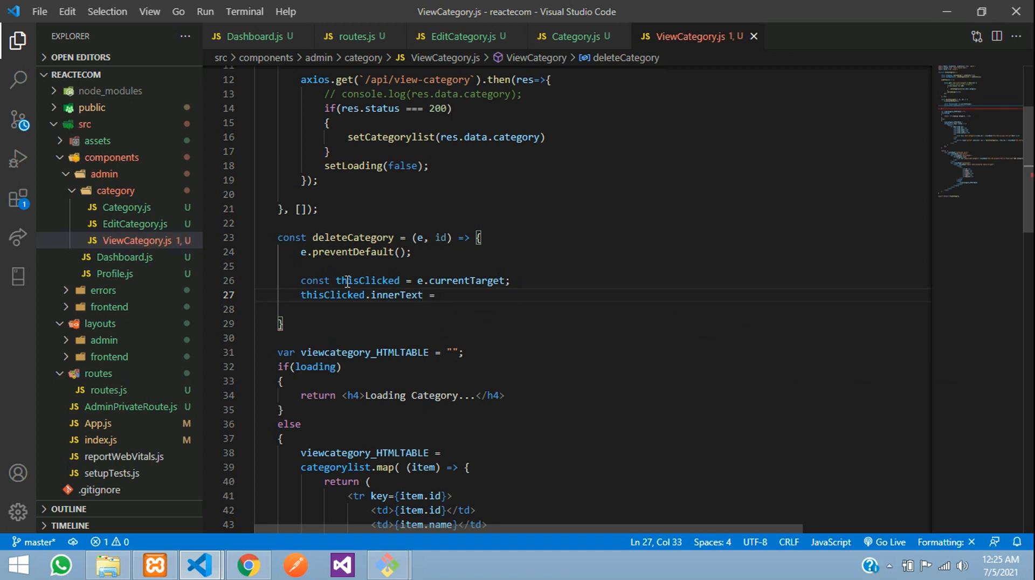
text("Delete")
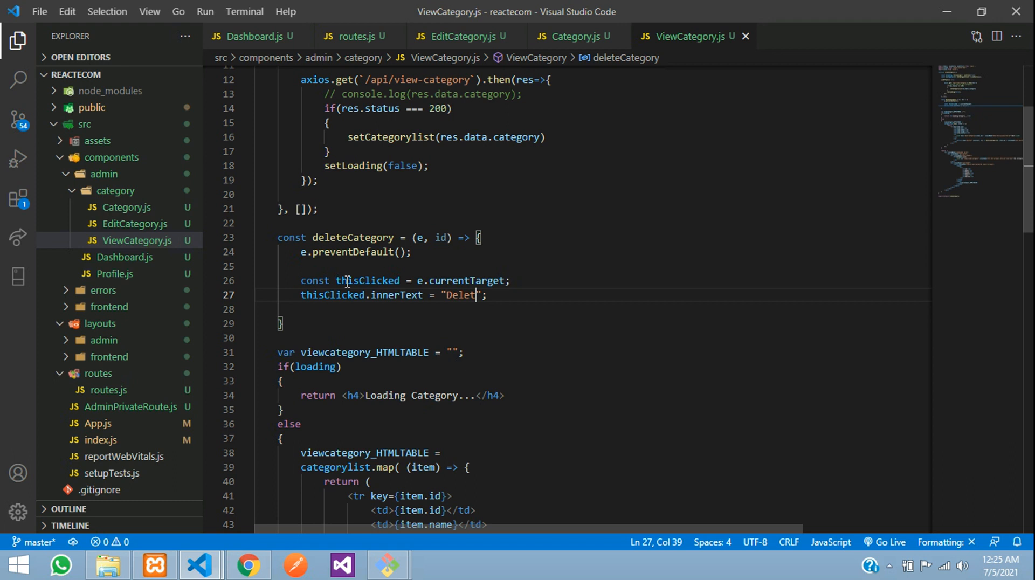
text(ing)
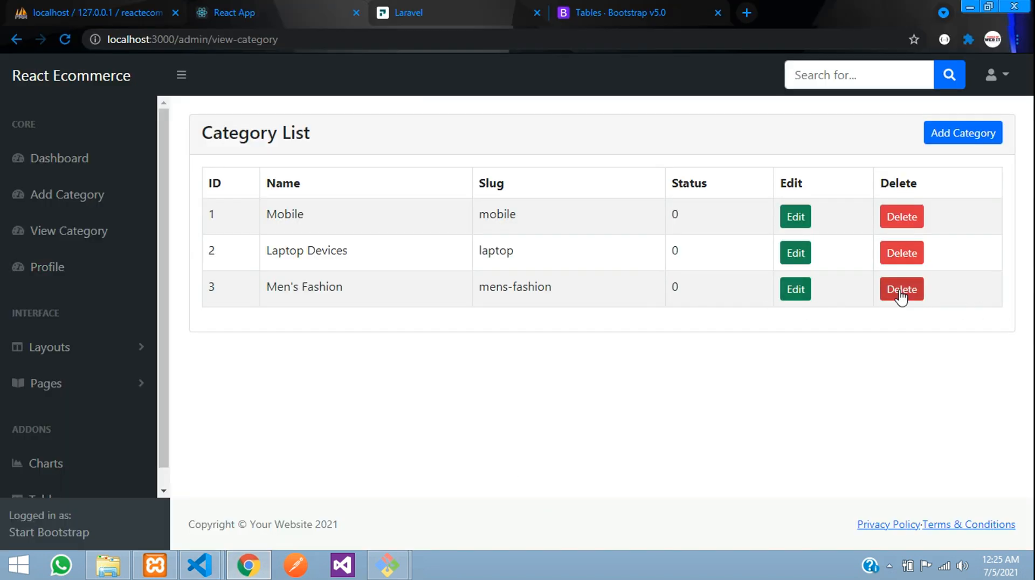
Delete Men's Fashion to confirm the button reads Deleting, then return to the editor
click(900, 289)
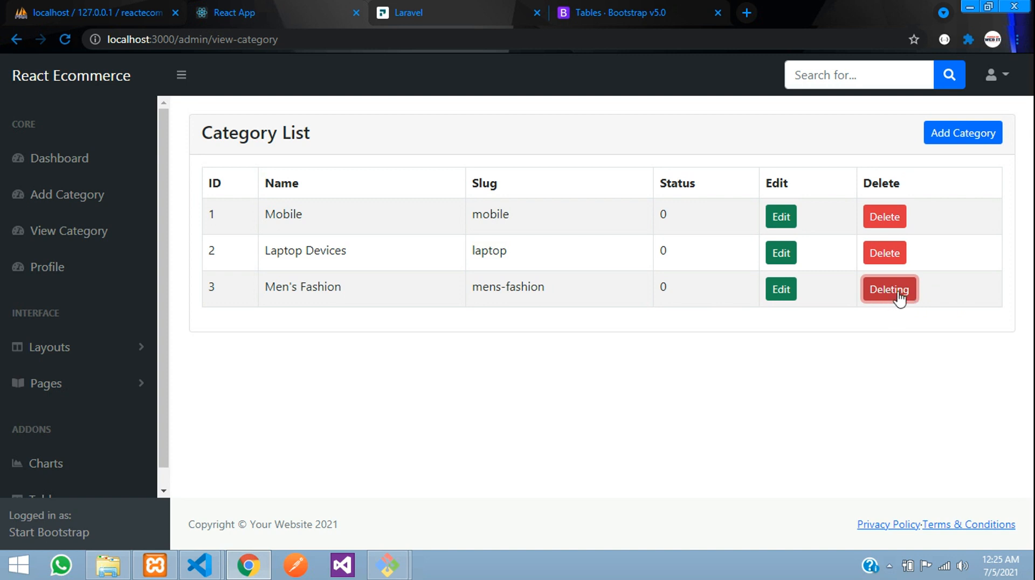
mouse_move(908, 293)
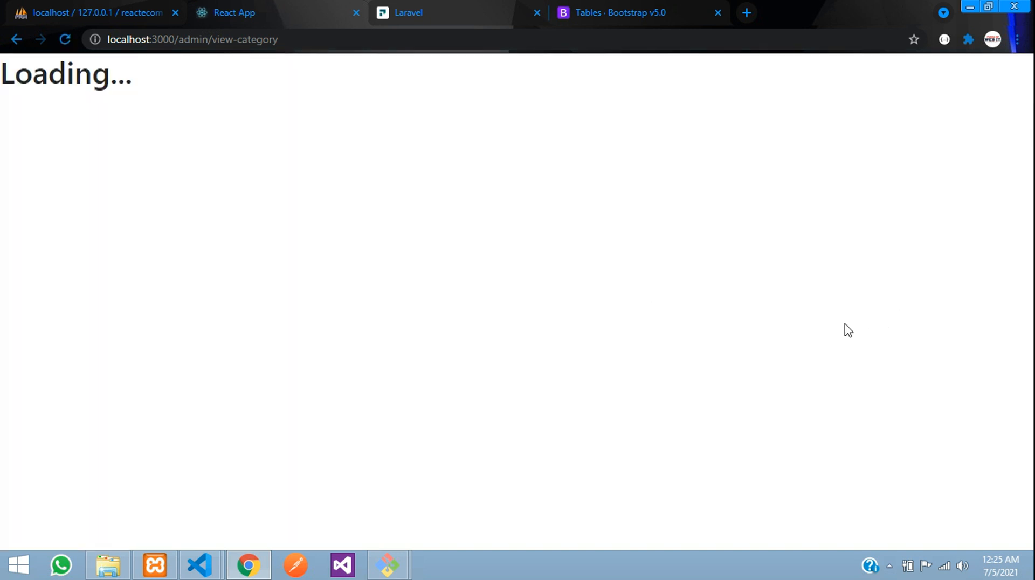
click(199, 565)
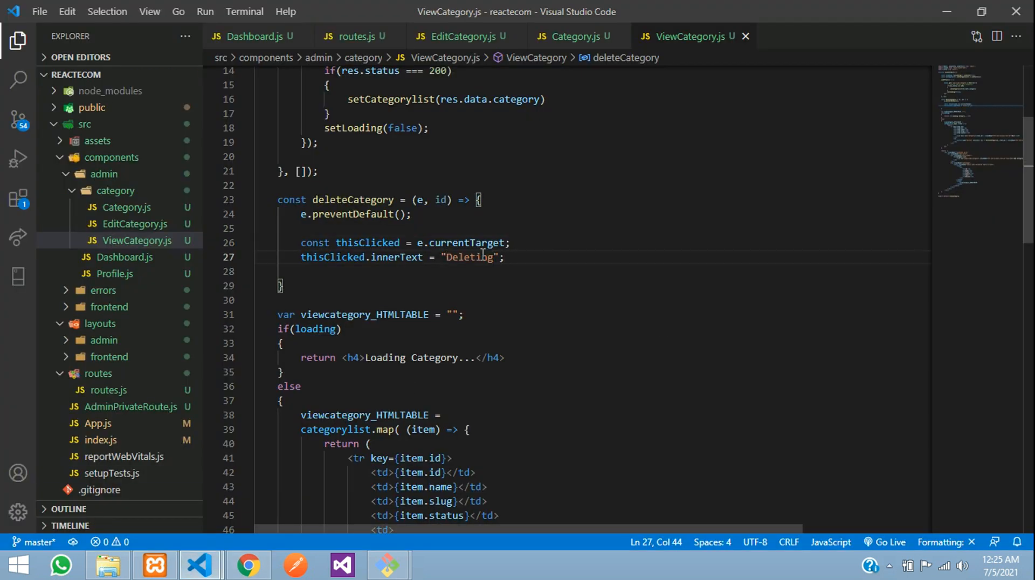
Write axios.delete(`/api/delete-category/${id}`).then(res=>{ }) inside deleteCategory
double_click(470, 258)
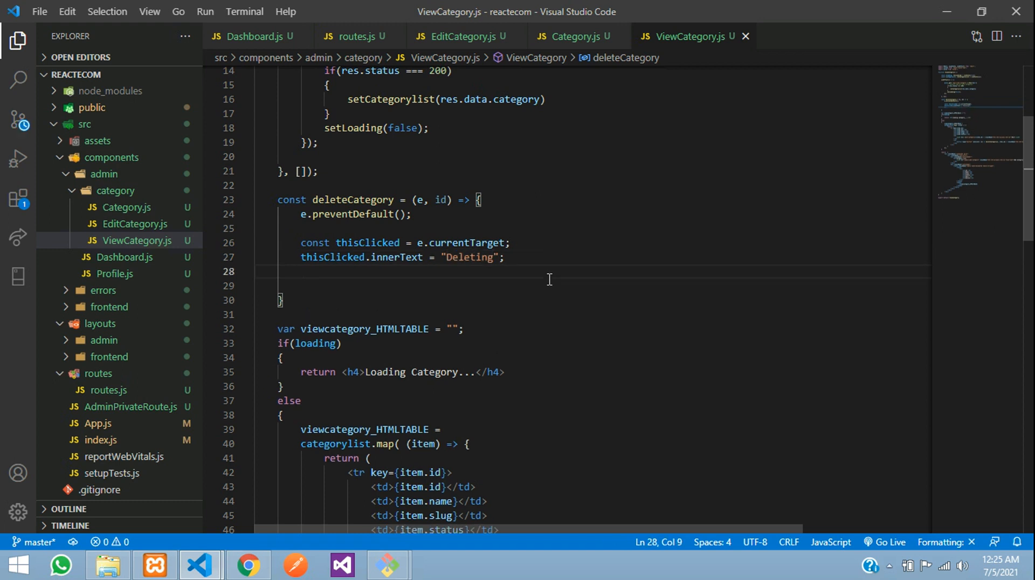
text(axio)
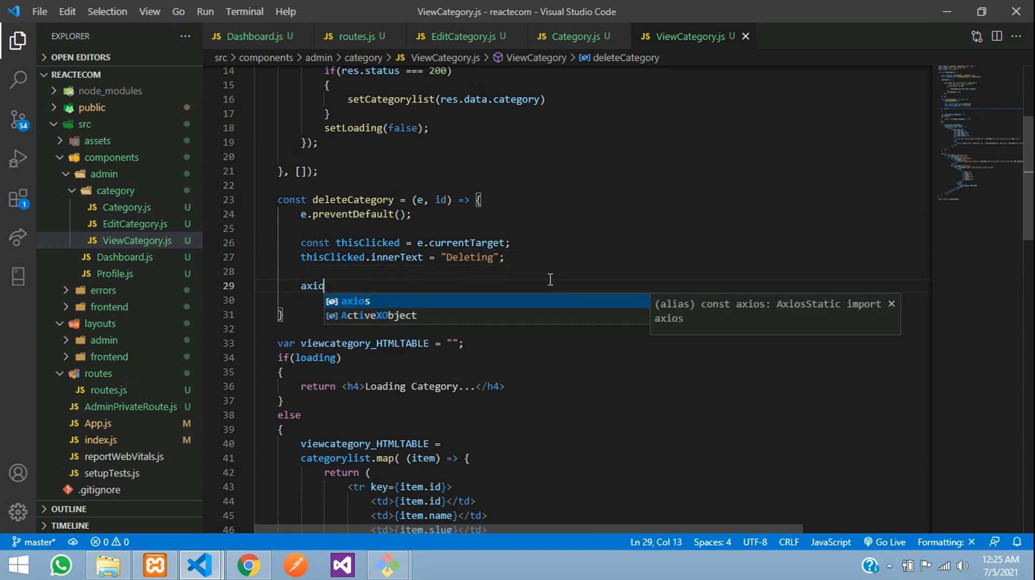
text(.delete();)
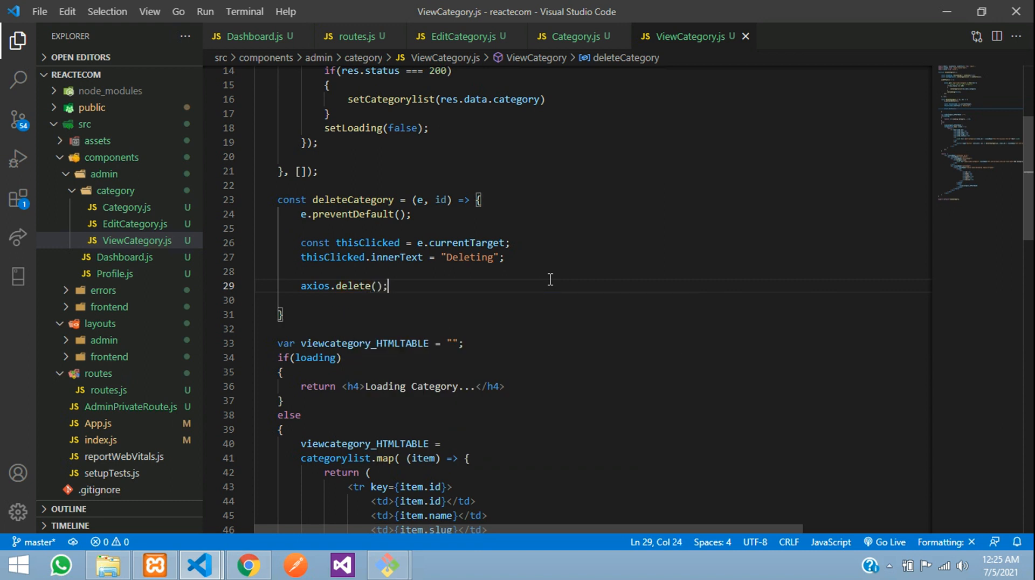
text(.then(res=>{)
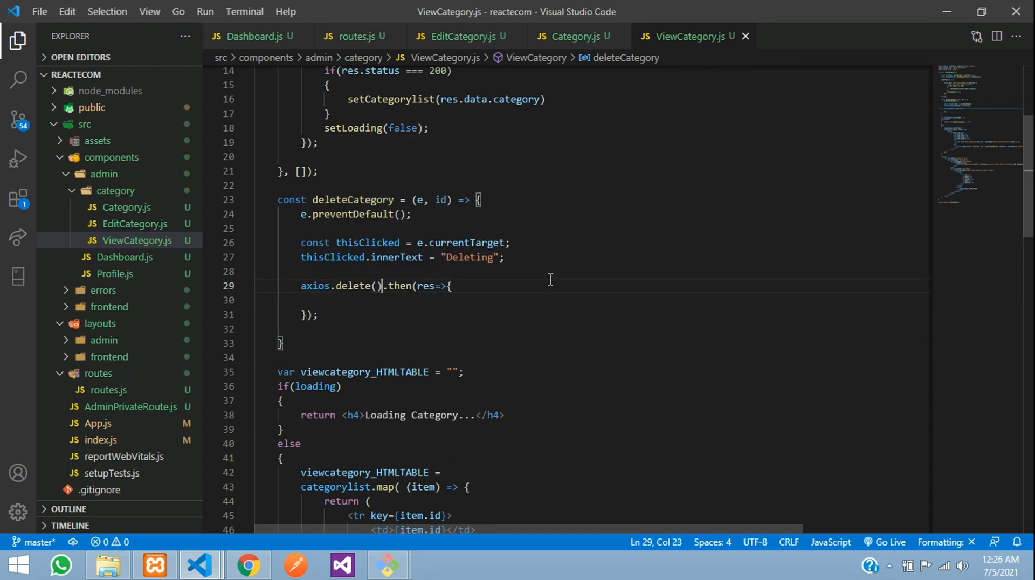
text('')
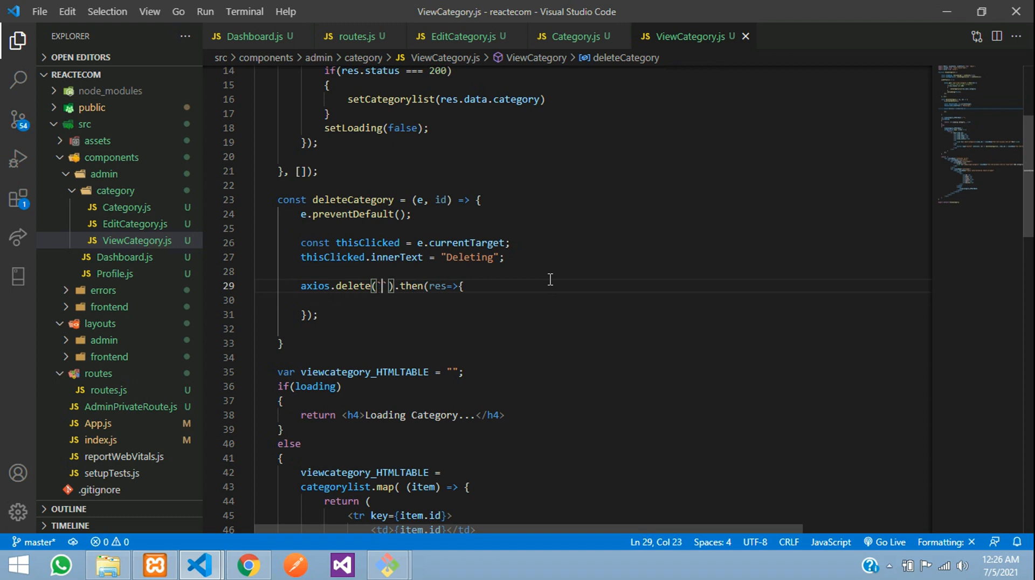
text(/api)
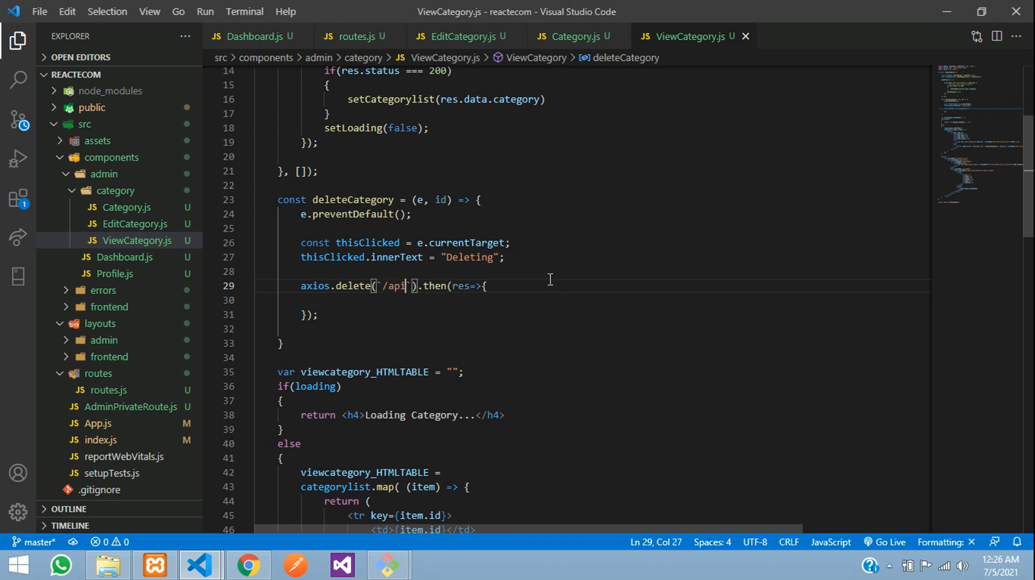
text(delete)
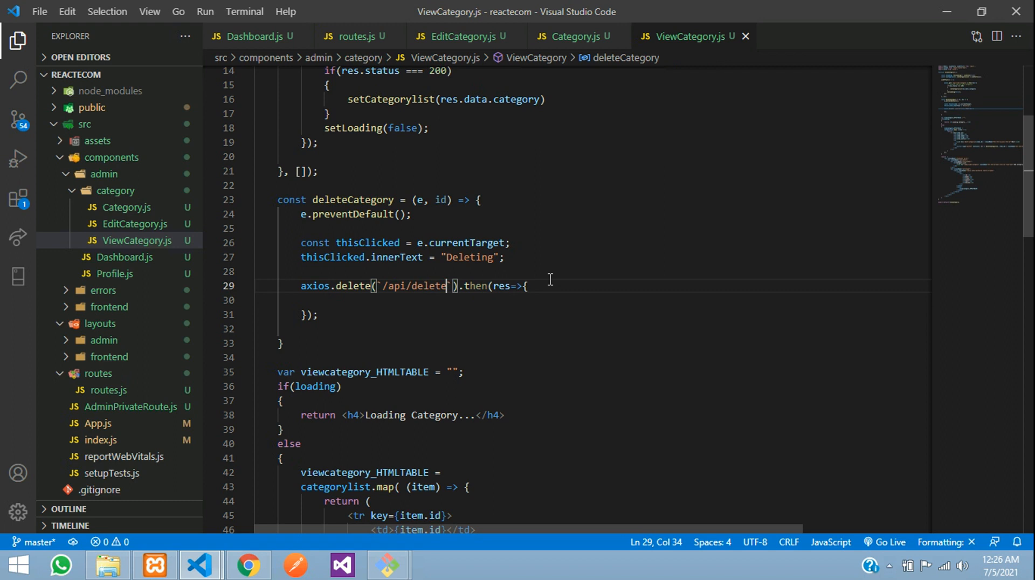
text(-category)
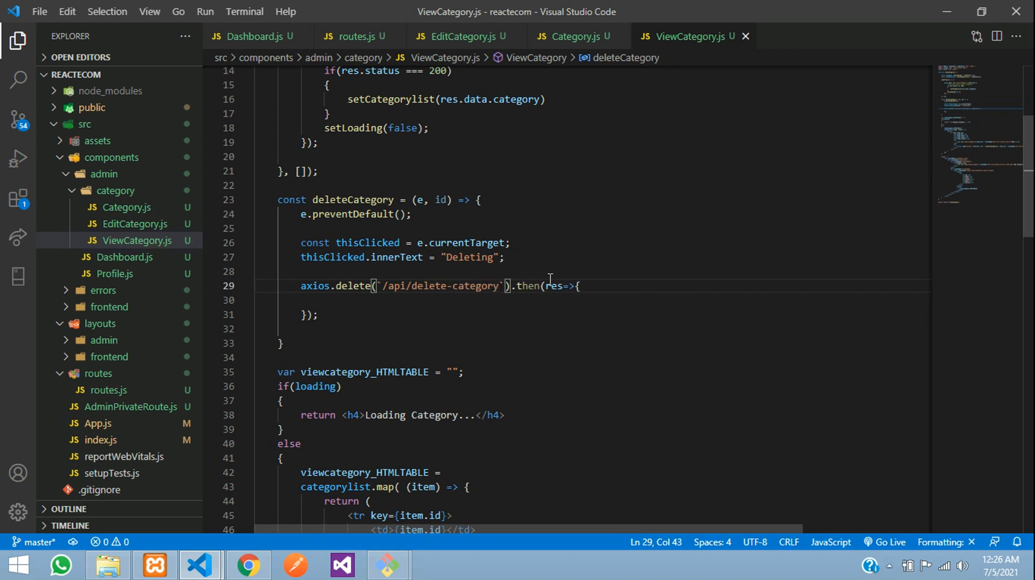
text(${})
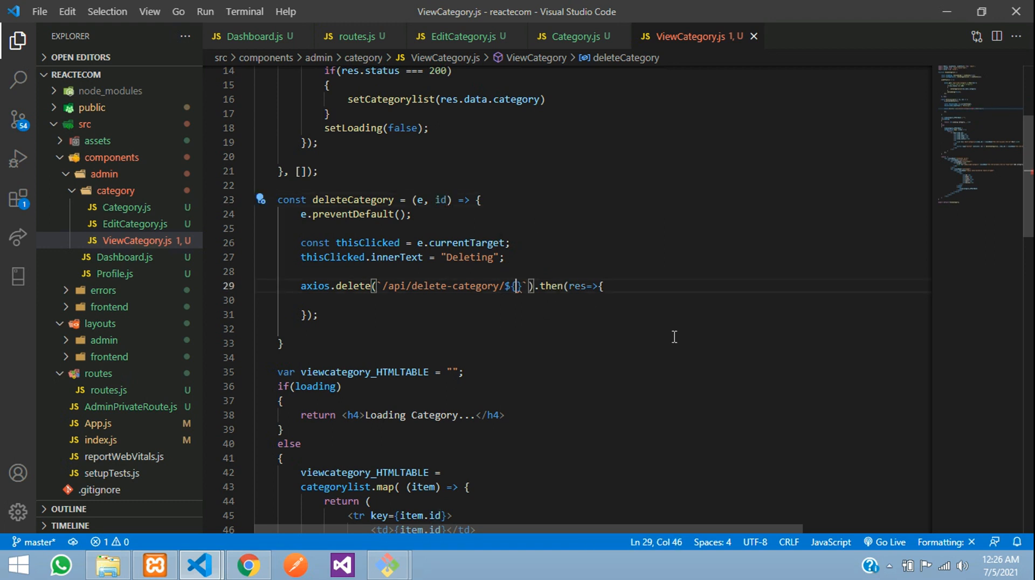
text(id)
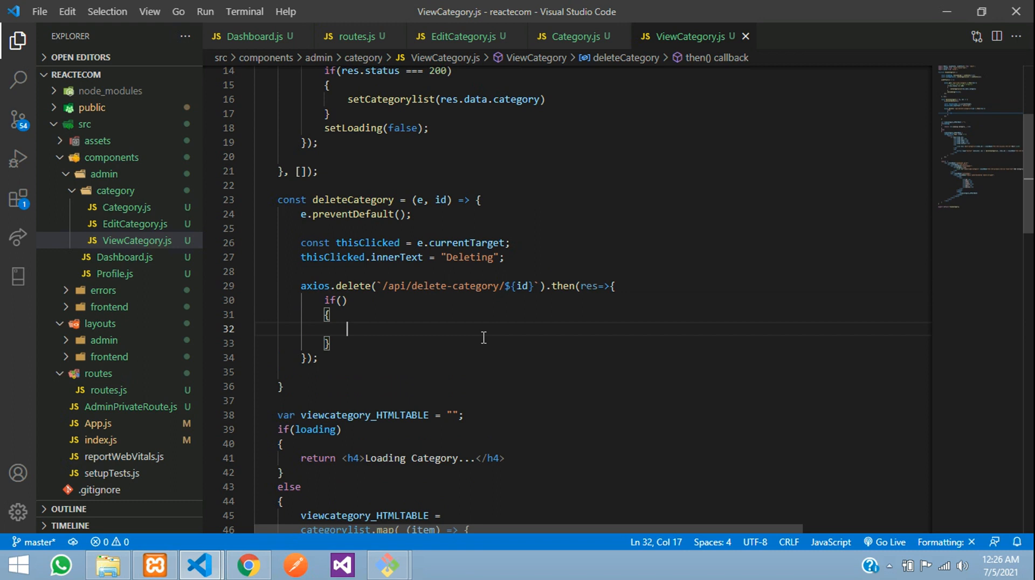
Start if(res.data.status === 200) with a swal(); call inside the then callback
text(res.data.status)
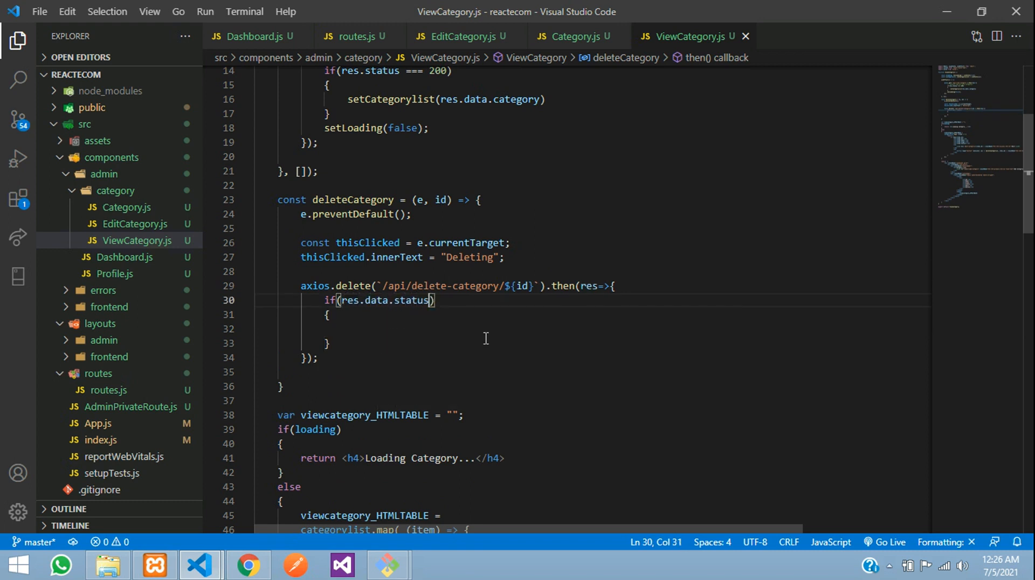
text(=== 200)
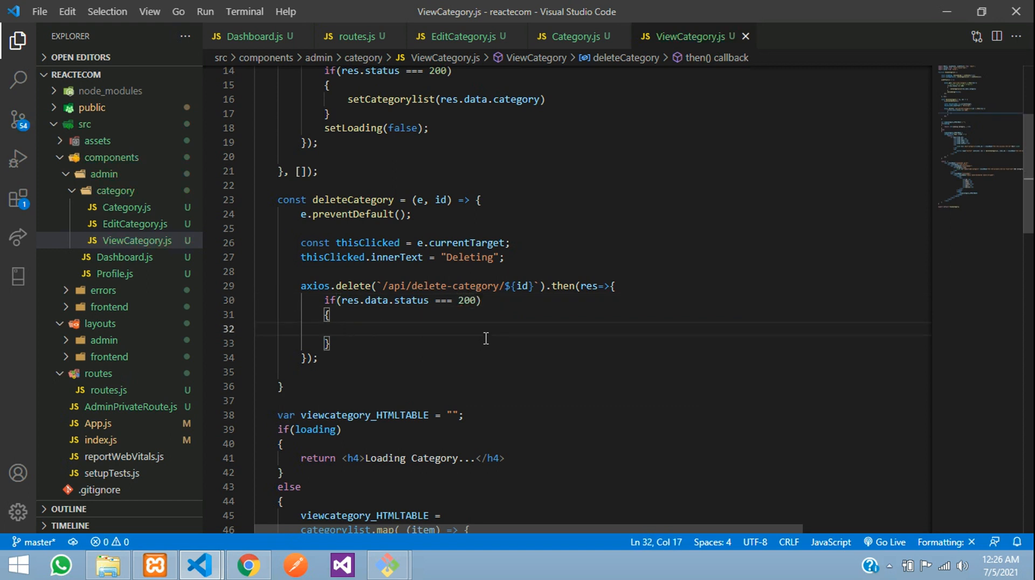
text(swal)
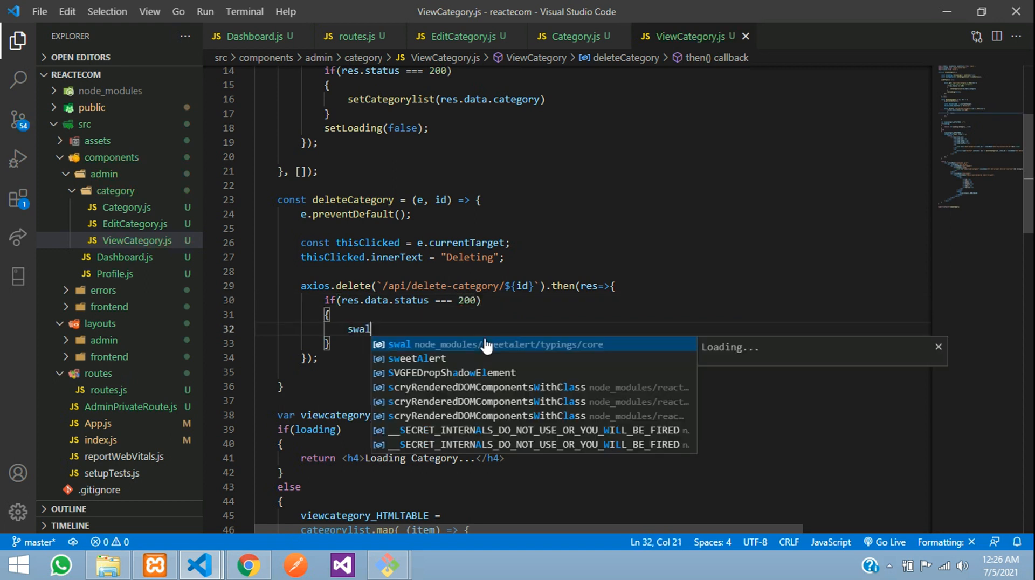
text(())
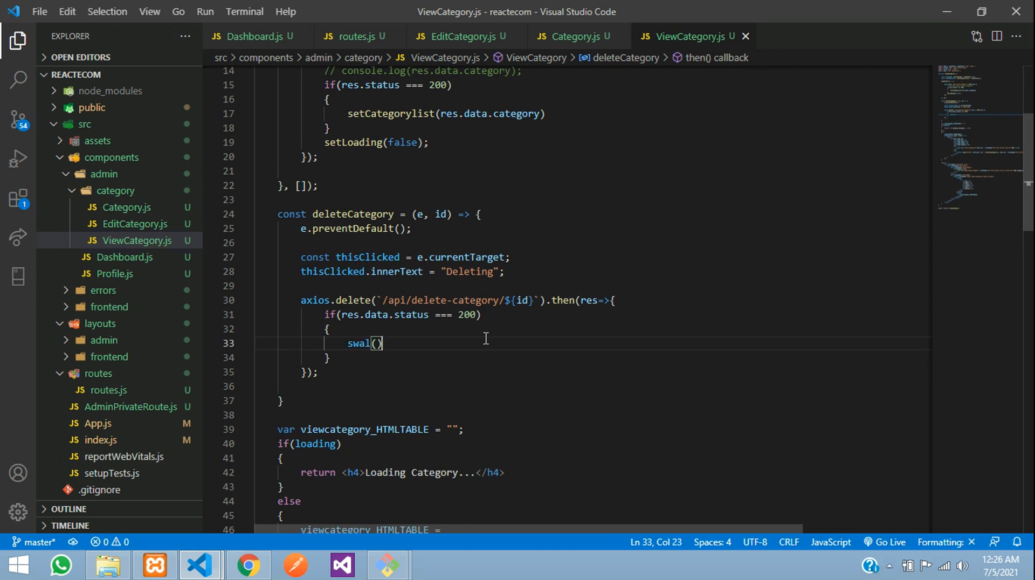
text(;)
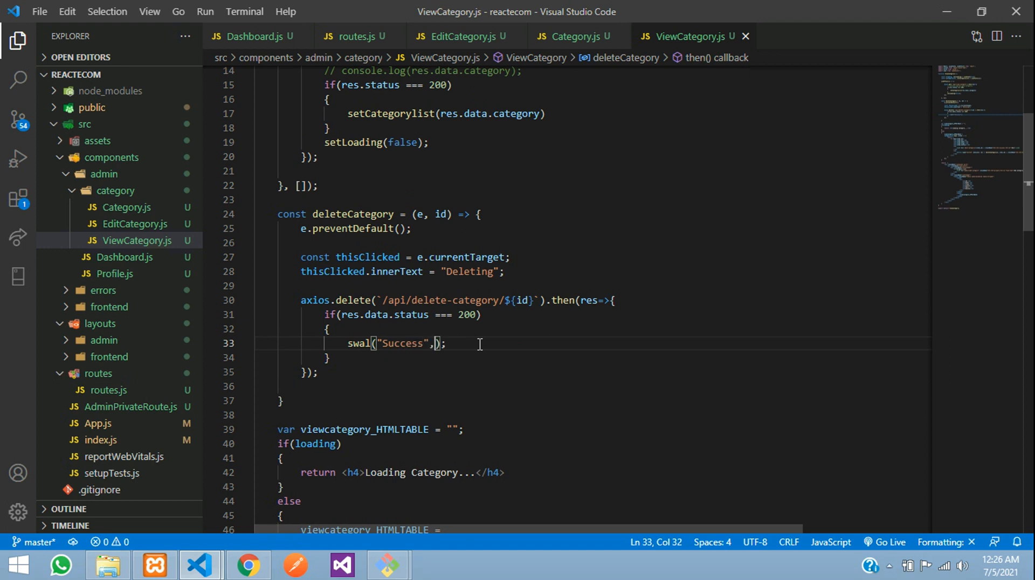
Fill the alert as swal("Success", res.data.message, "success");
text(res.data)
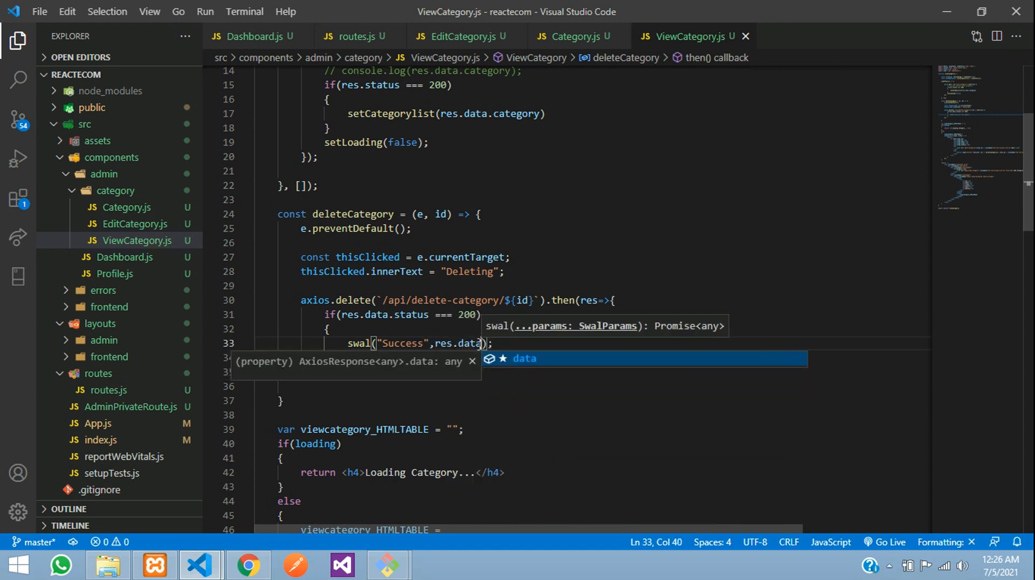
text(.message,)
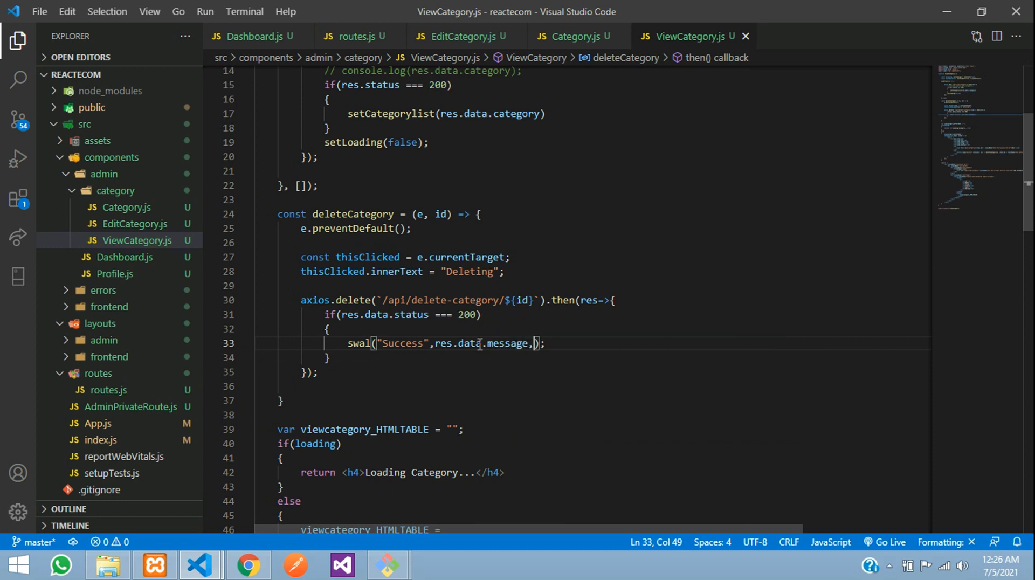
text(")
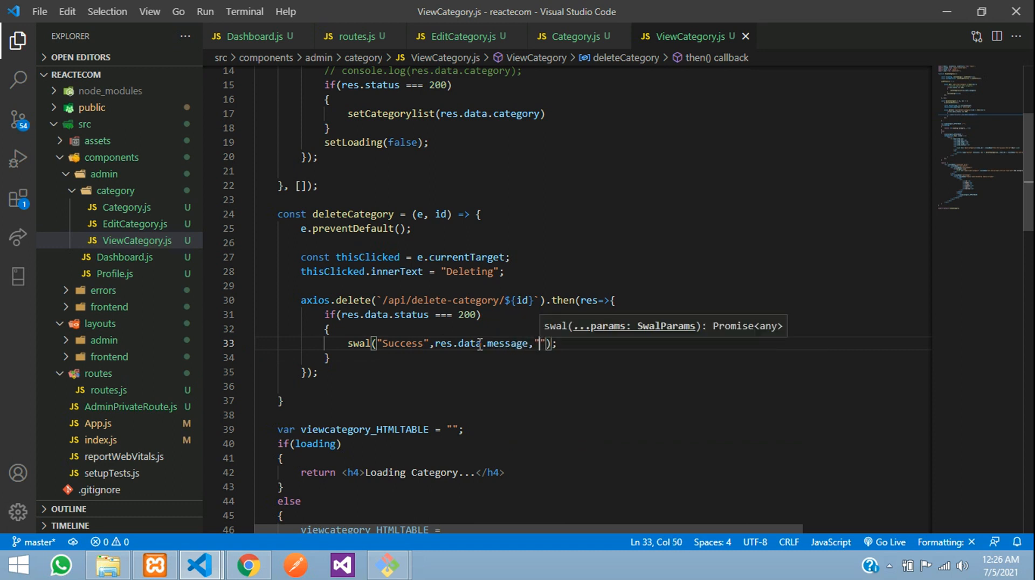
text(success)
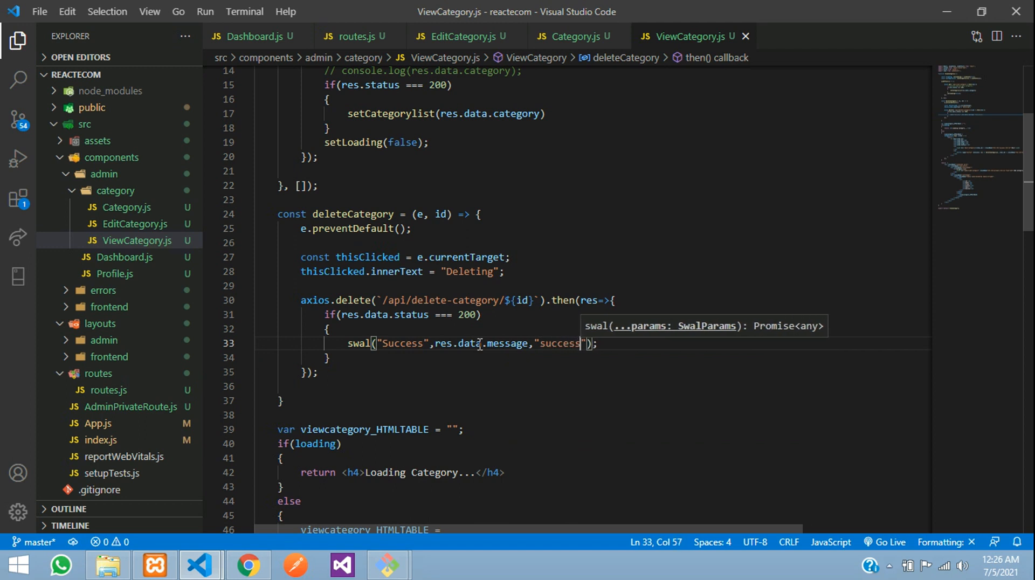
key(Enter)
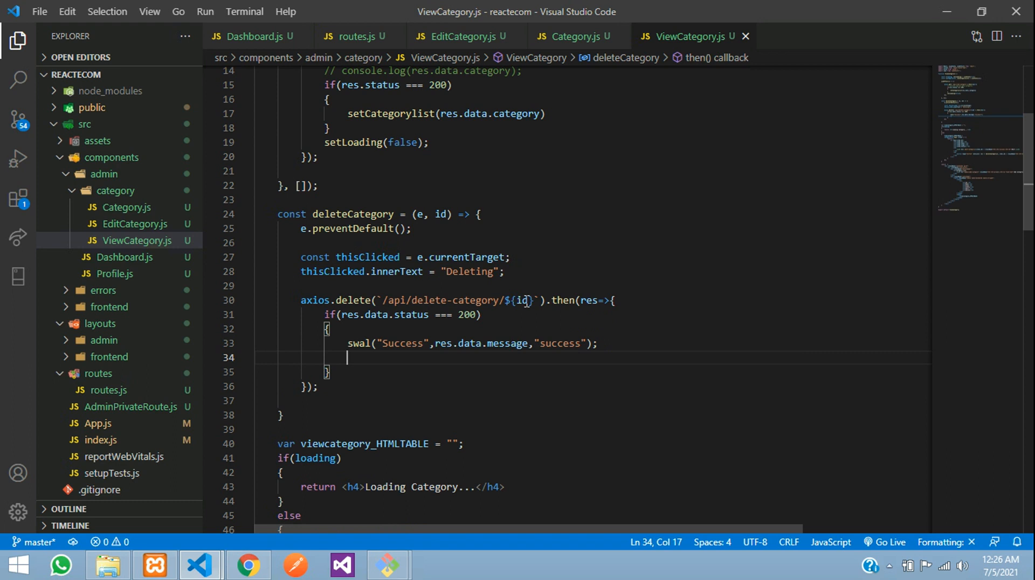
mouse_move(383, 253)
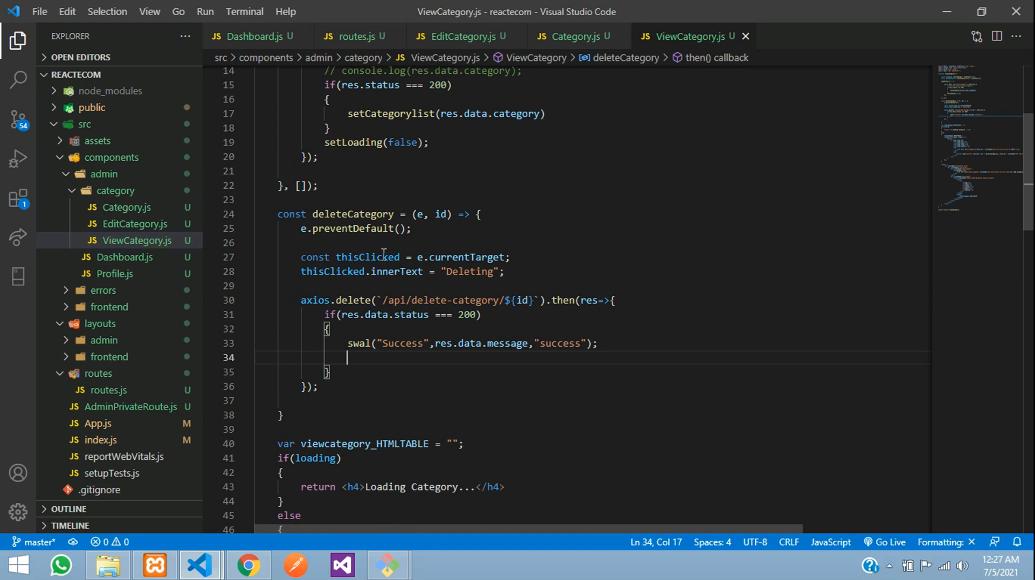
Remove the deleted row with thisClicked.closest("tr").remove(); and switch to the browser
text(thisClicked.)
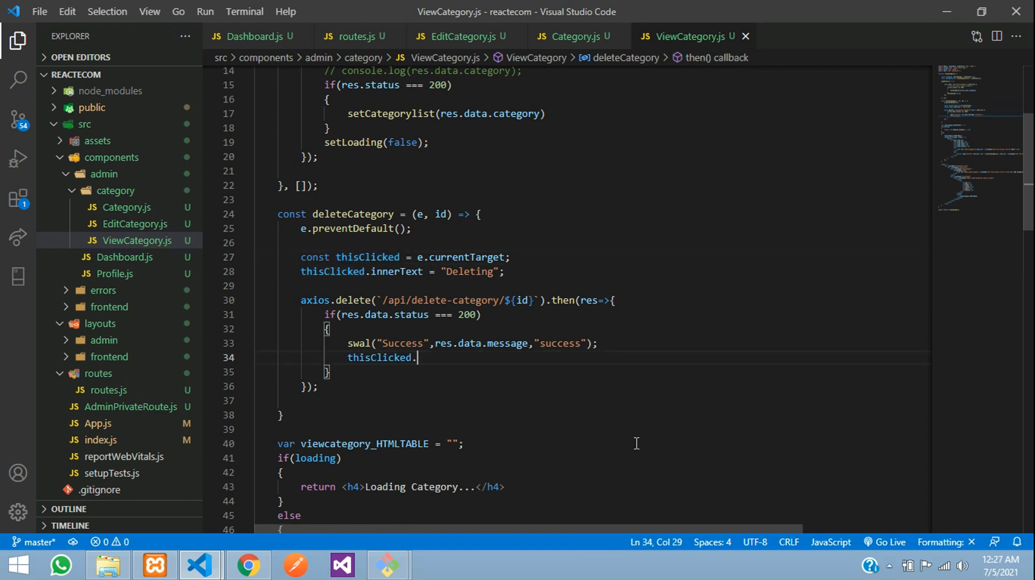
text(clo)
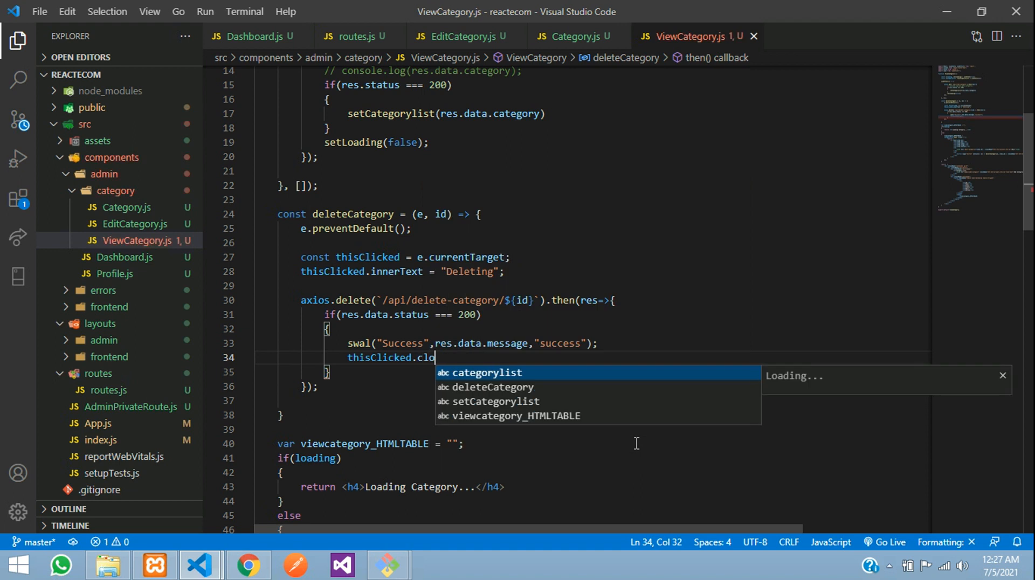
text(sest())
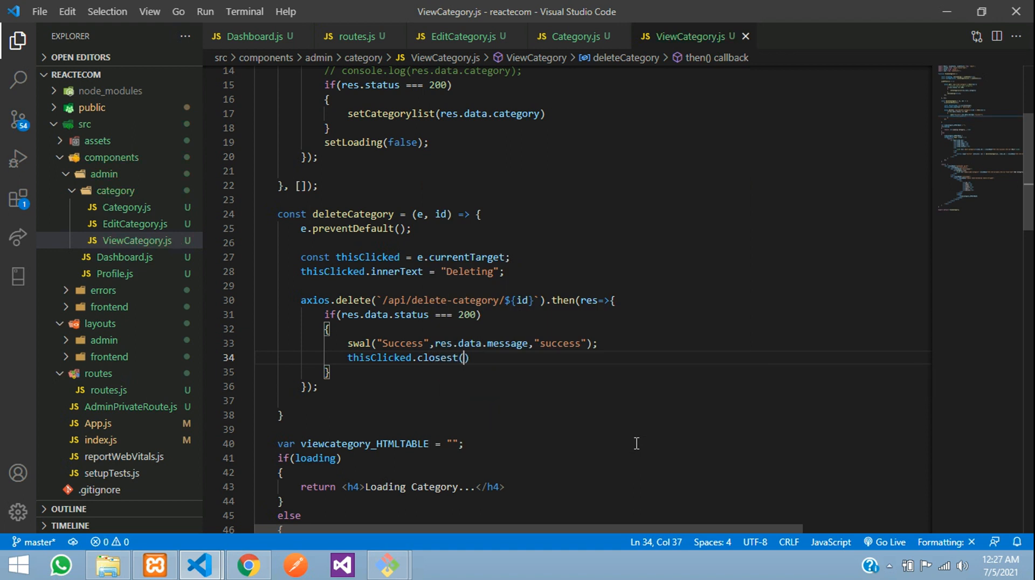
text(()
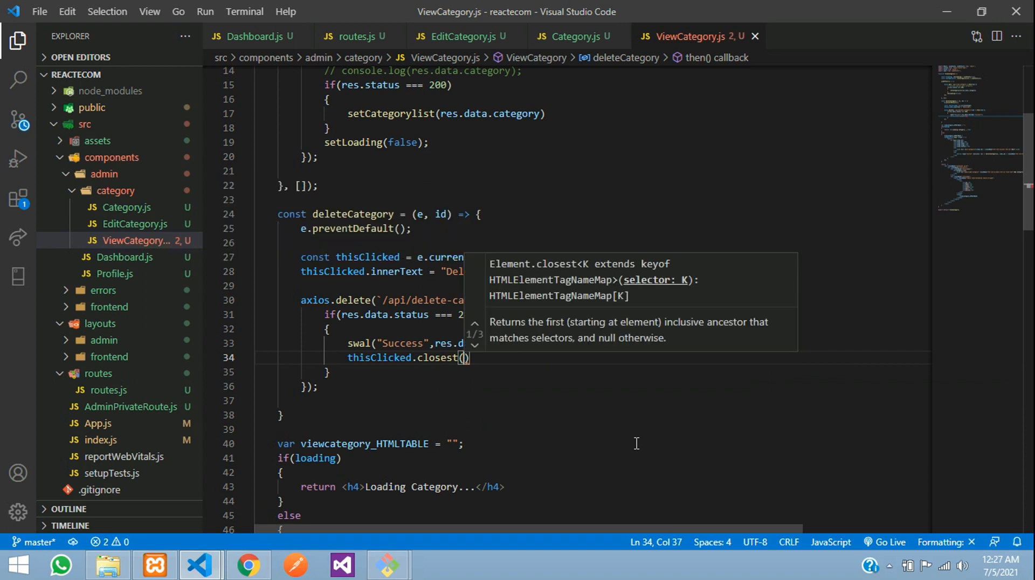
text("tr")
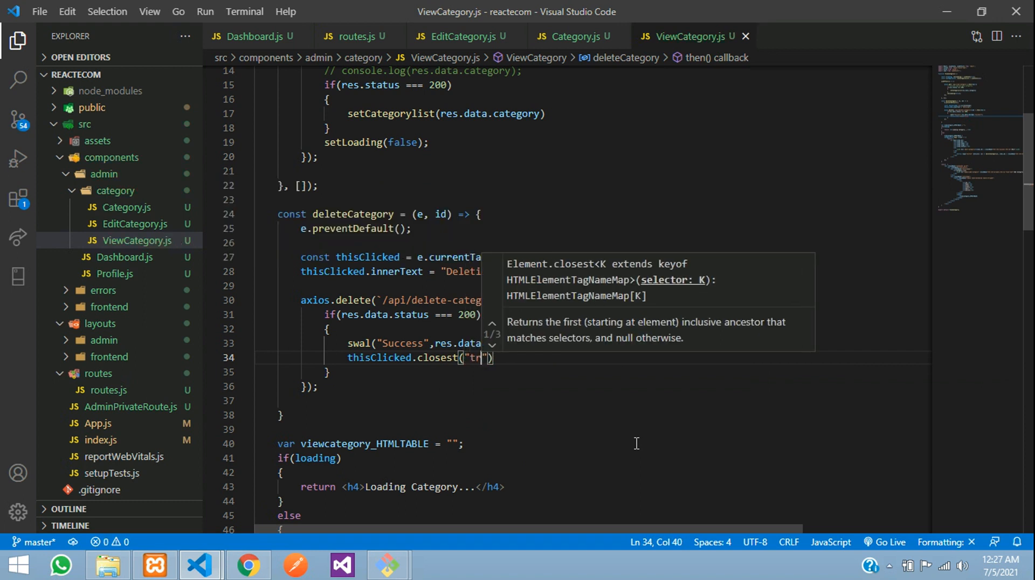
text(.)
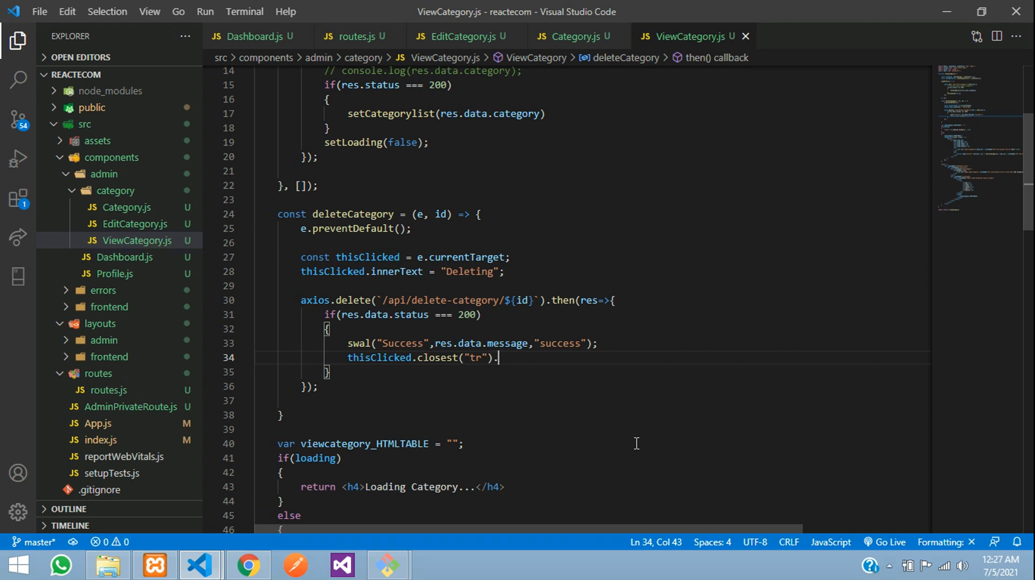
text(remove();)
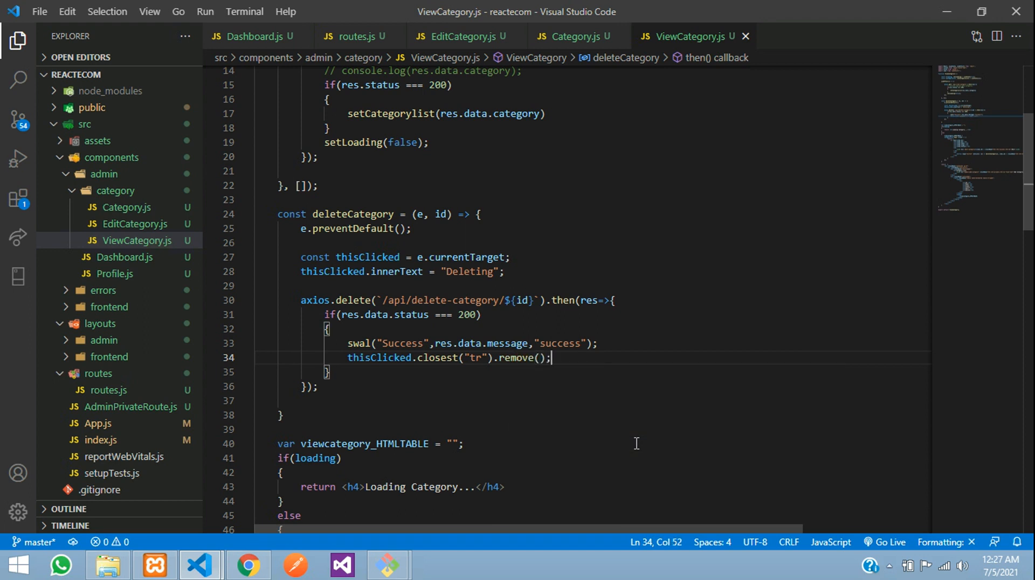
click(474, 357)
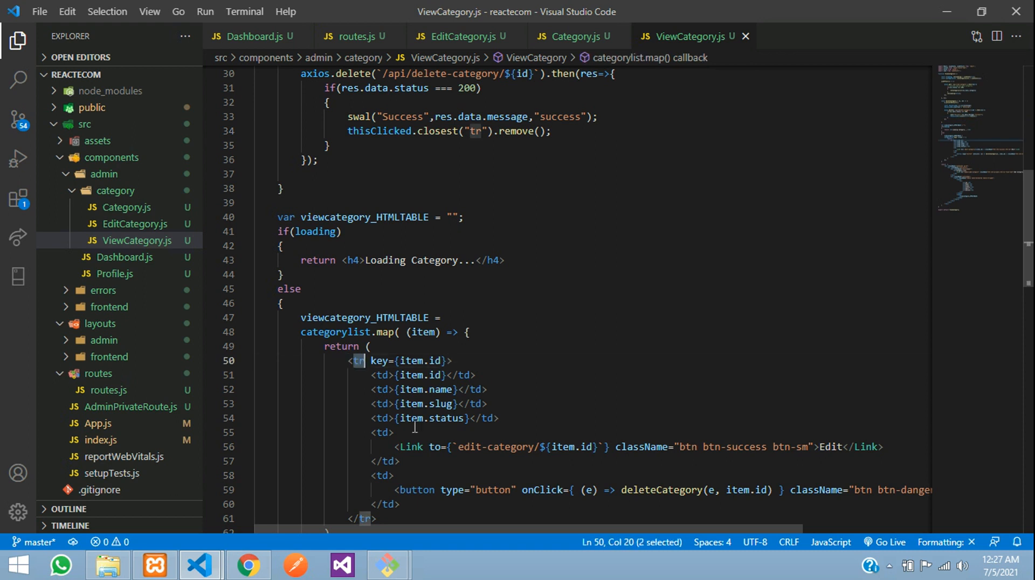
click(248, 565)
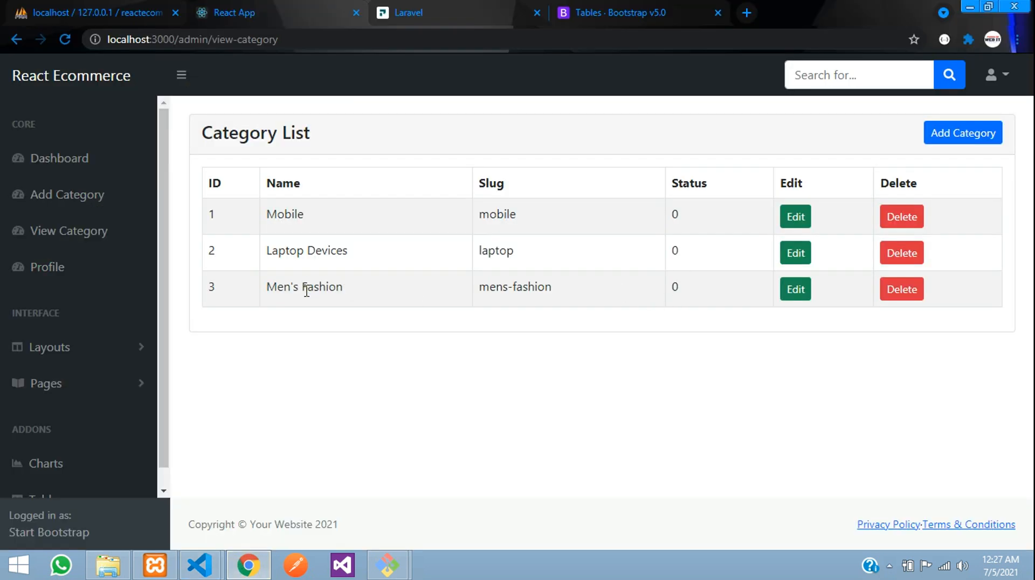
mouse_move(199, 566)
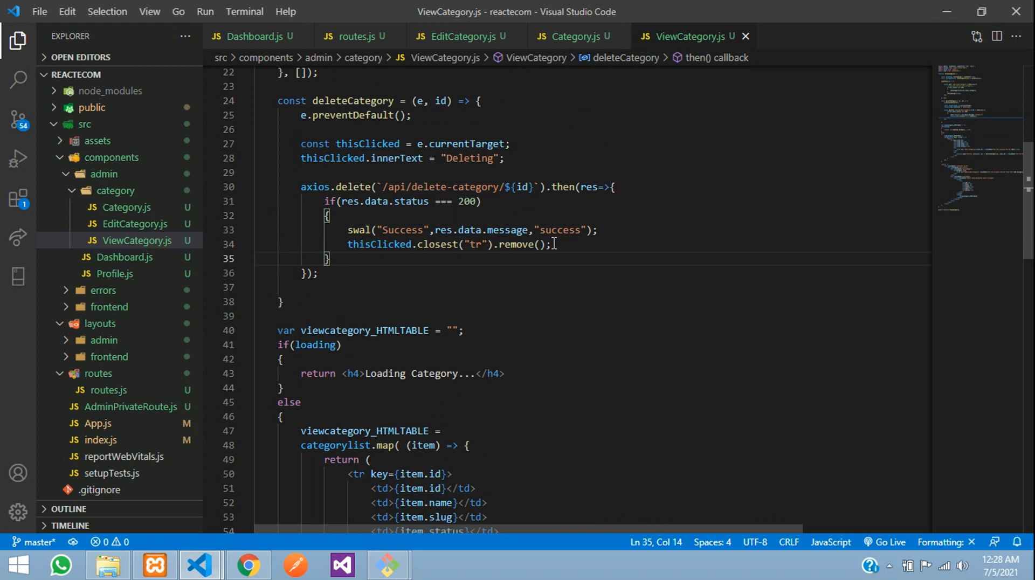
Add else if(res.data.status === 404) with a swal alert and innerText reset to "Delete"
text(else if())
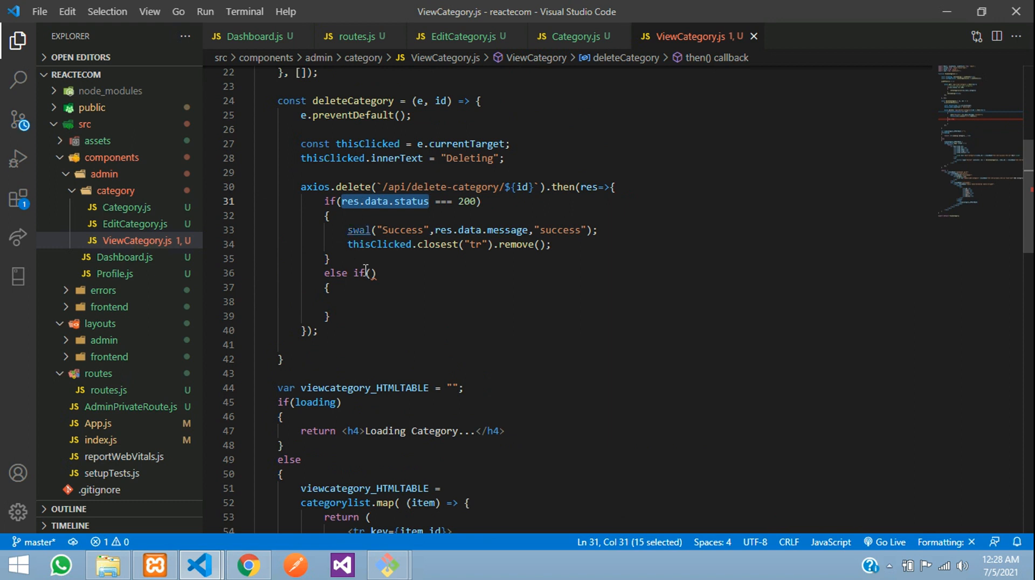
text(res.data.status)
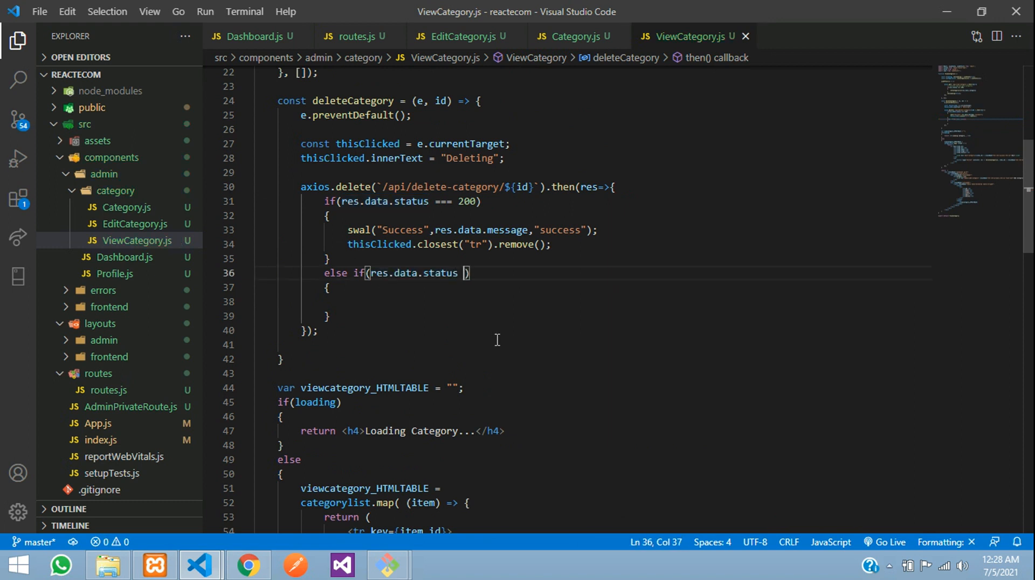
text(===)
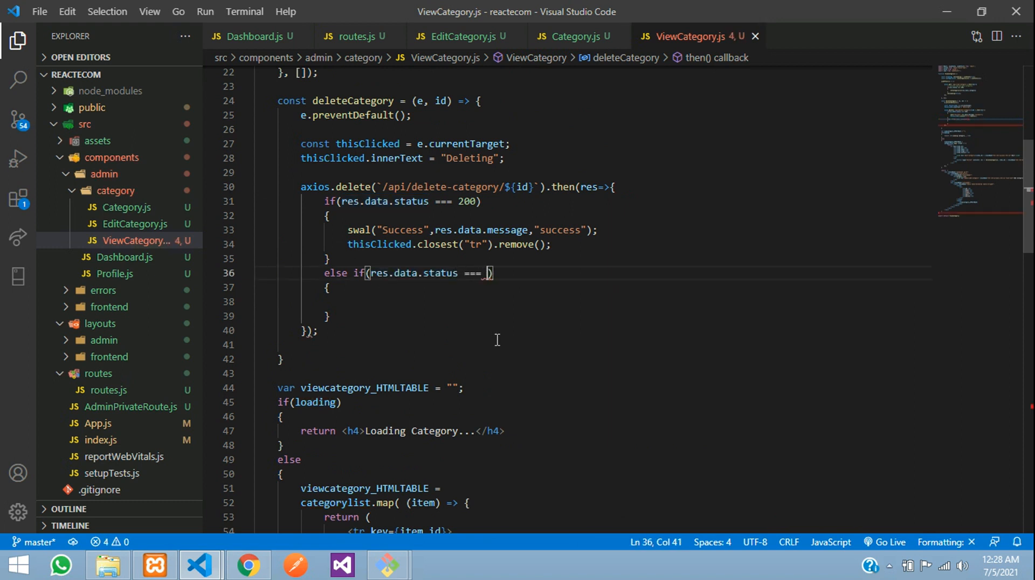
text(404)
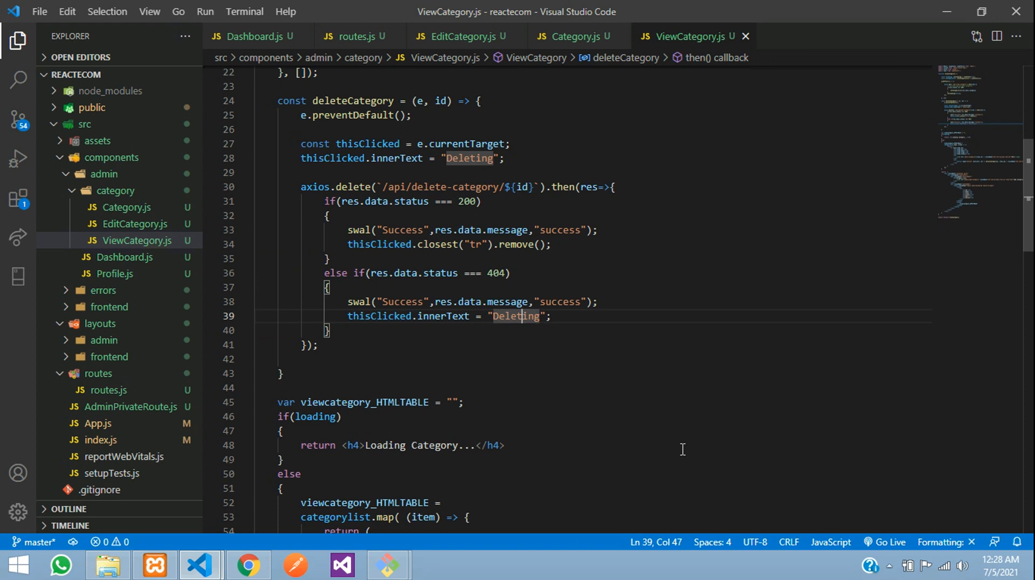
text(Delete)
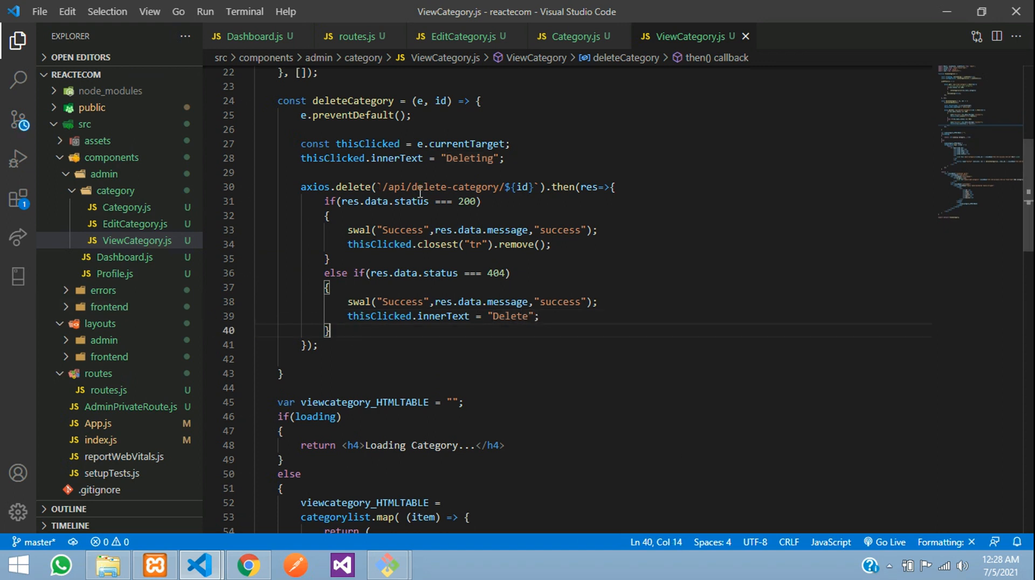
double_click(454, 186)
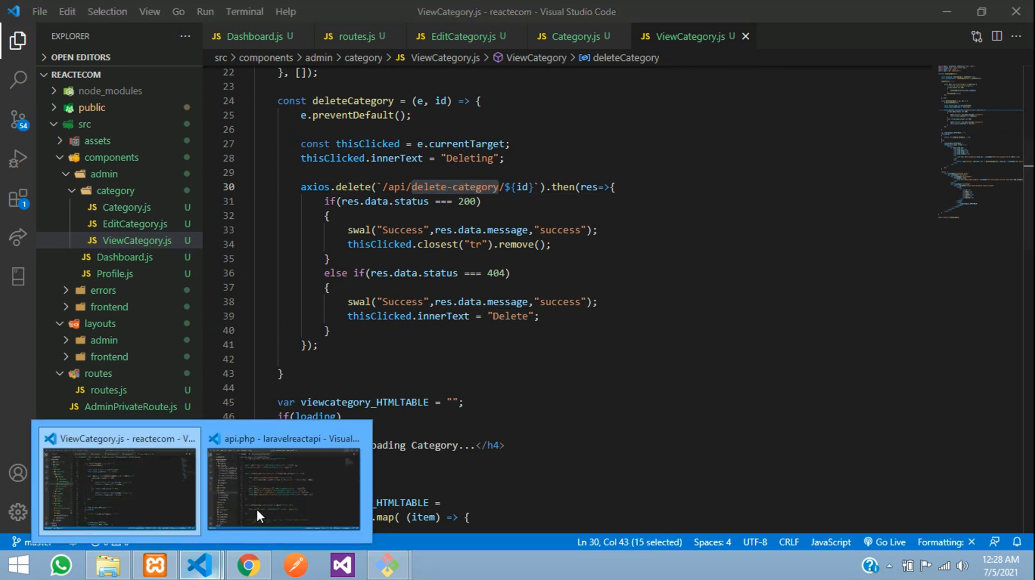
Add Route::delete('delete-category/{id}') mapped to CategoryController's destroy in api.php
click(283, 488)
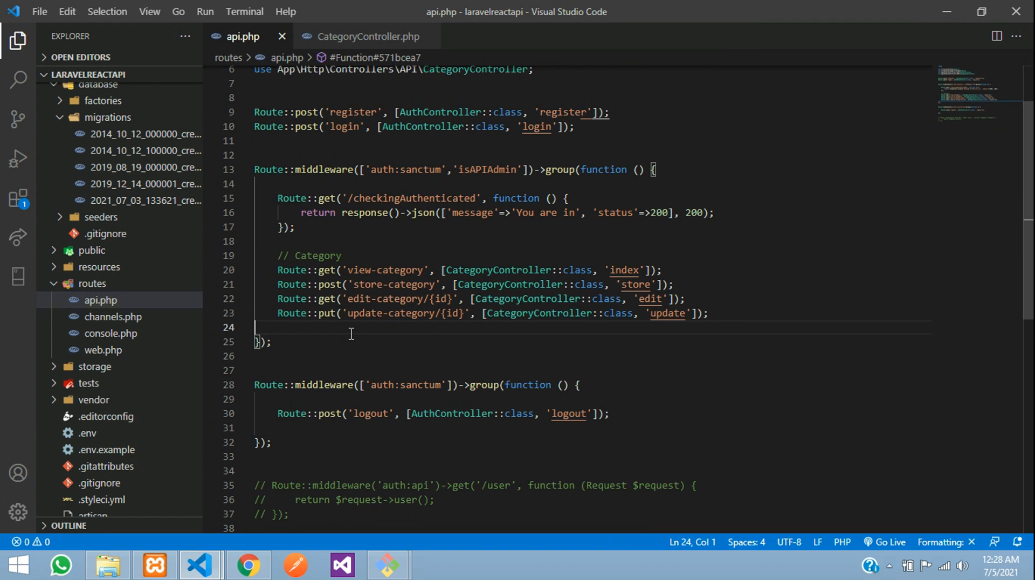
text(Route::delete();)
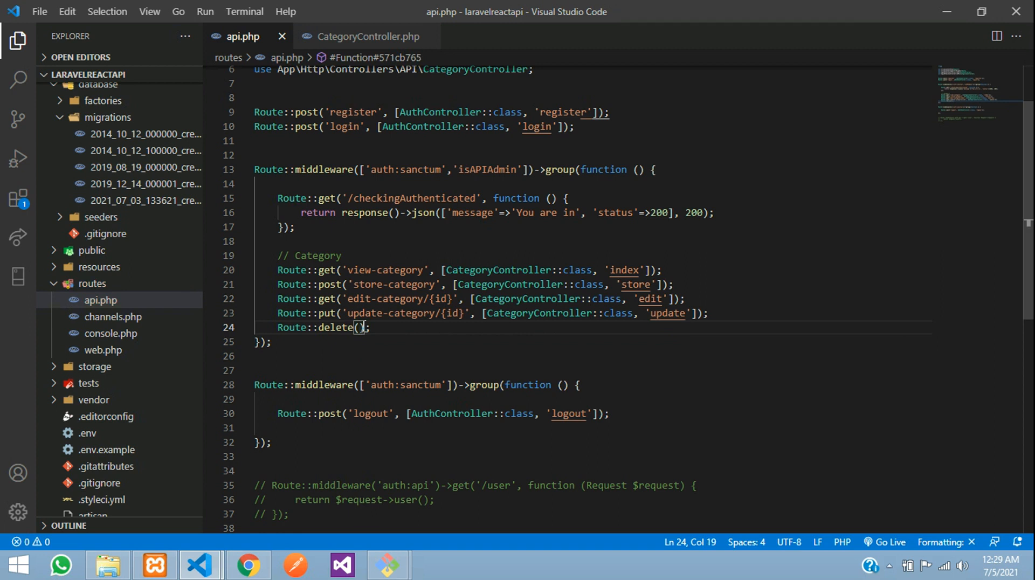
text('delete-category/{id}')
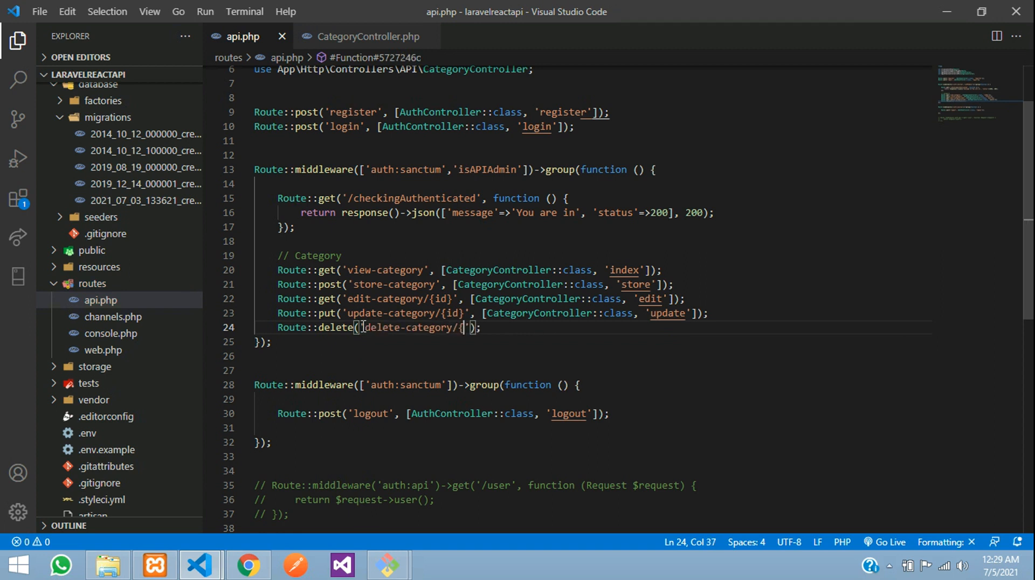
text(id})
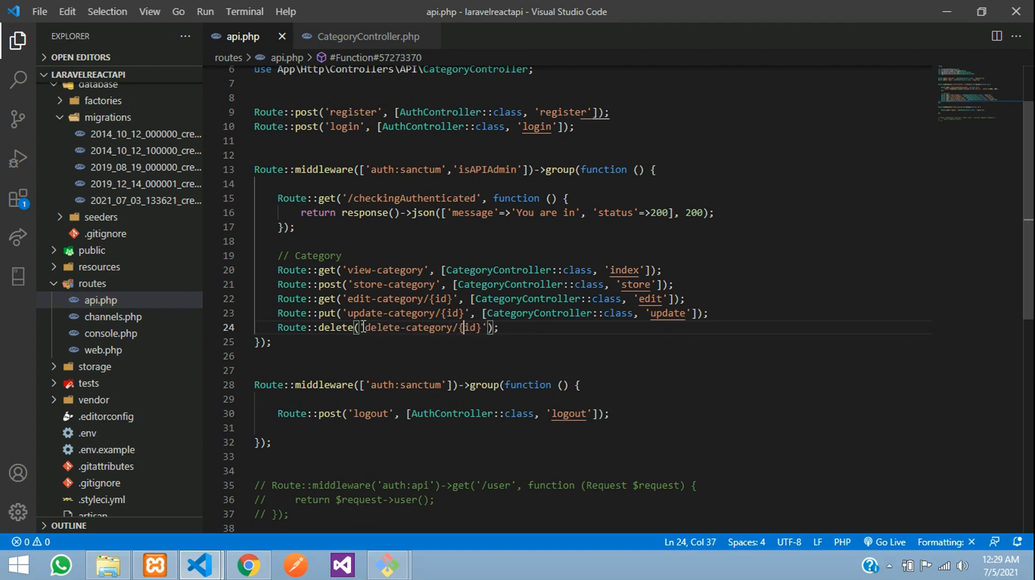
double_click(336, 328)
text(, )
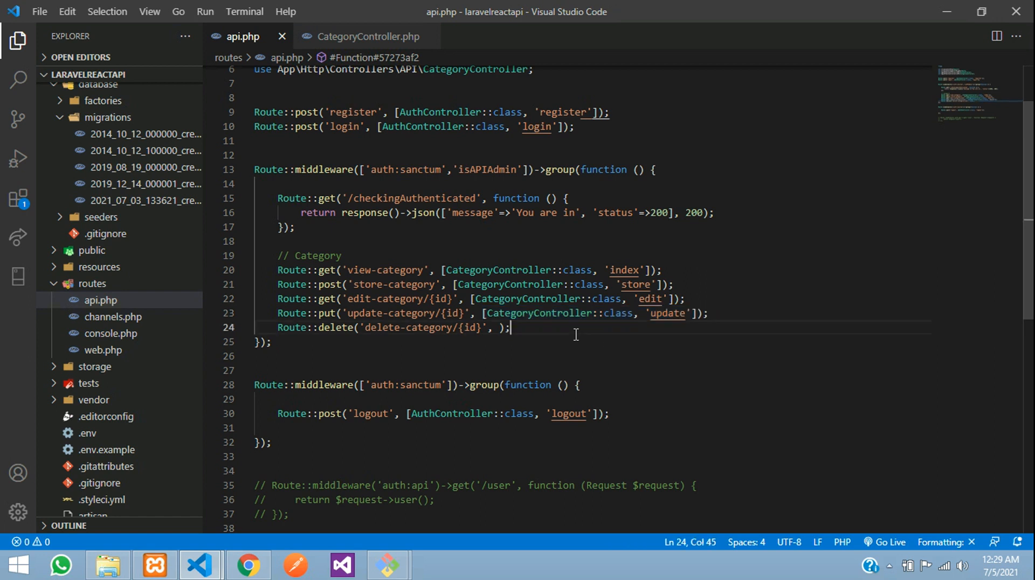
text([CategoryController::class, 'update')
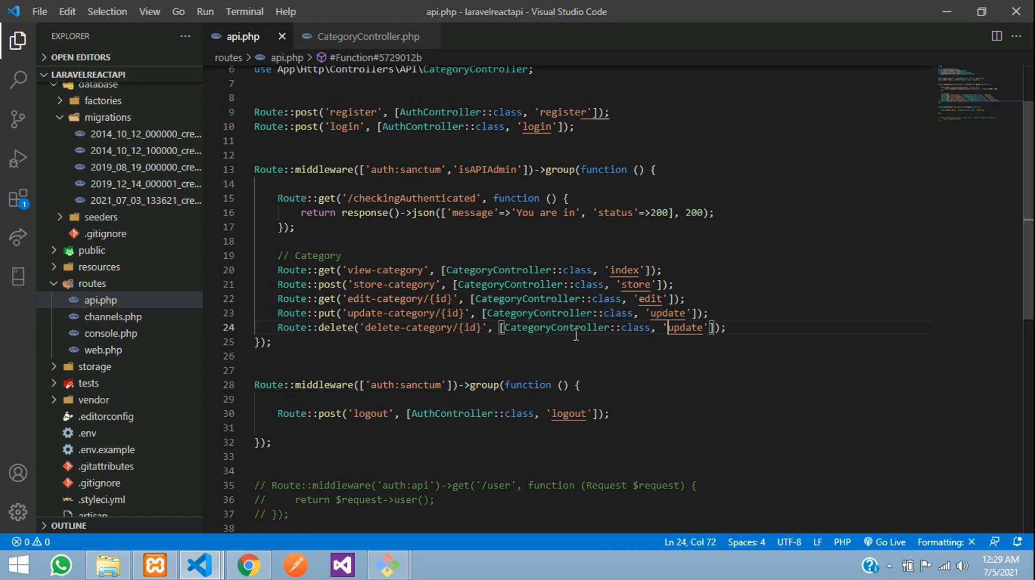
text(destroy)
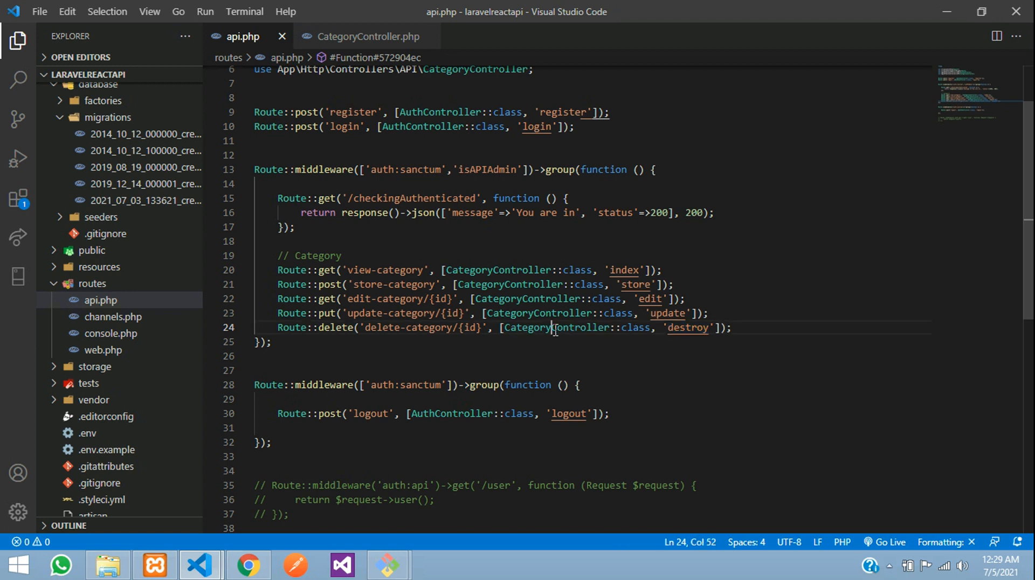
click(367, 36)
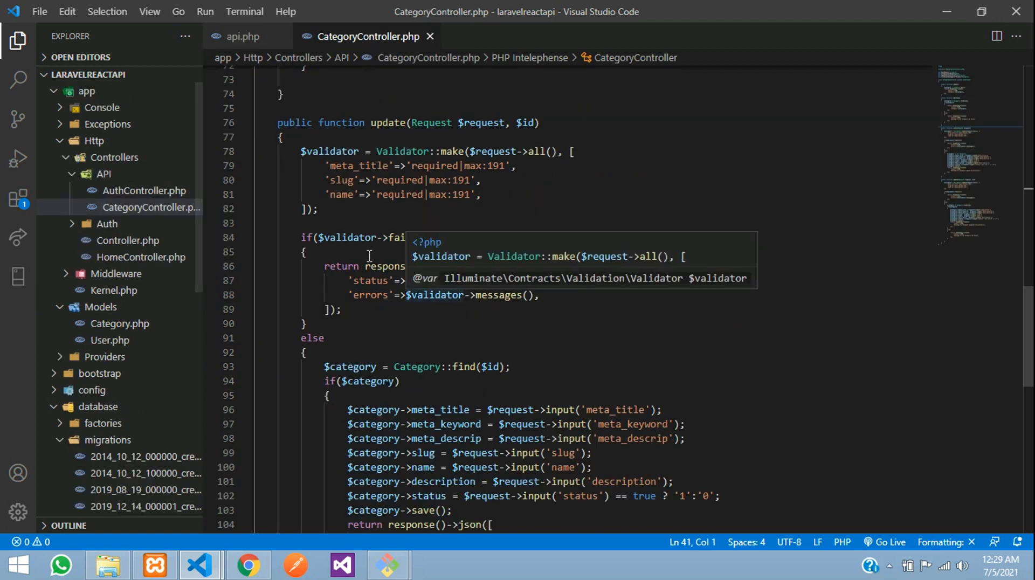
Write destroy($id) with $category = Category::find($id); in CategoryController
scroll(down, 3)
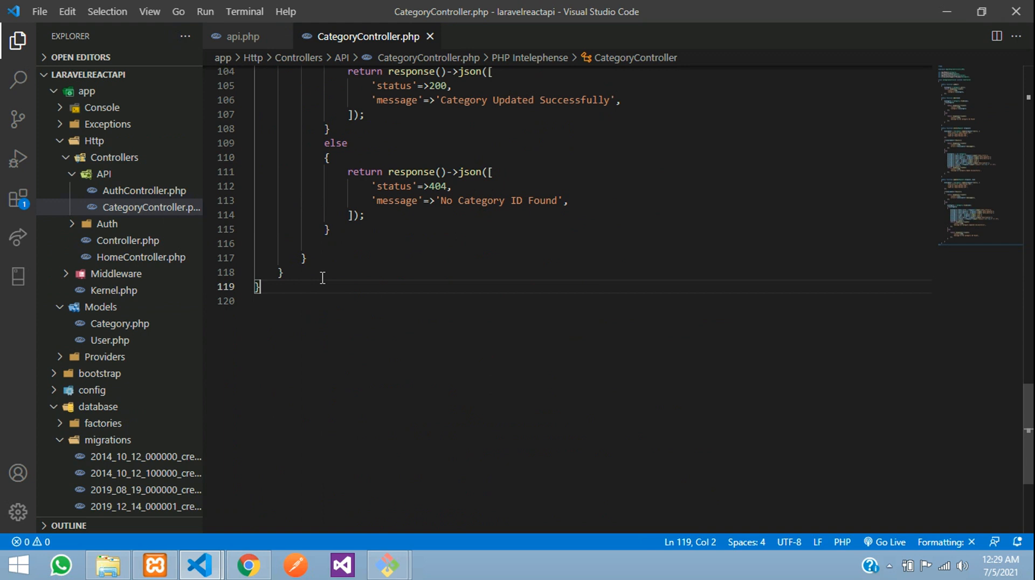
text(public)
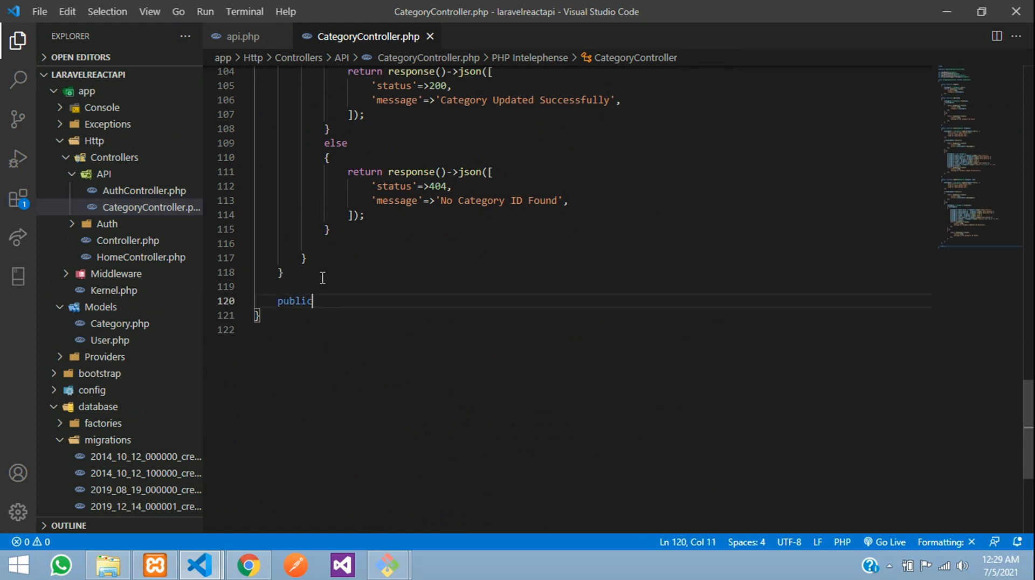
text(function destroy)
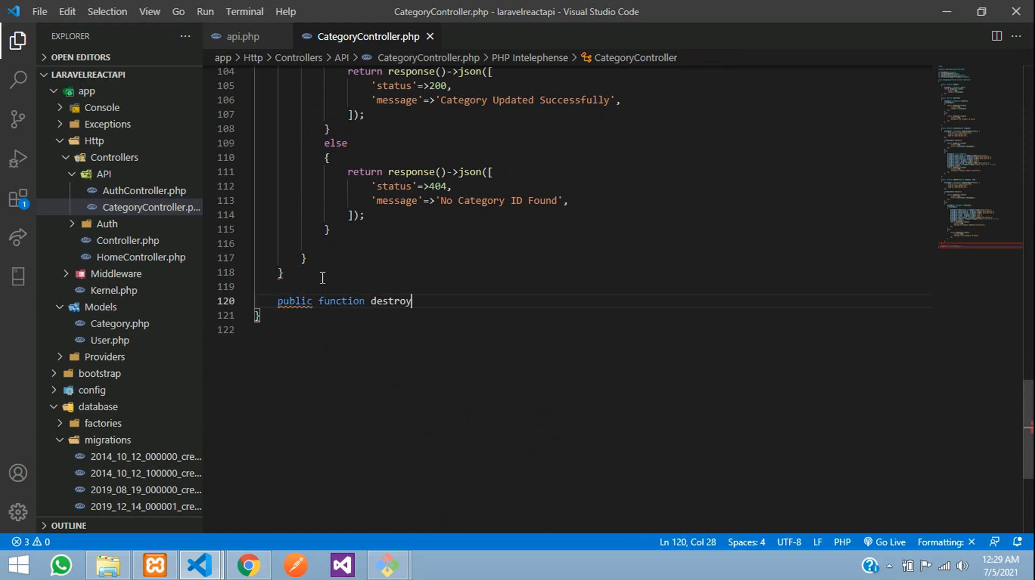
text(())
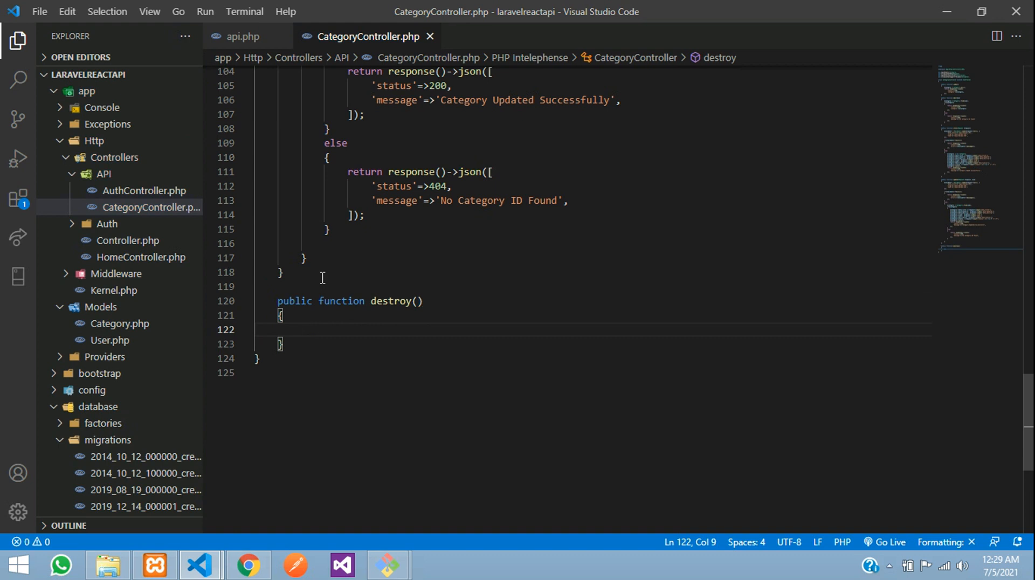
text($)
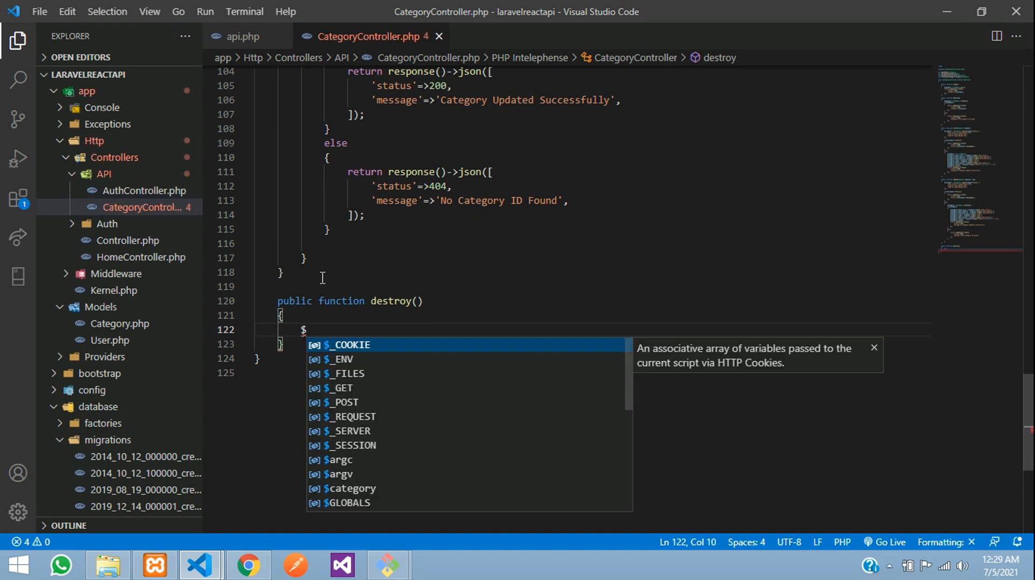
text(category)
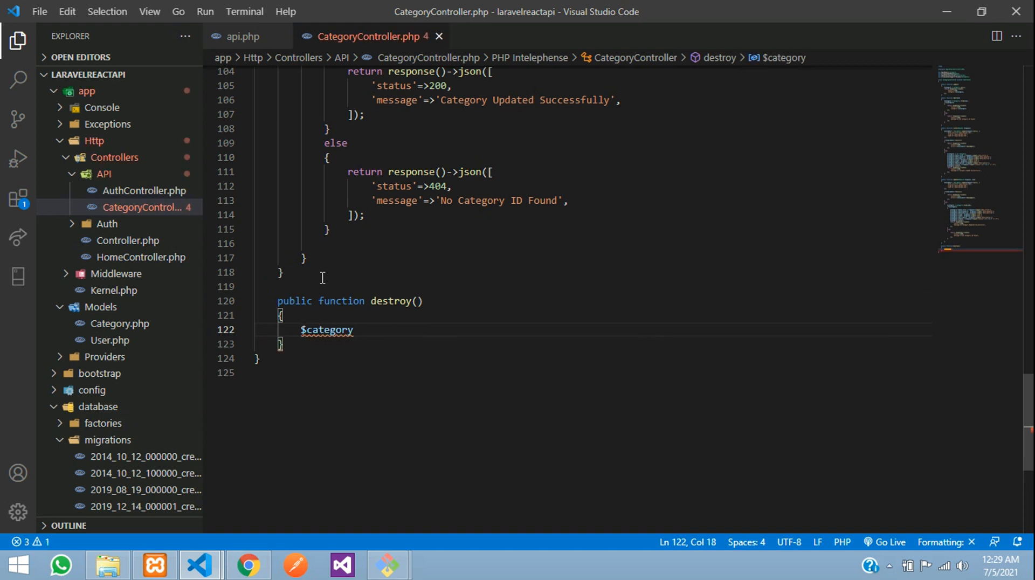
text(= Cate)
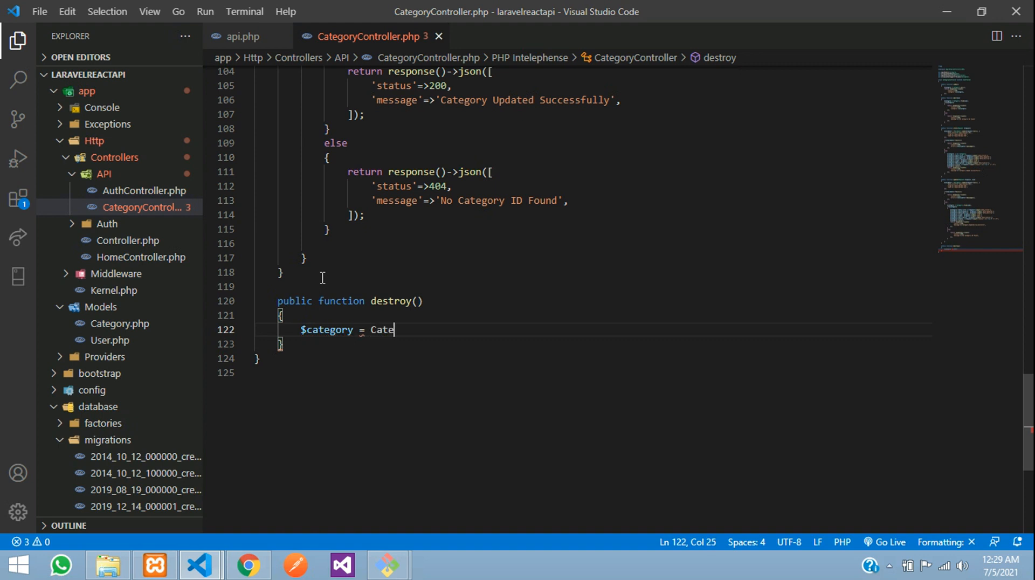
text(gory)
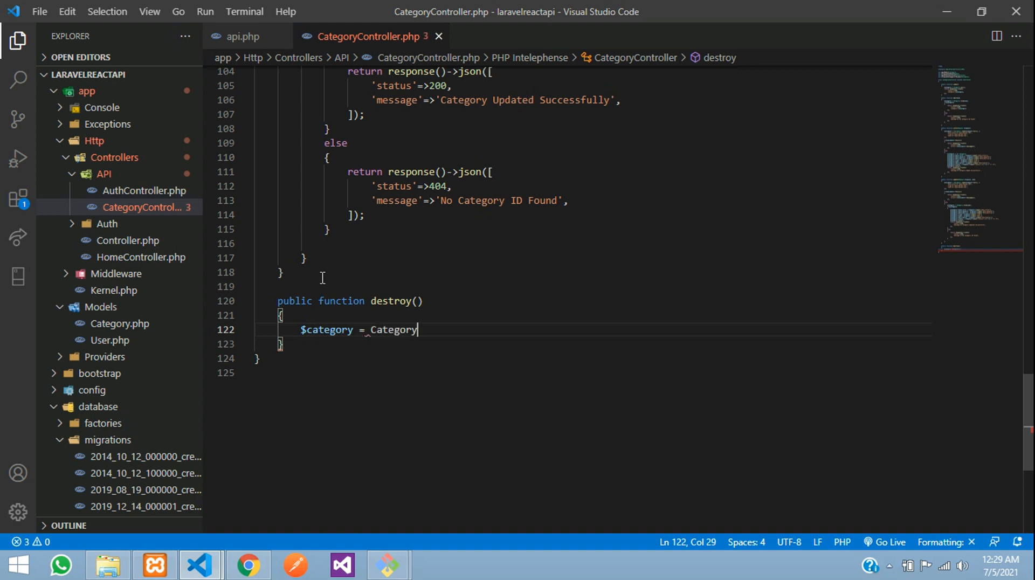
text(::find())
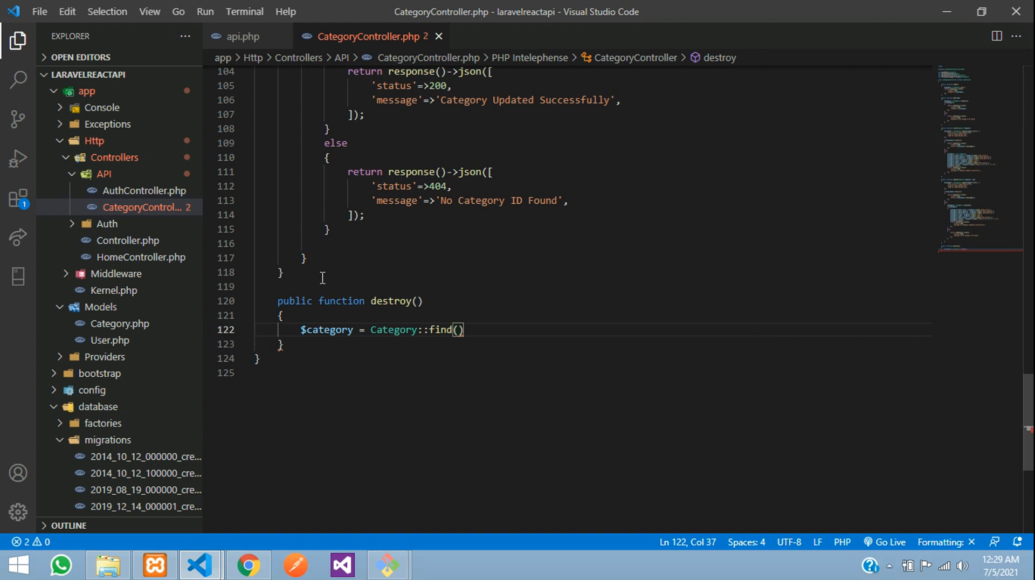
text($id)
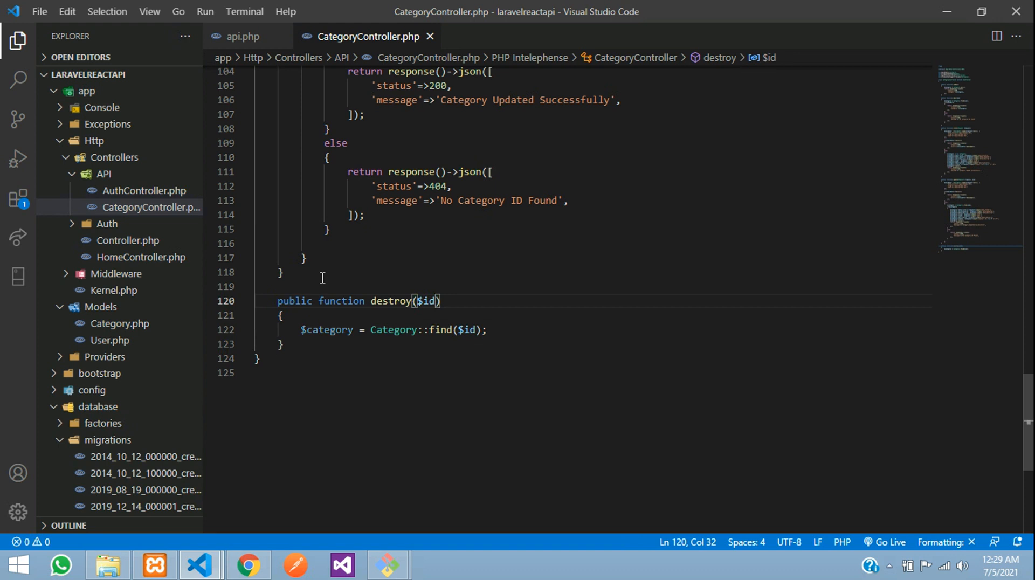
Add an if($category) block returning a status 200 JSON response
double_click(326, 329)
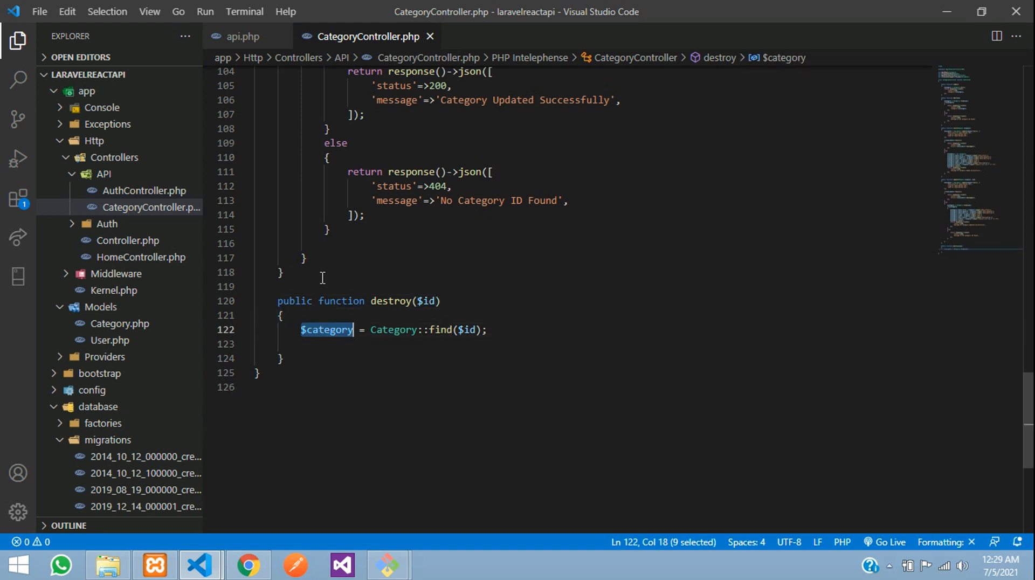
text($category))
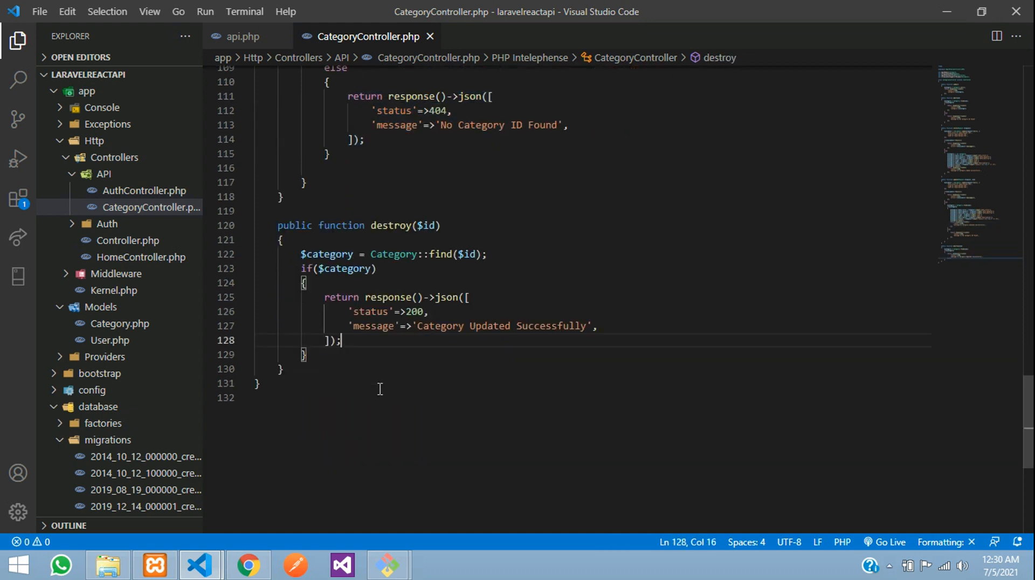
Set success message to 'Category Deleted Successfully' and add an else returning 404 'No Category ID Found'
double_click(414, 312)
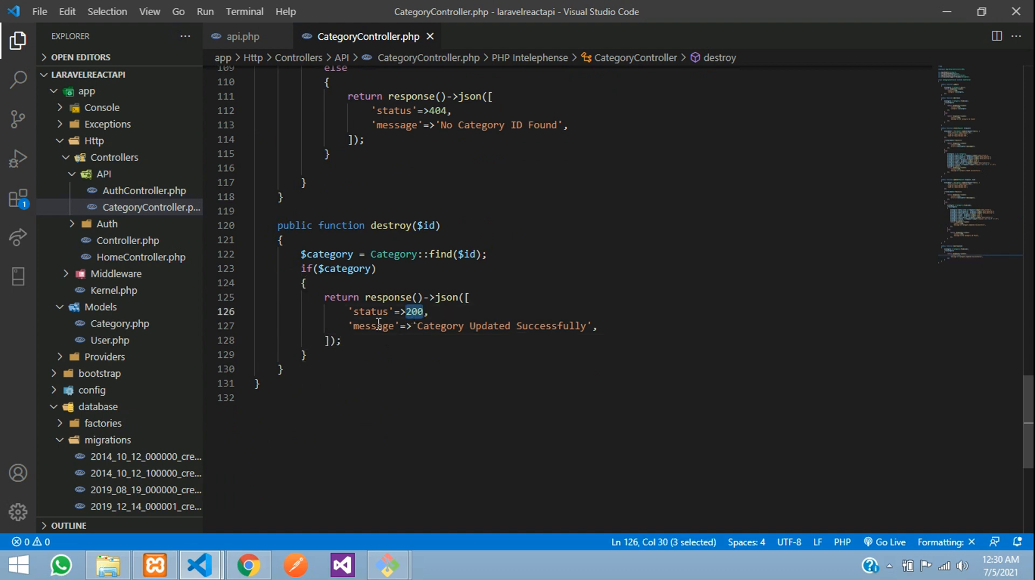
double_click(439, 325)
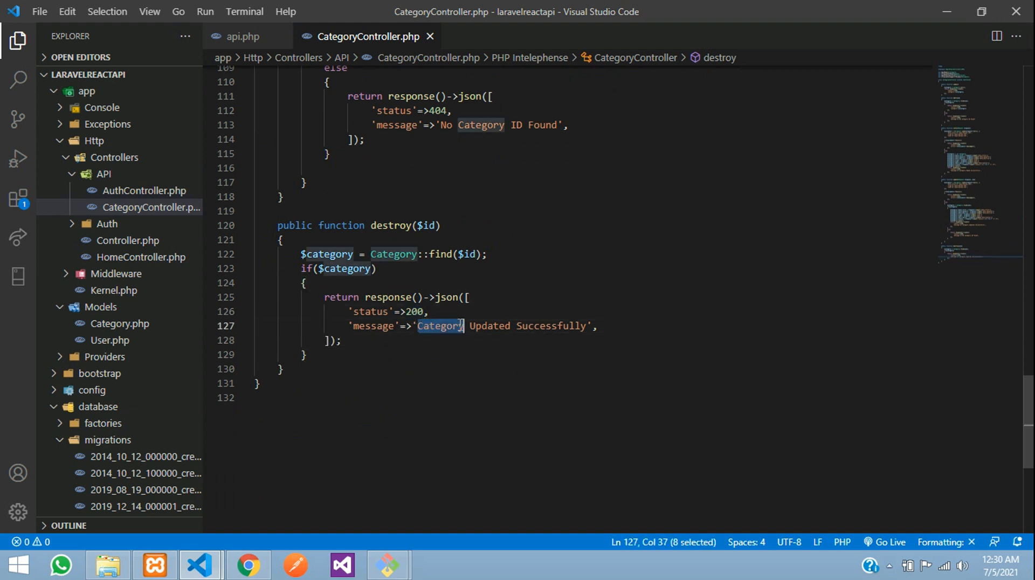
text(Delet)
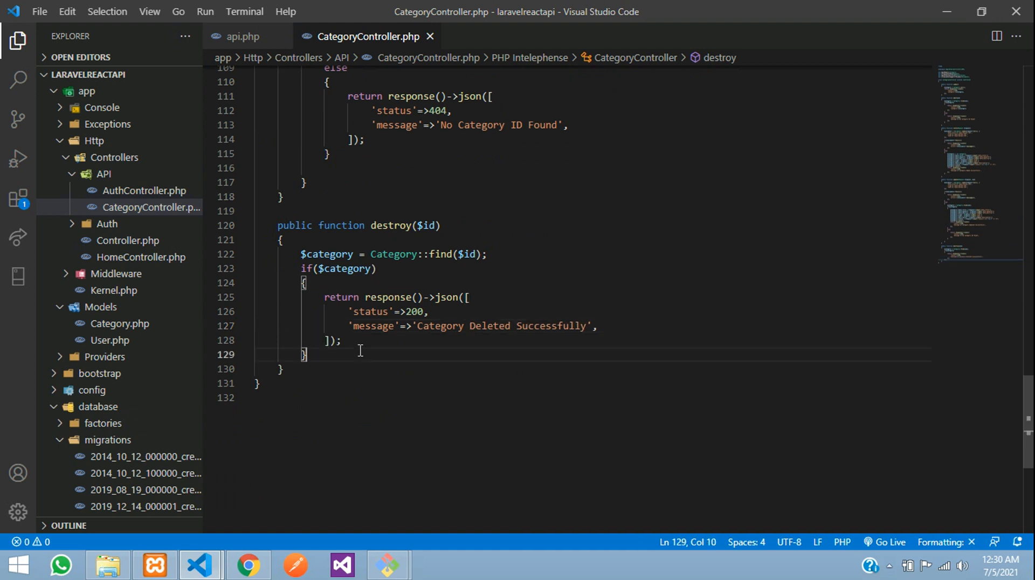
text(else)
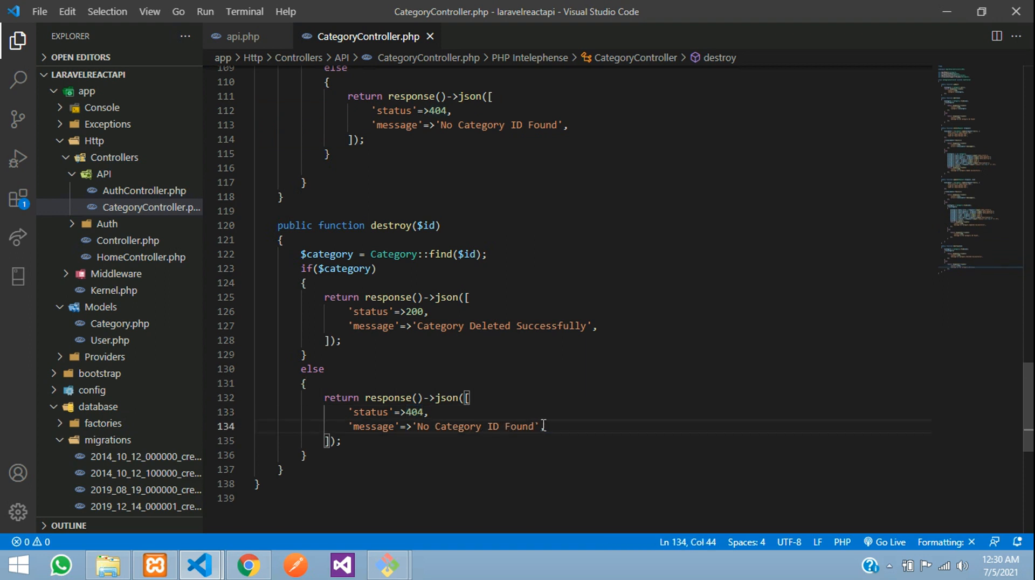
scroll(down, 3)
text(,)
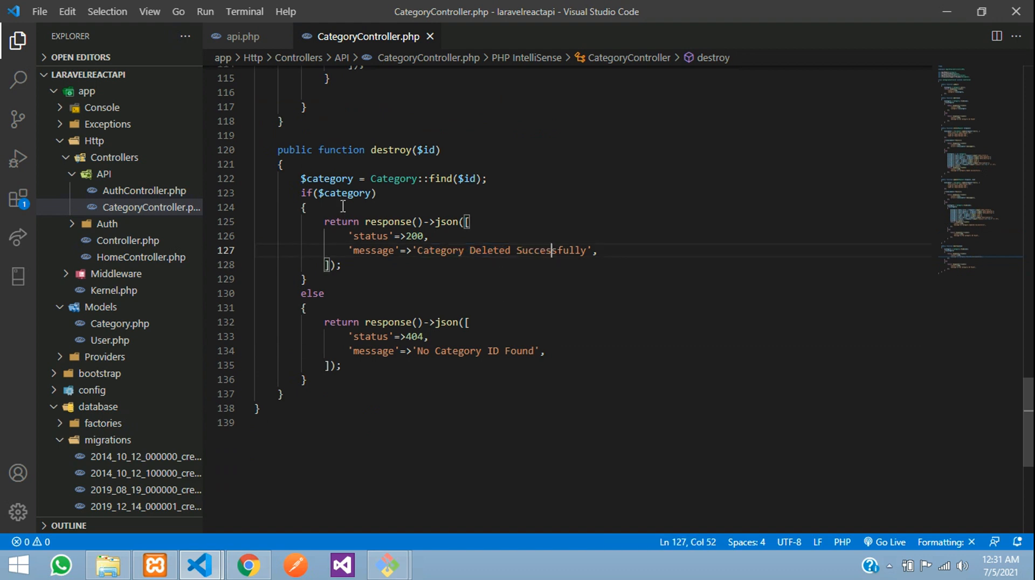
Insert $category->delete(); inside the if block, then switch to ViewCategory.js
double_click(327, 178)
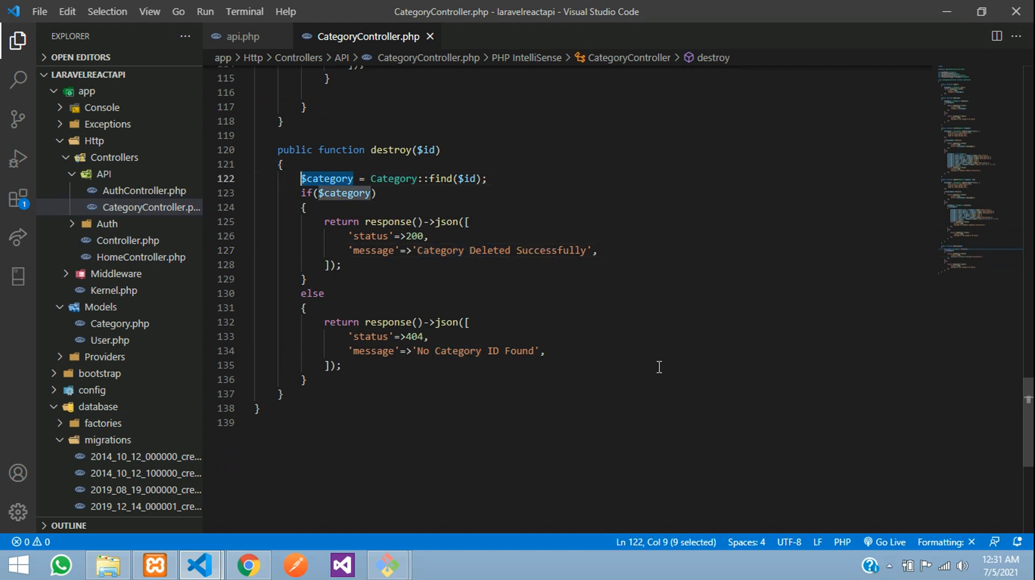
text($category)
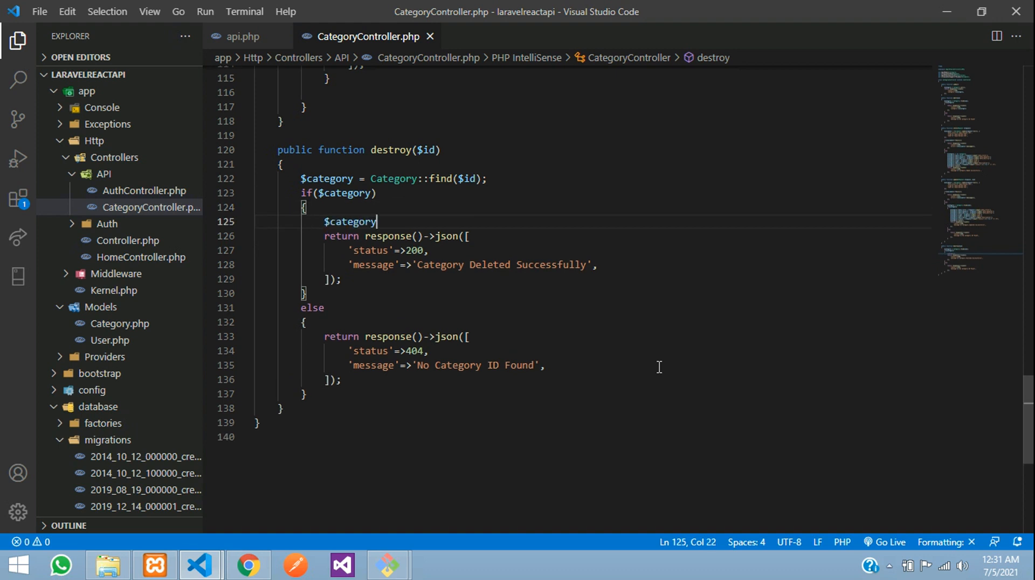
text(->delete();)
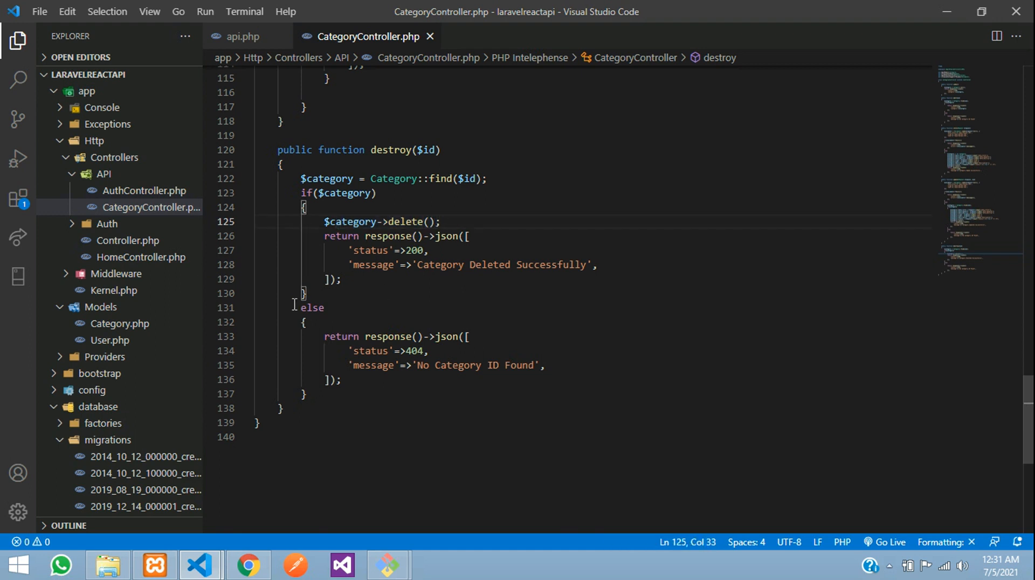
click(528, 265)
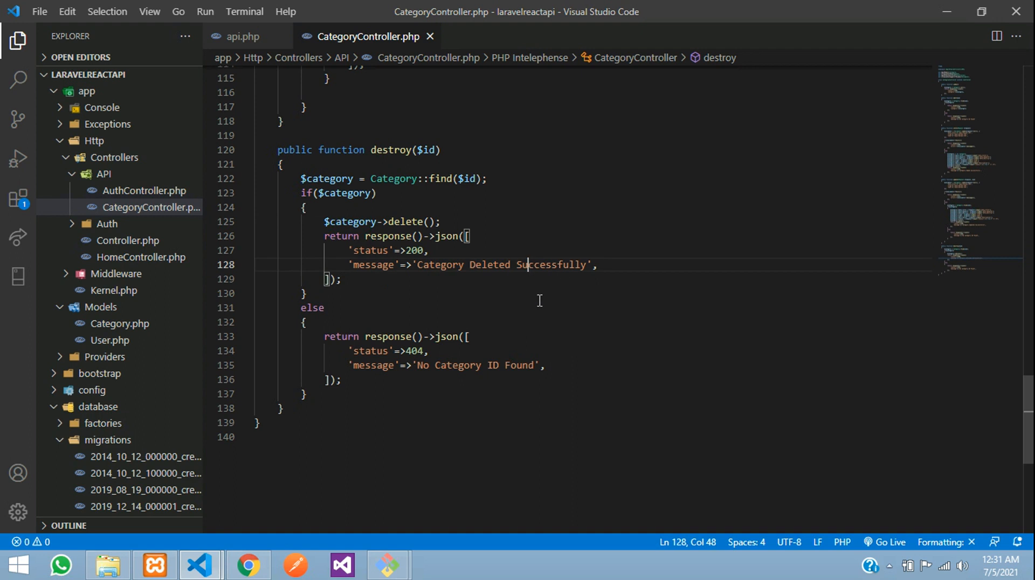
mouse_move(250, 527)
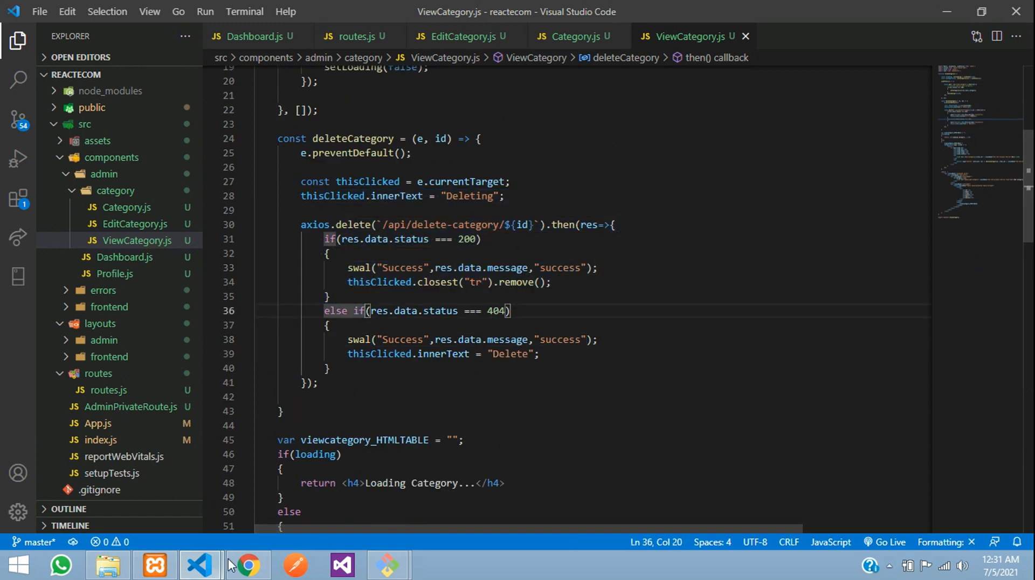
Bring up the React admin Category List in Chrome listing Mobile, Laptop Devices and Men's Fashion
click(247, 566)
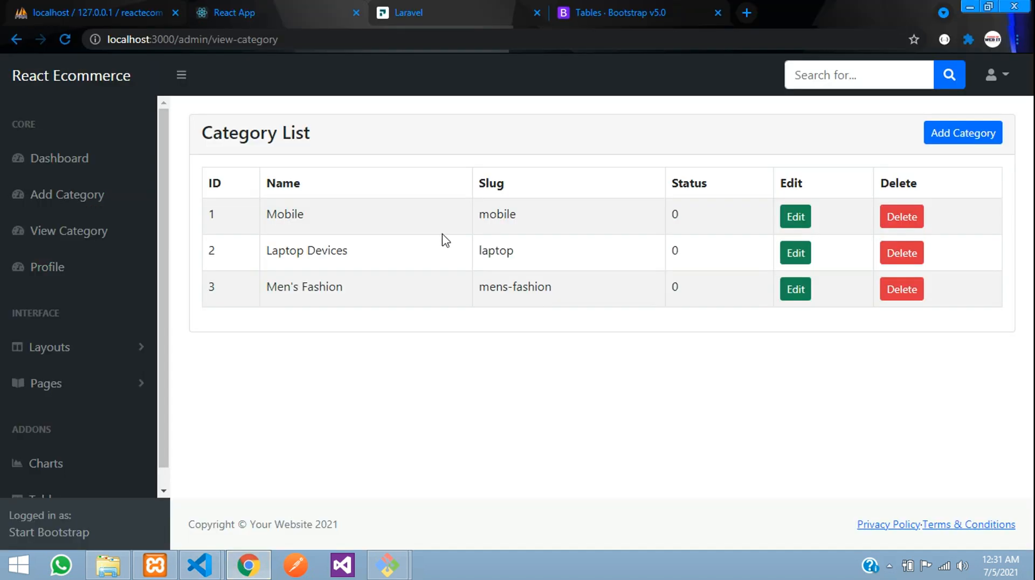
click(192, 39)
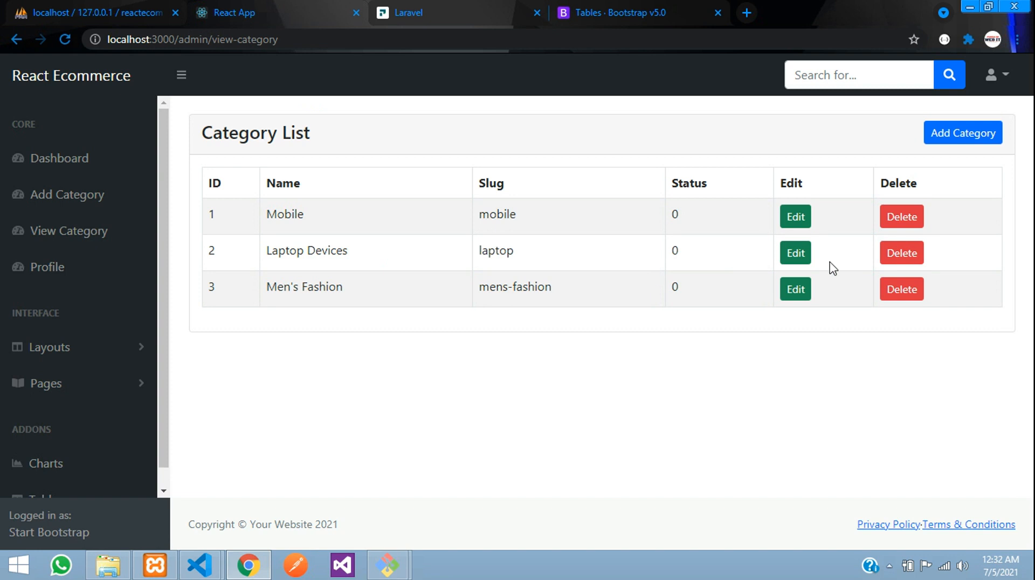
mouse_move(272, 250)
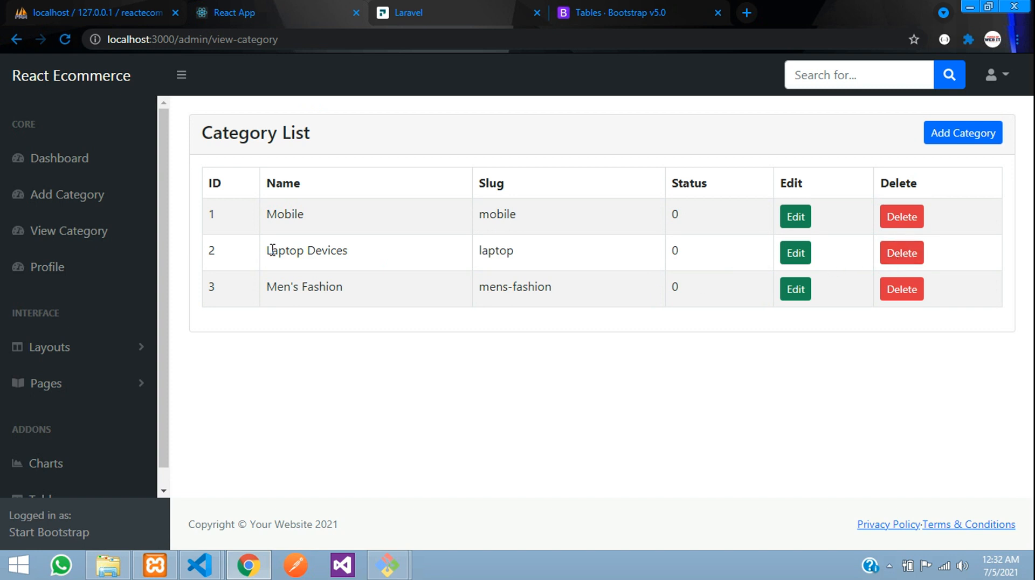
Delete the Laptop Devices row and confirm the 'Category Deleted Successfully' alert
click(900, 253)
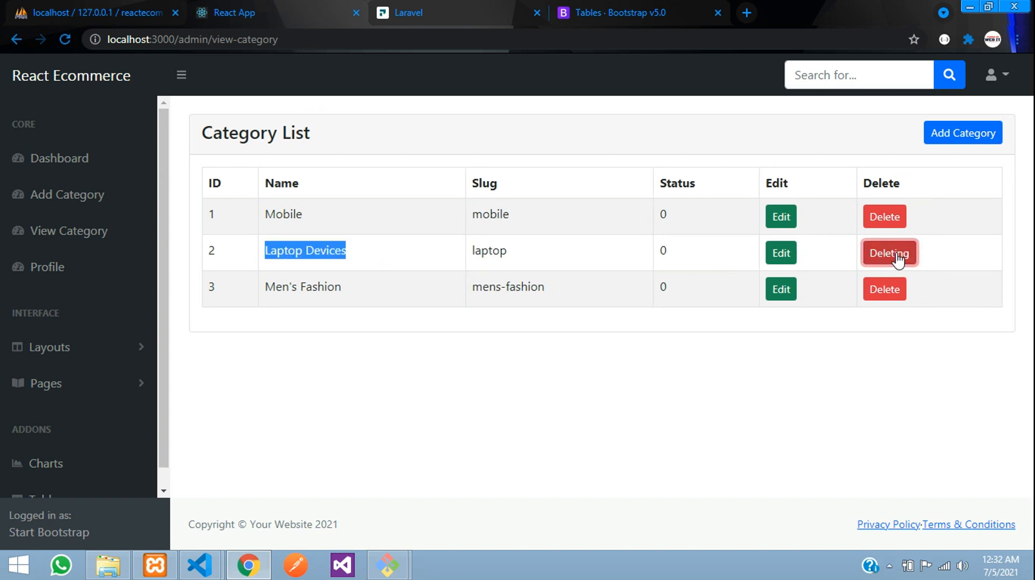
click(888, 253)
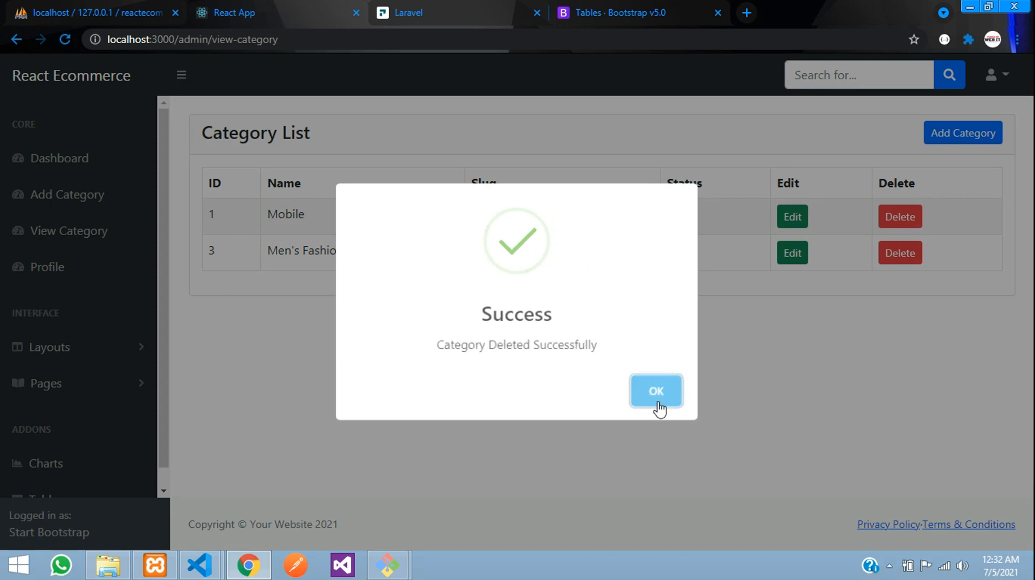
click(656, 391)
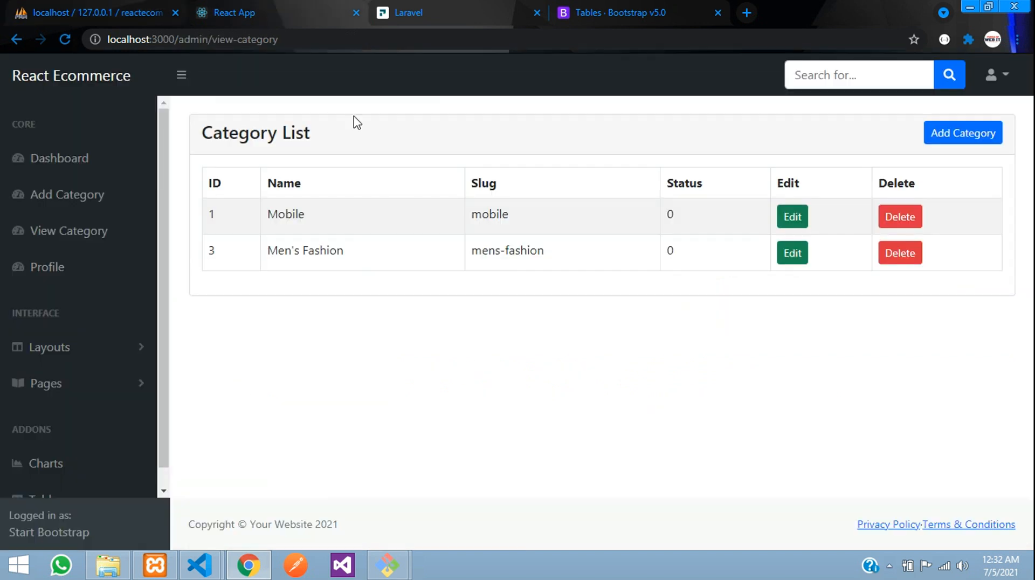
mouse_move(913, 274)
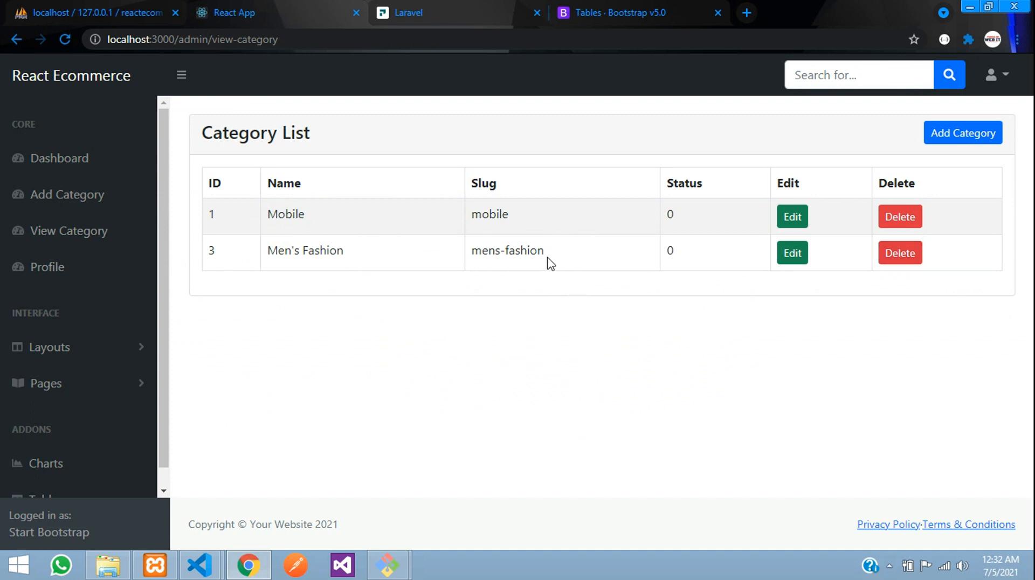
mouse_move(69, 230)
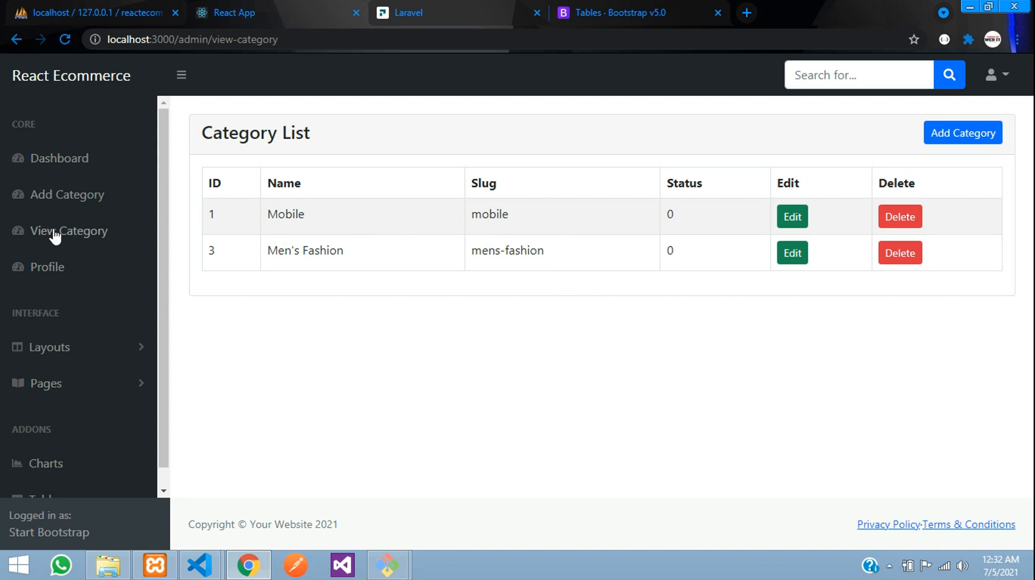
mouse_move(286, 244)
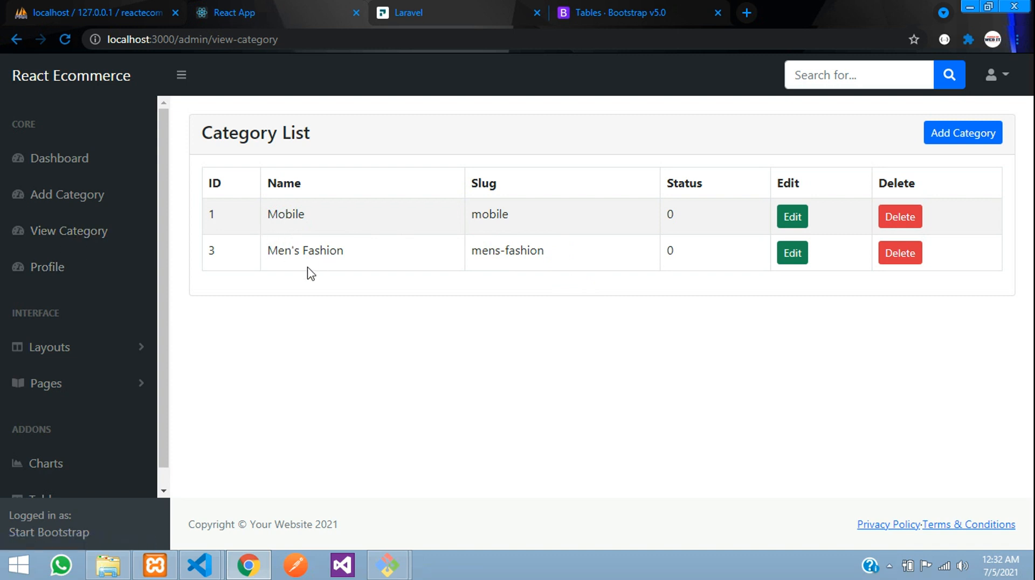
mouse_move(301, 280)
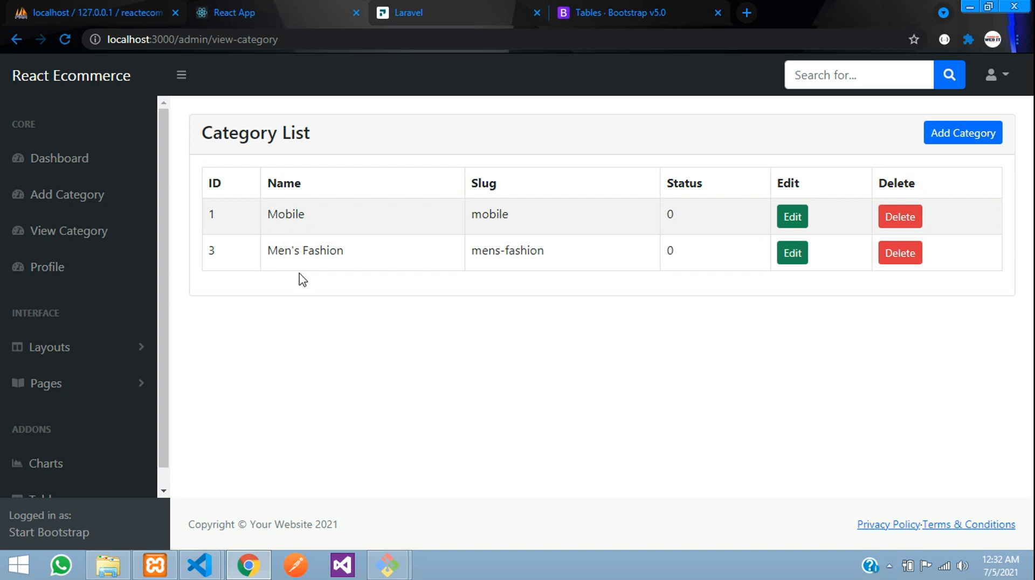